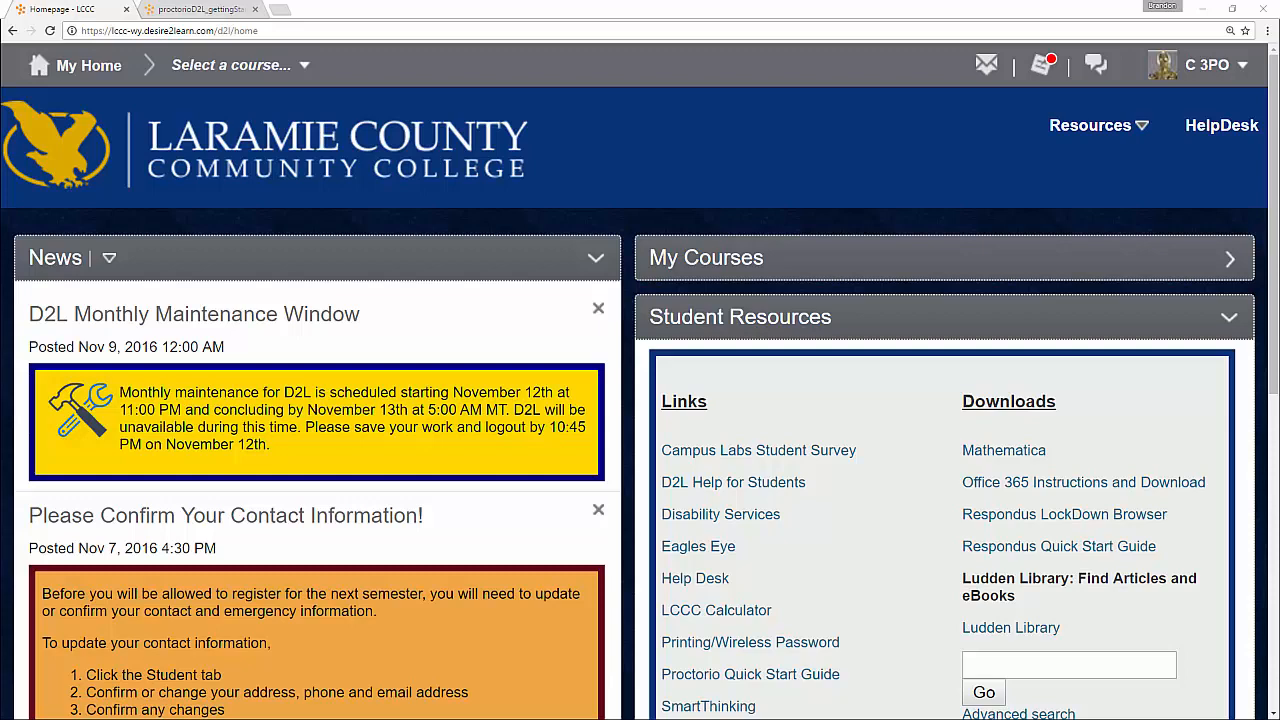
pyautogui.moveTo(770, 225)
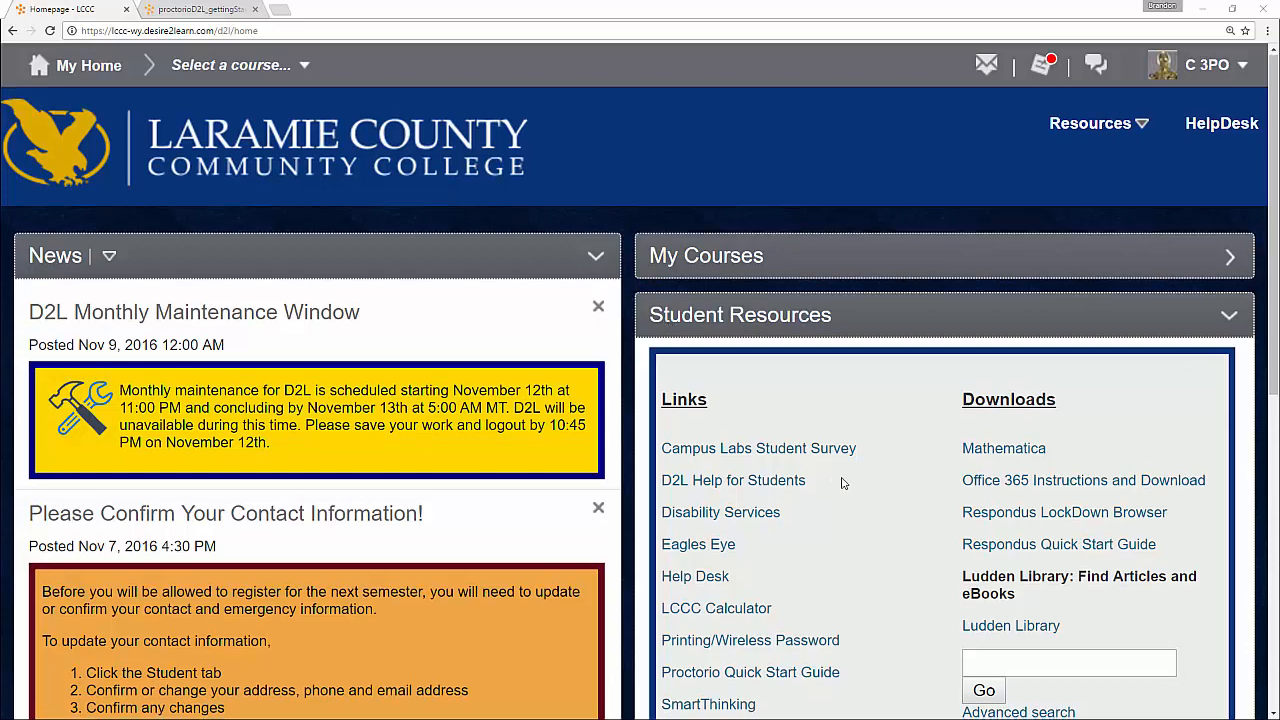
# - Scroll the D2L homepage down to the Student Resources links
pyautogui.scroll(-3)
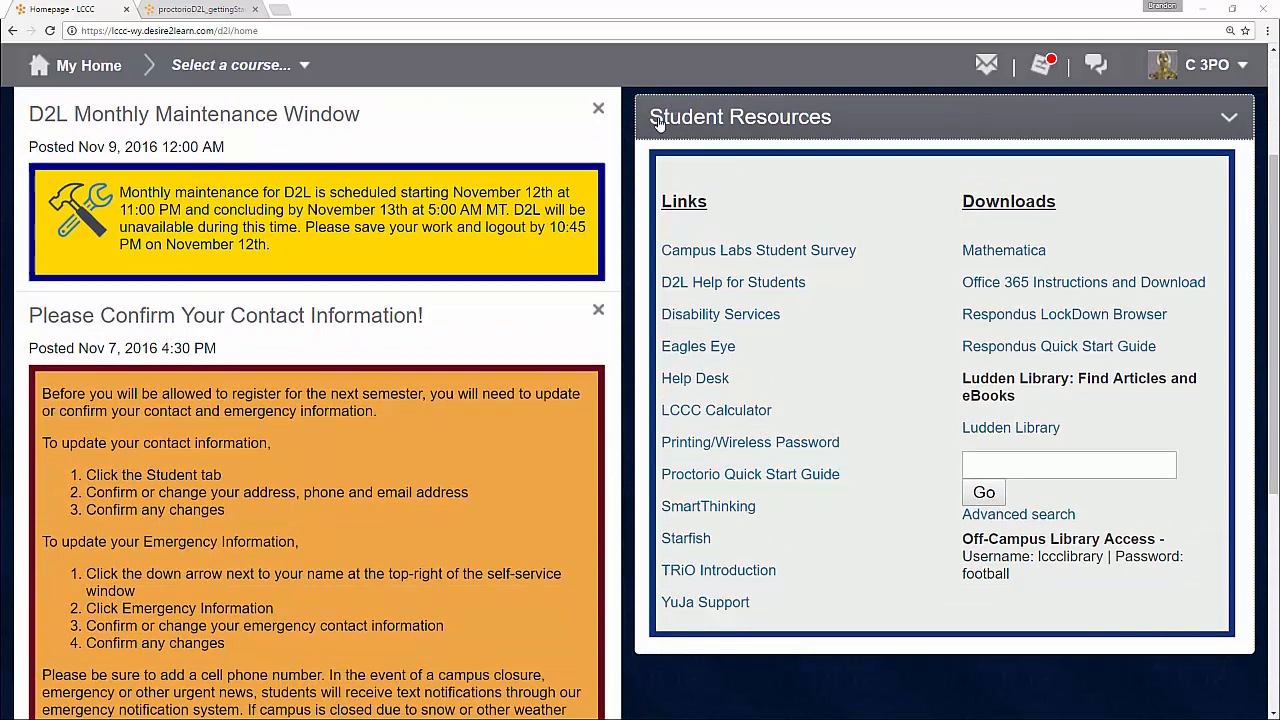
pyautogui.moveTo(750, 474)
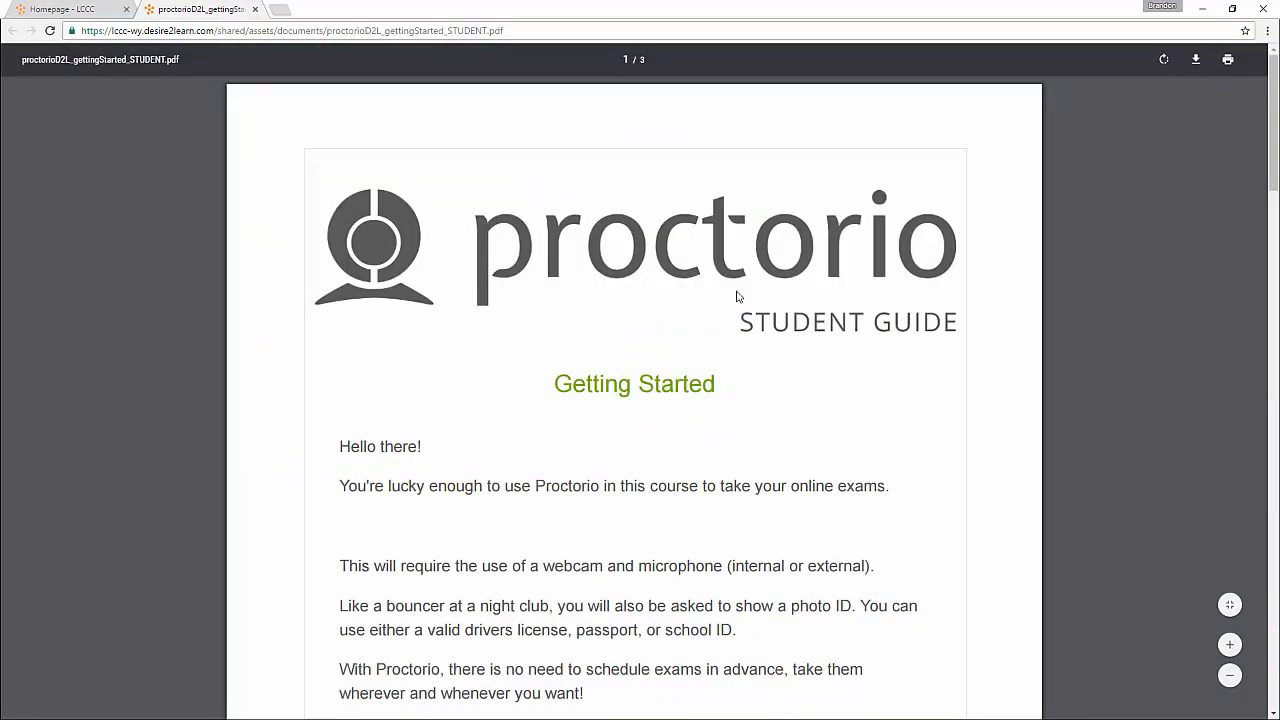
# - Scroll the Proctorio Student Guide PDF down to the Getting Set Up section
pyautogui.scroll(-3)
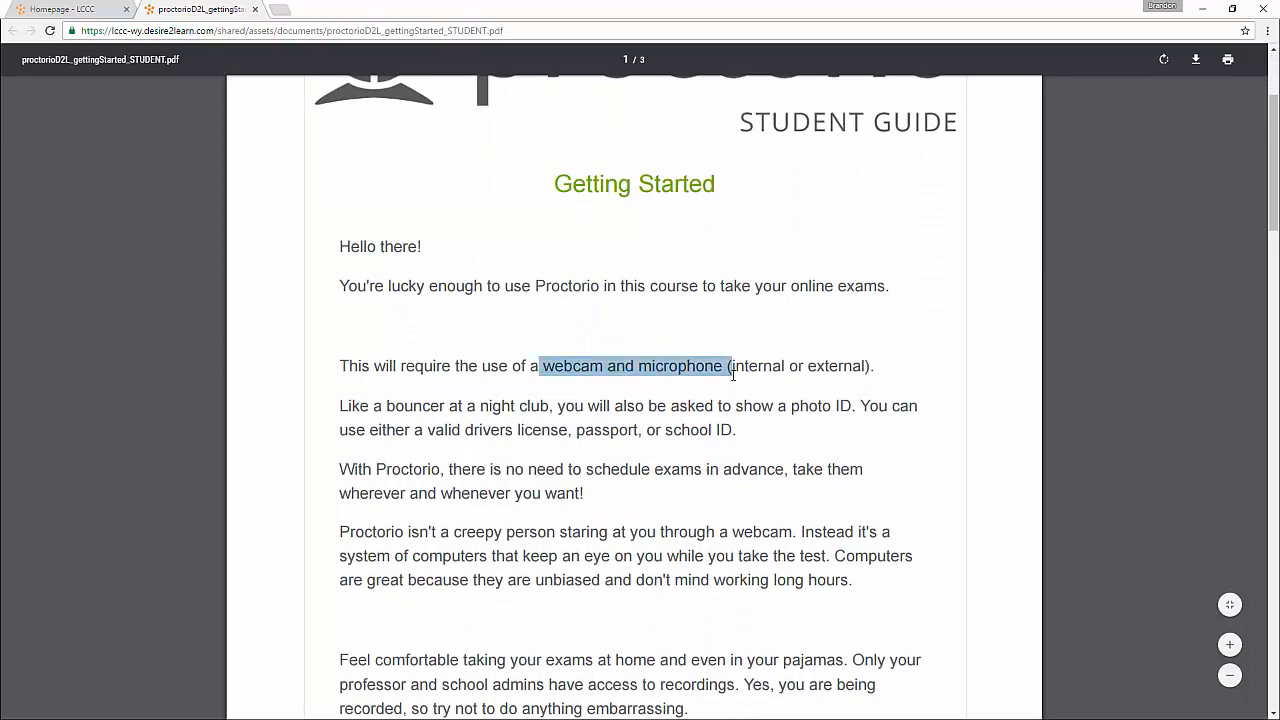
pyautogui.scroll(-3)
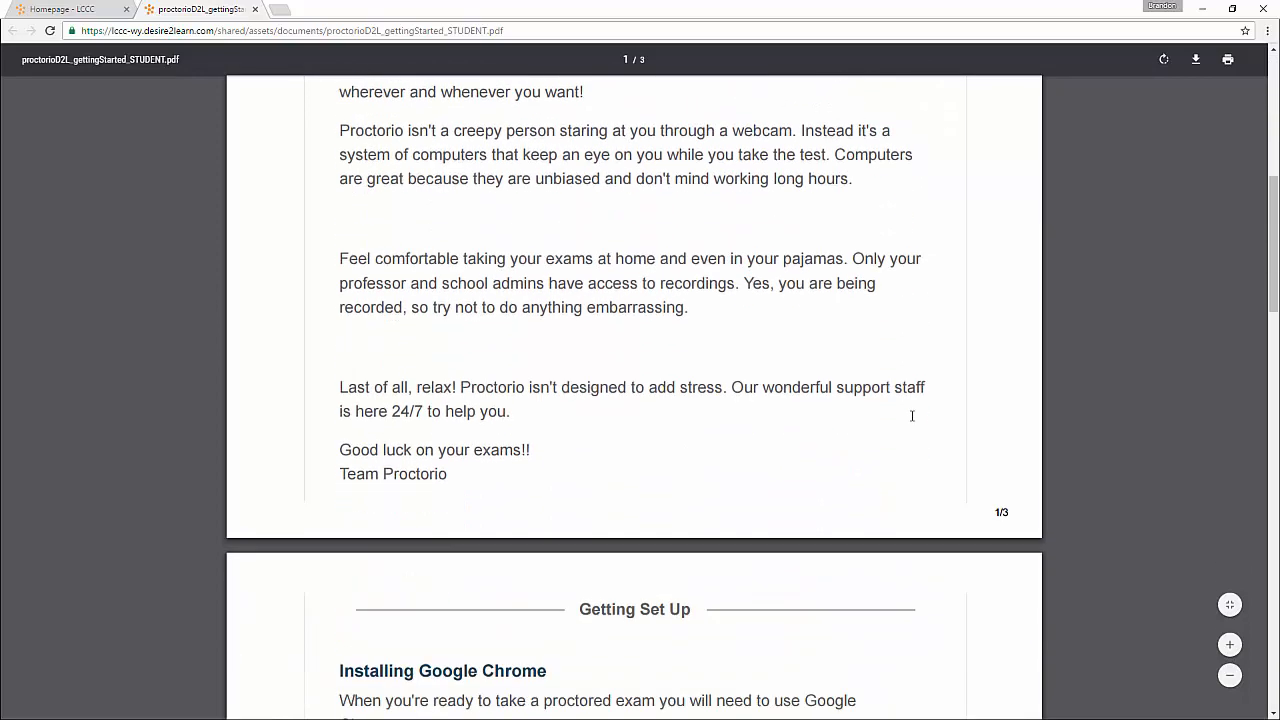
pyautogui.scroll(-3)
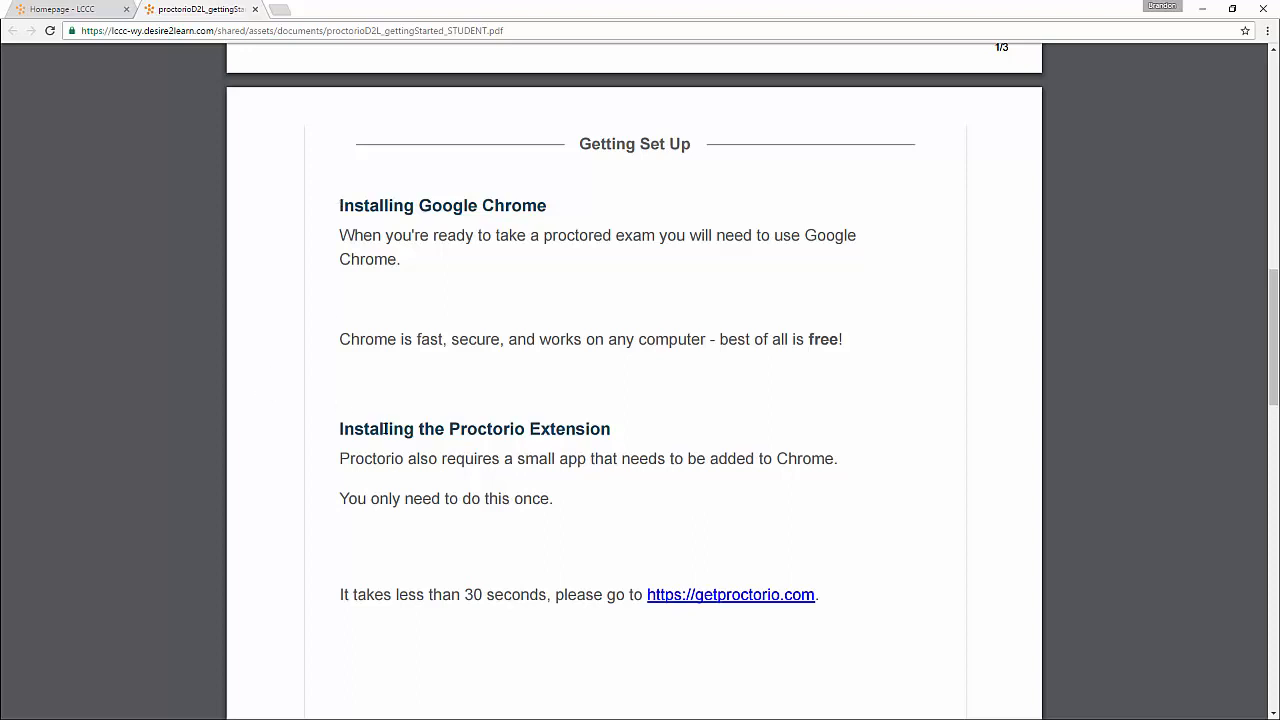
pyautogui.moveTo(583, 640)
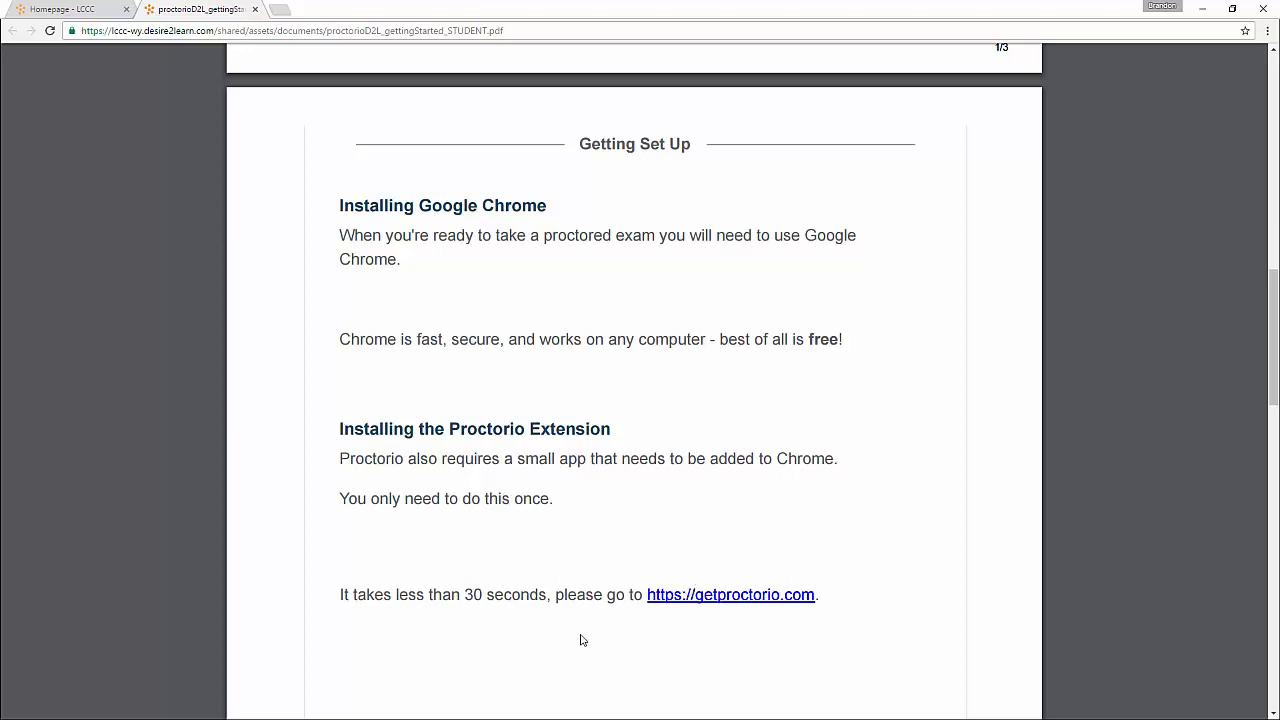
pyautogui.moveTo(846, 535)
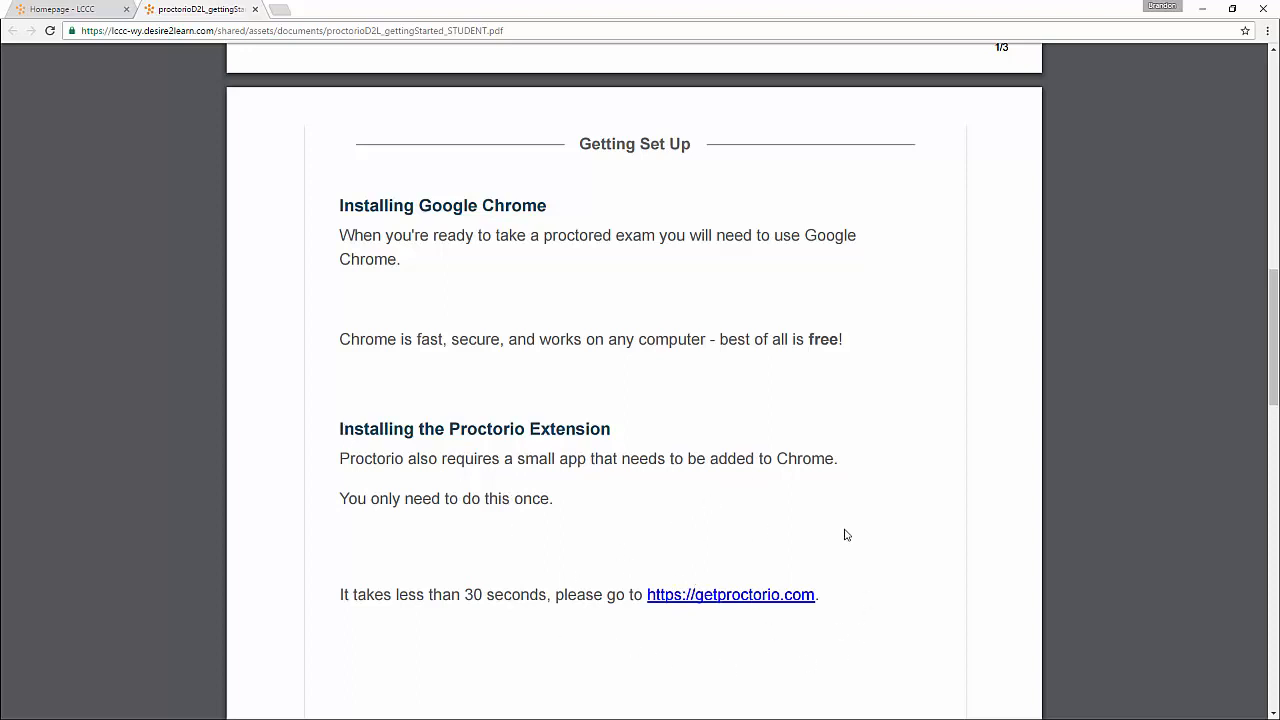
pyautogui.moveTo(546, 472)
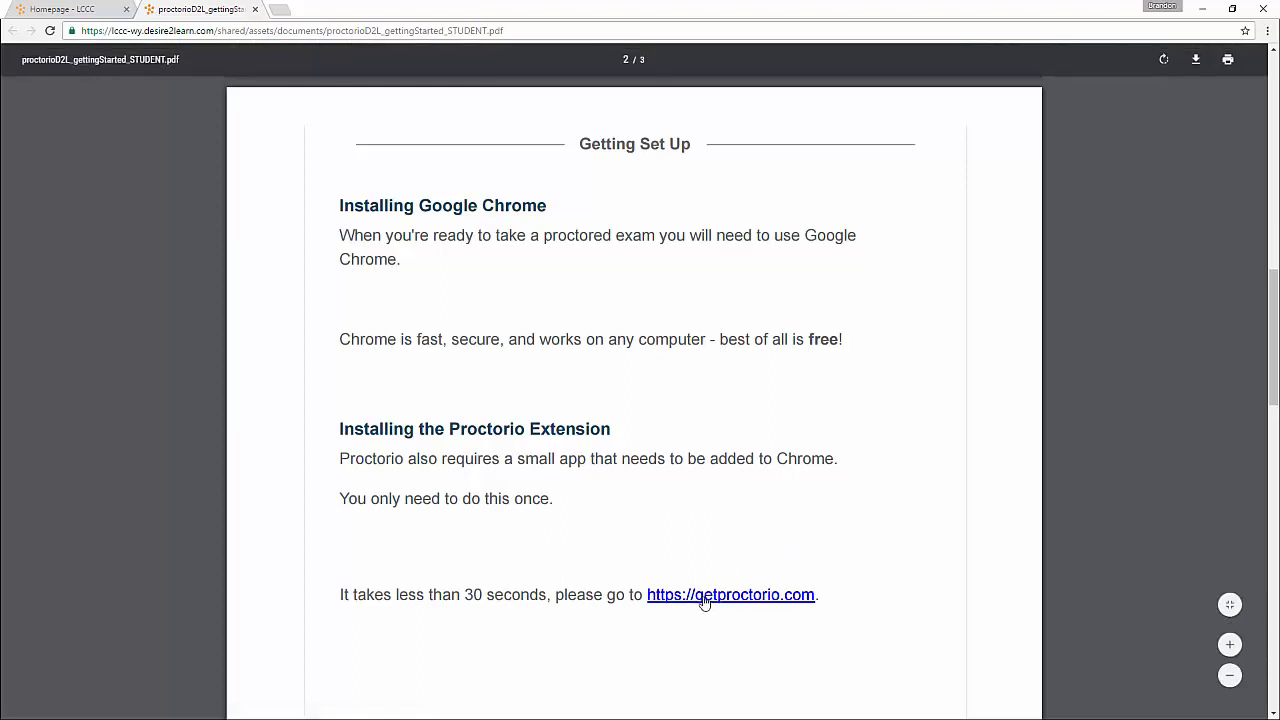
# - Install the Proctorio Chrome extension from getproctorio.com, approving Add extension
pyautogui.click(730, 594)
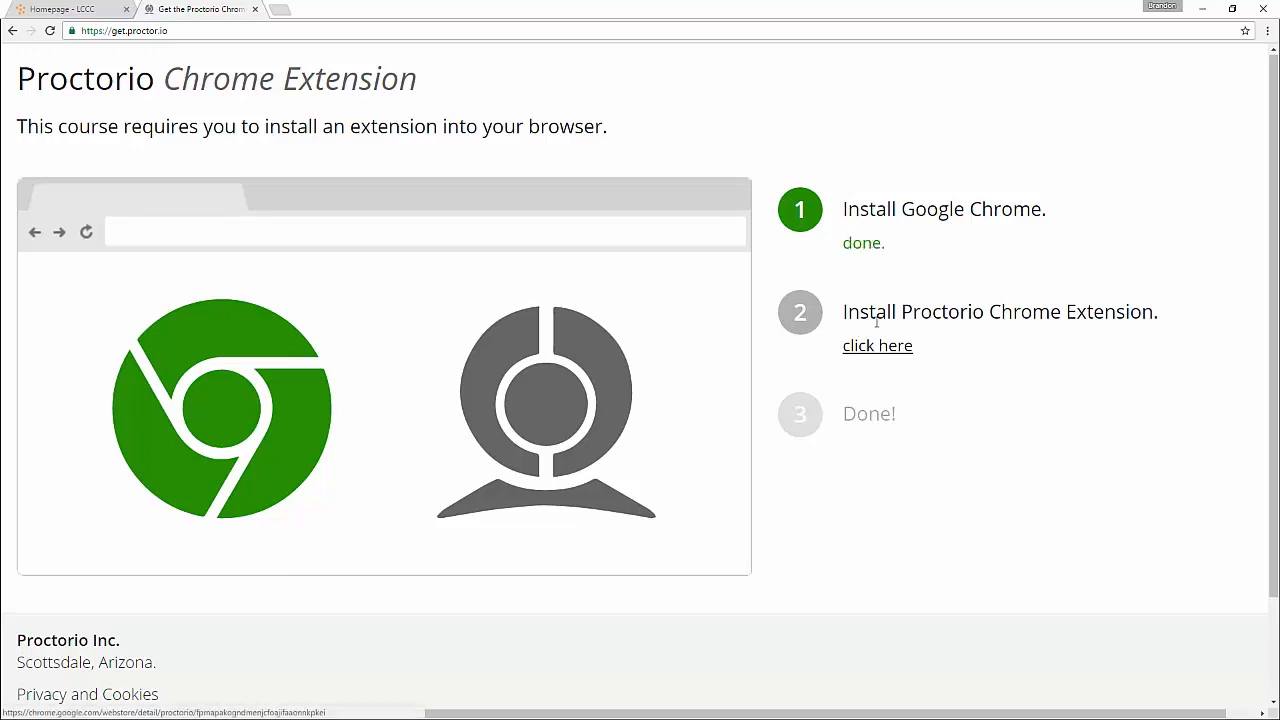
pyautogui.click(877, 345)
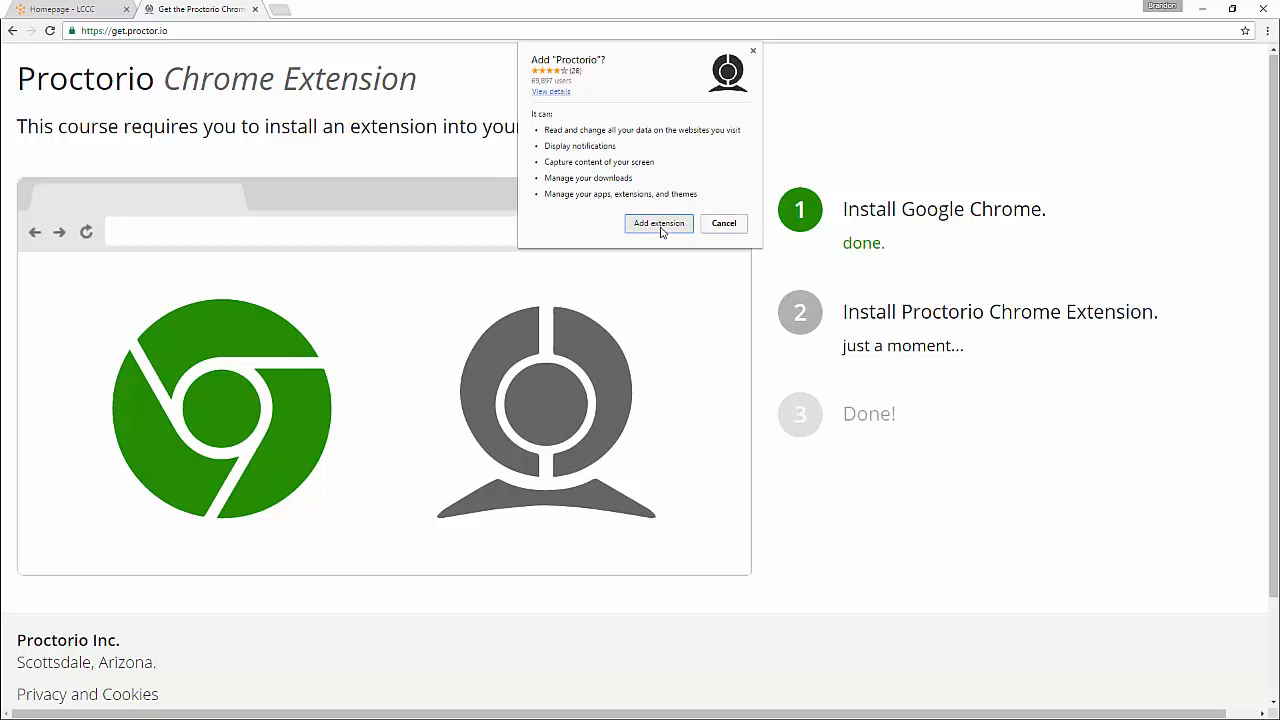
pyautogui.click(658, 223)
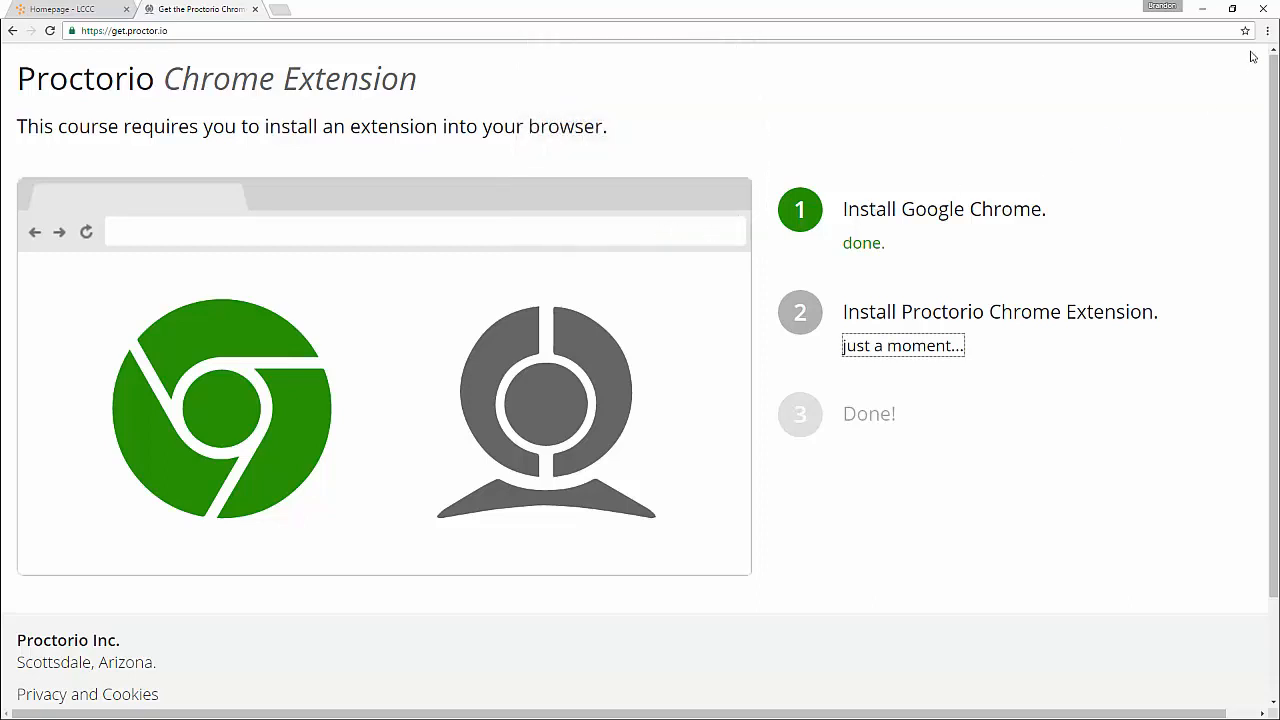
pyautogui.moveTo(1190, 102)
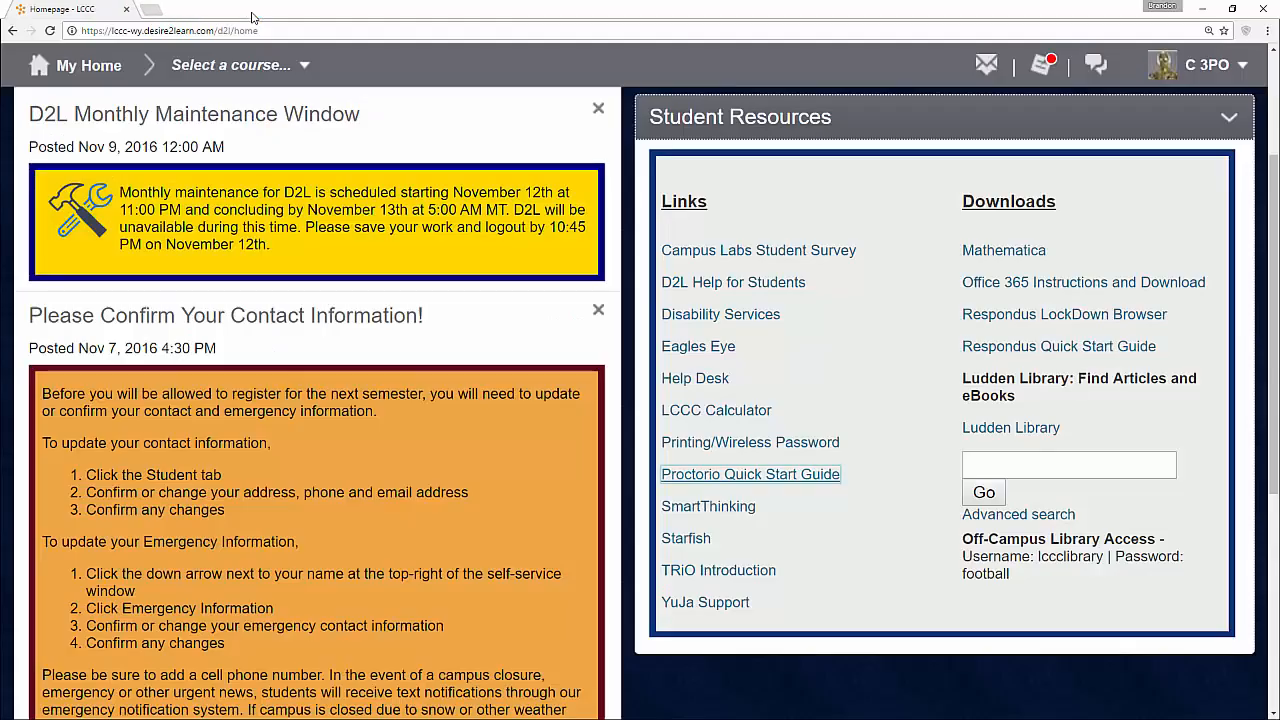
# - Open the Brandon Sandbox course and go to Assessments > Quizzes
pyautogui.scroll(3)
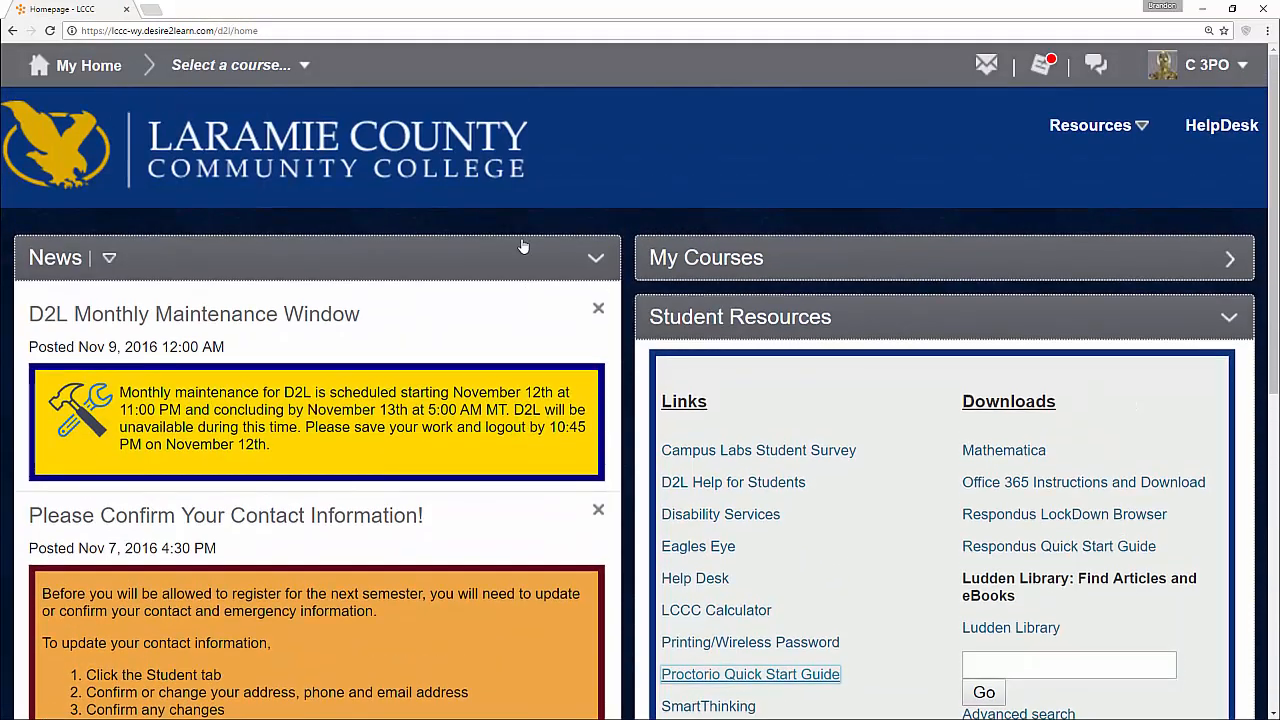
pyautogui.click(237, 64)
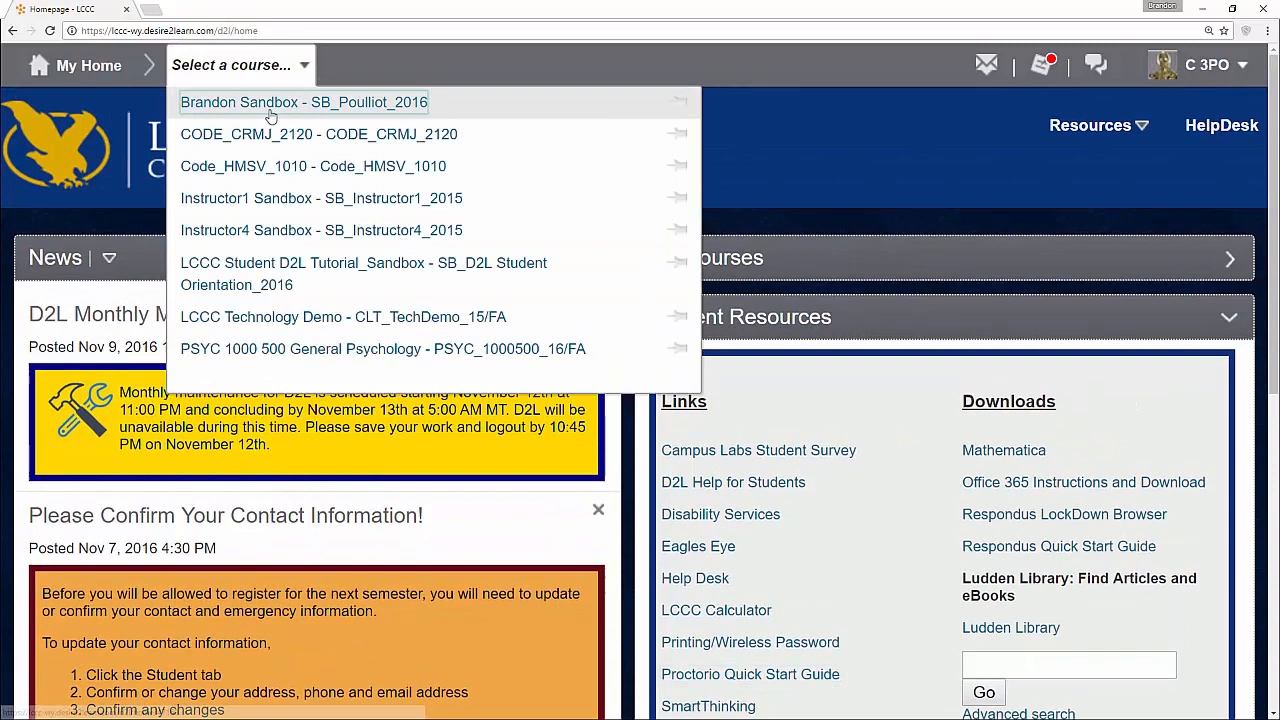
pyautogui.click(303, 102)
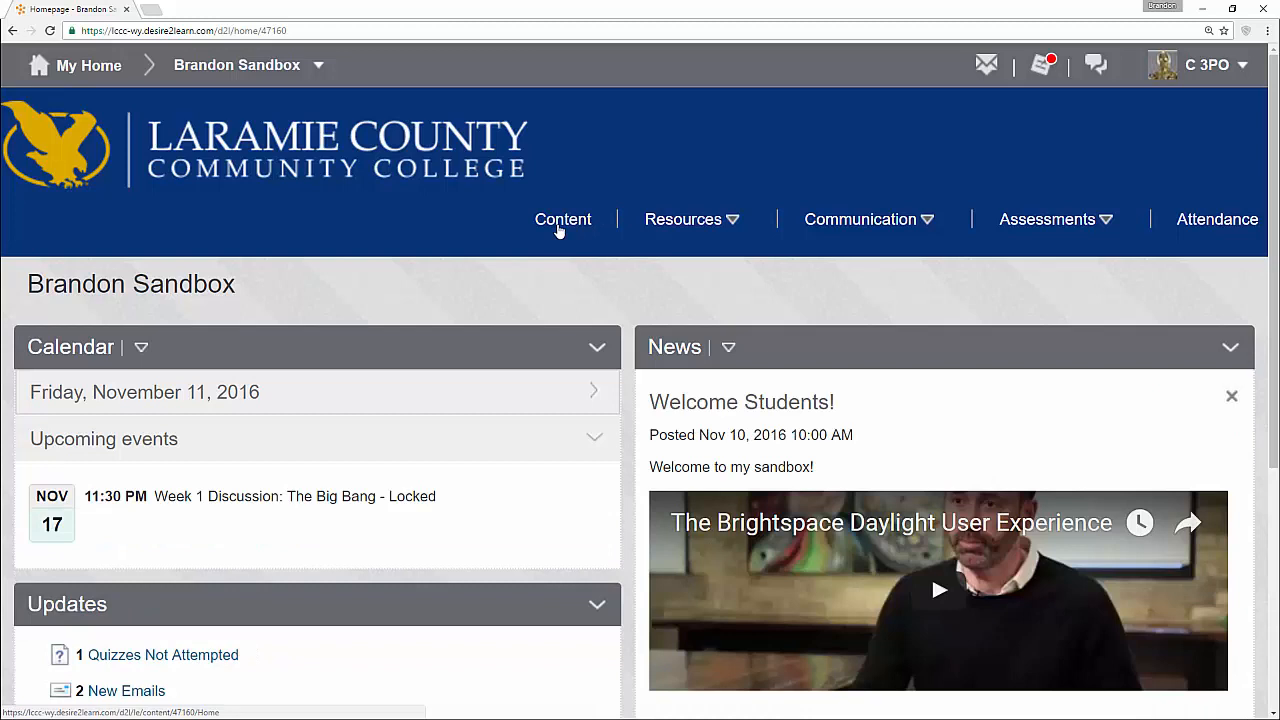
pyautogui.click(1048, 219)
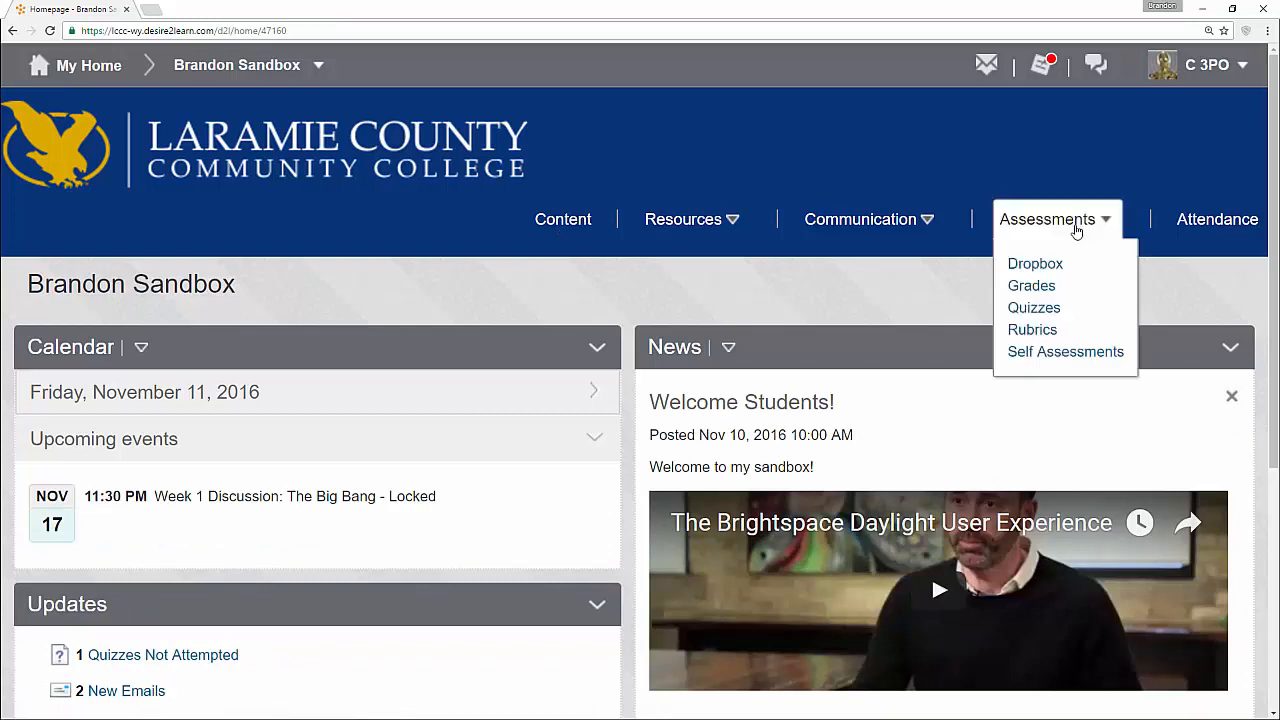
pyautogui.click(1033, 307)
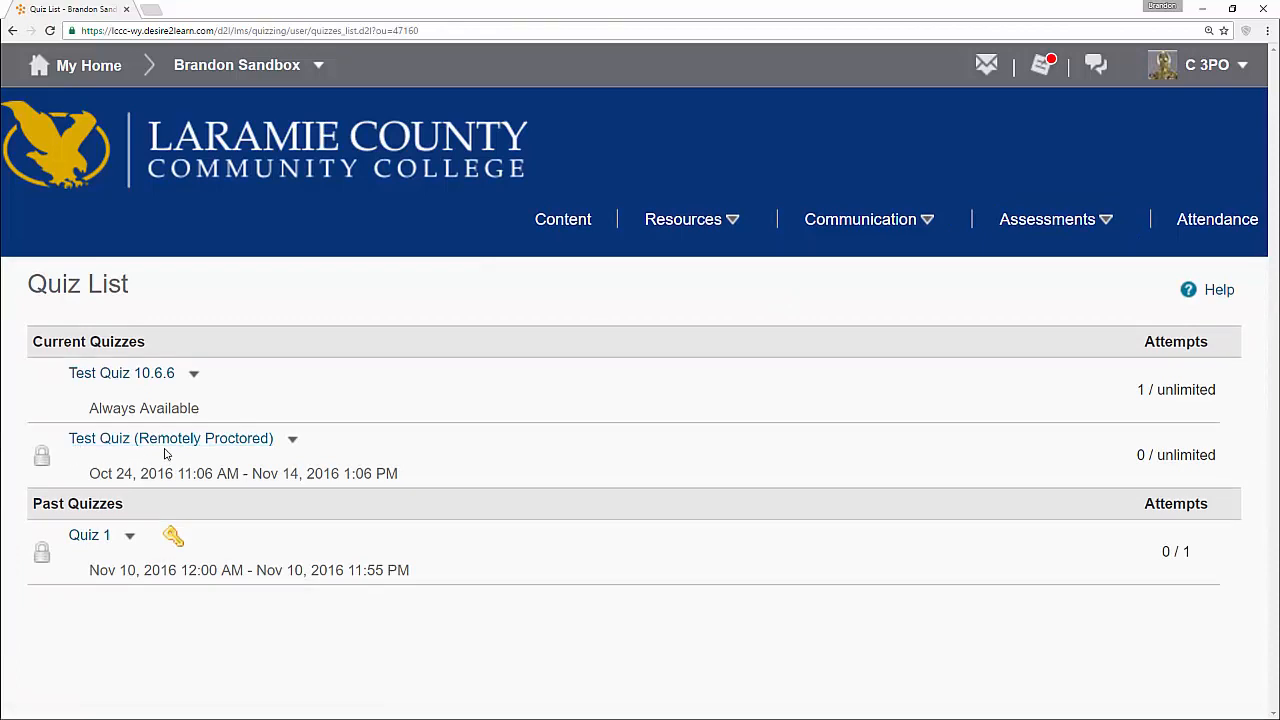
pyautogui.moveTo(252, 458)
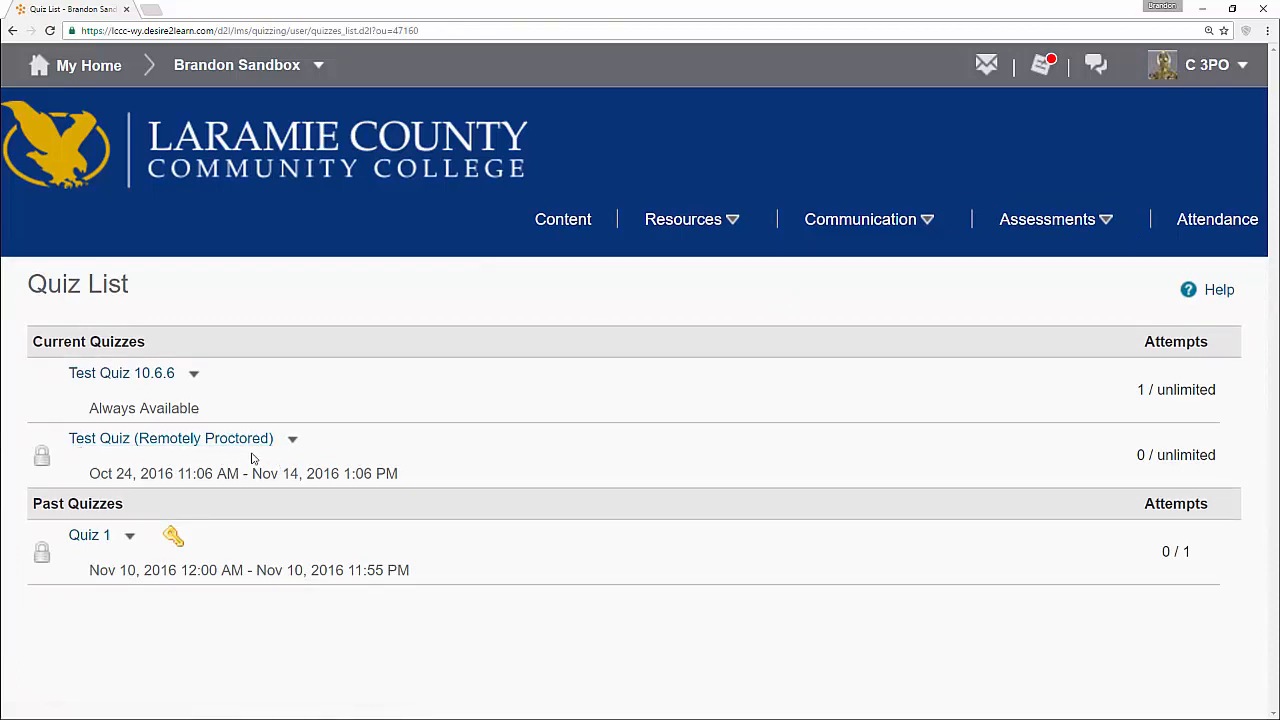
pyautogui.moveTo(224, 456)
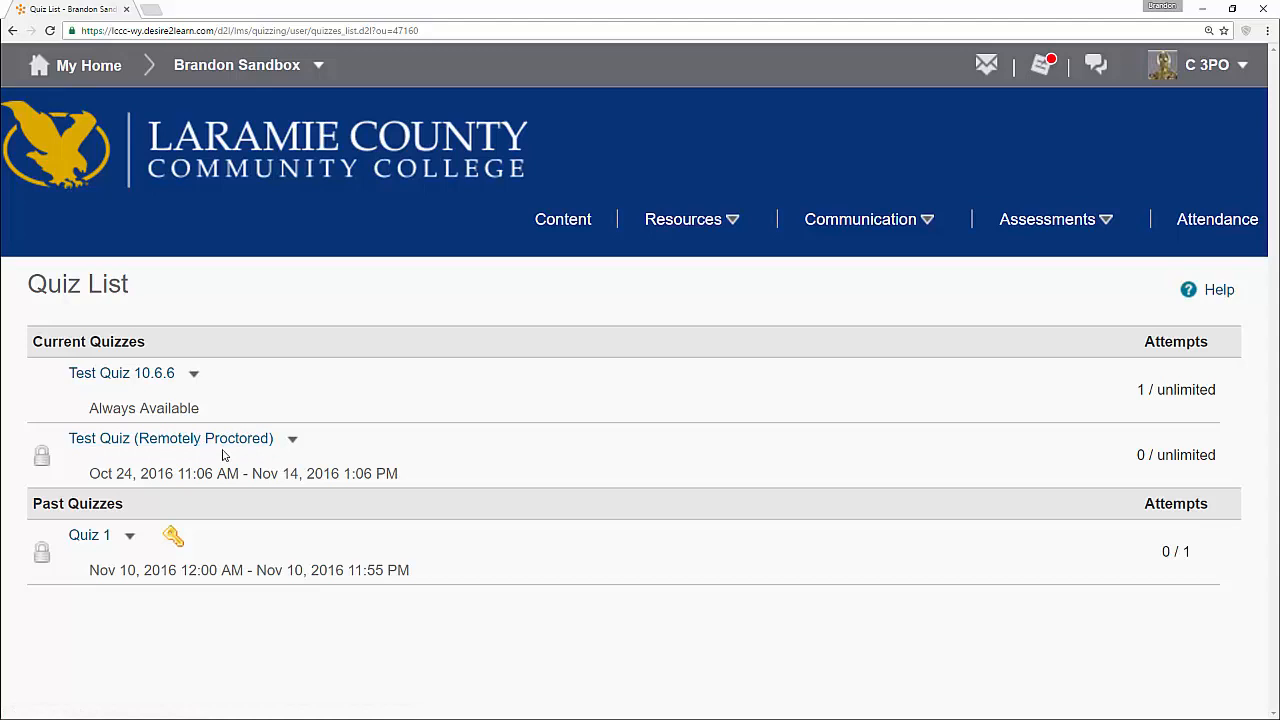
pyautogui.moveTo(170, 438)
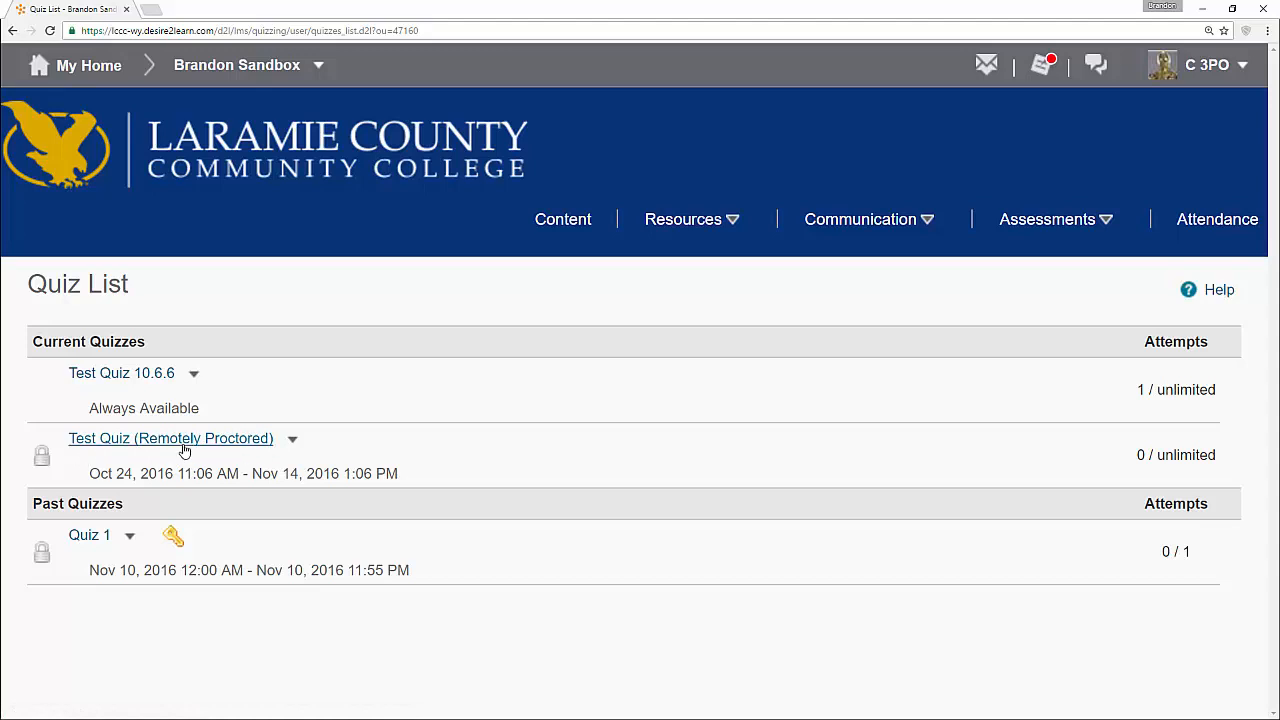
# - Open Test Quiz (Remotely Proctored), scroll its summary, and start the quiz
pyautogui.click(171, 438)
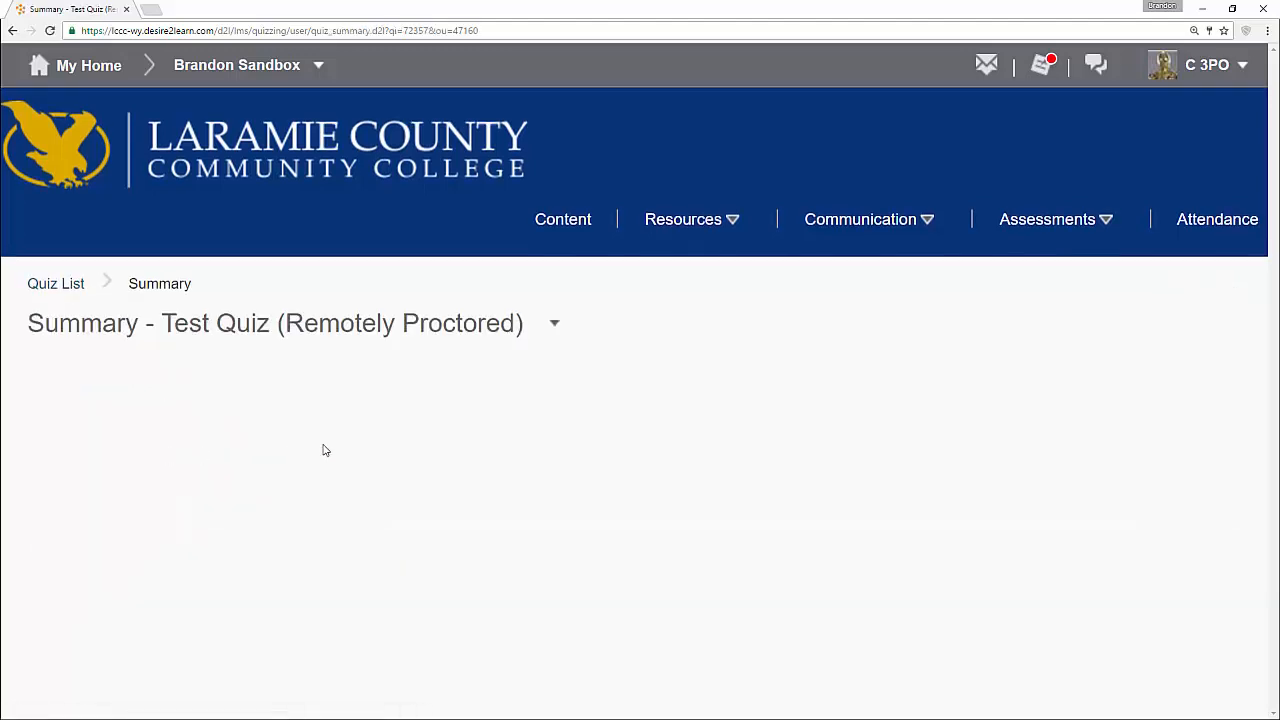
pyautogui.scroll(-3)
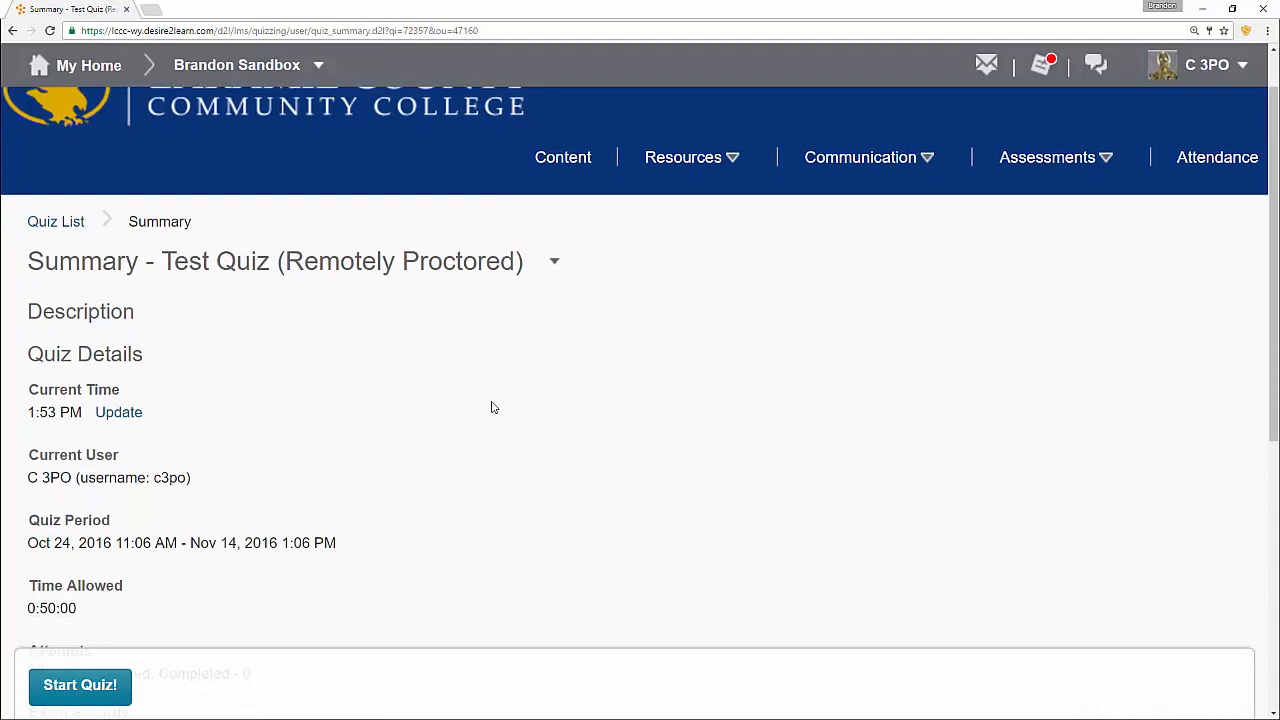
pyautogui.scroll(-3)
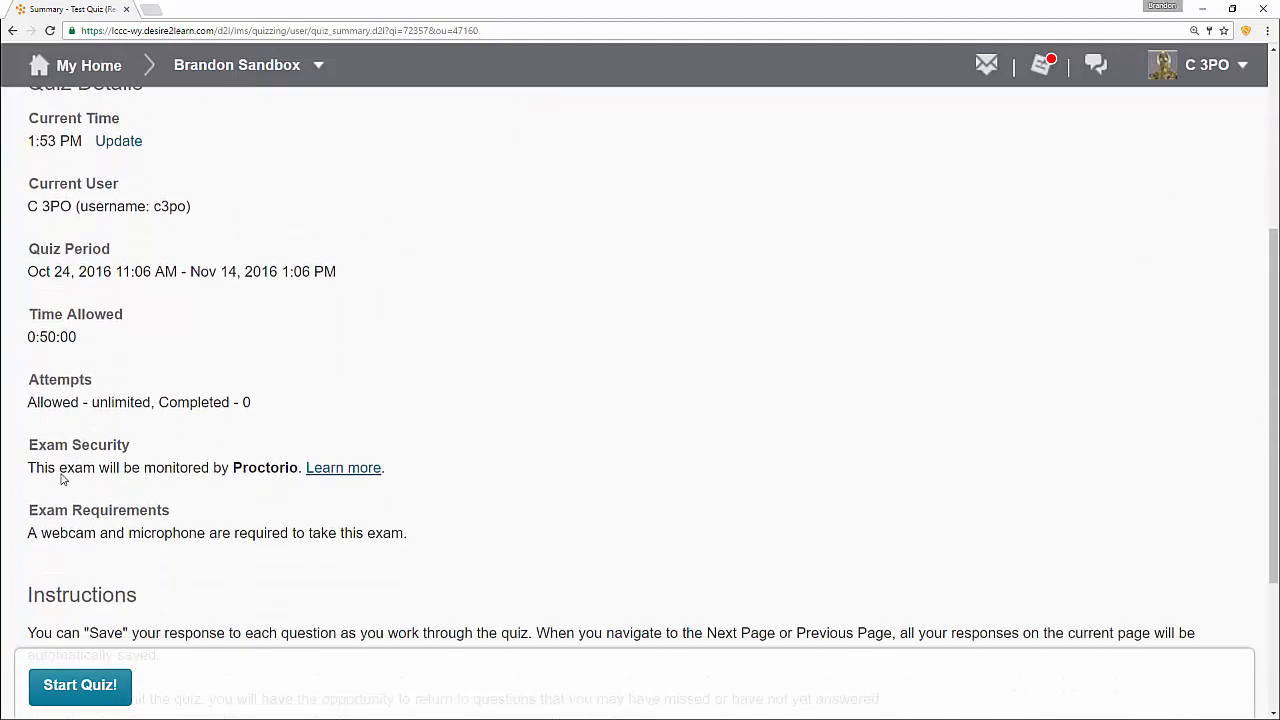
pyautogui.moveTo(314, 495)
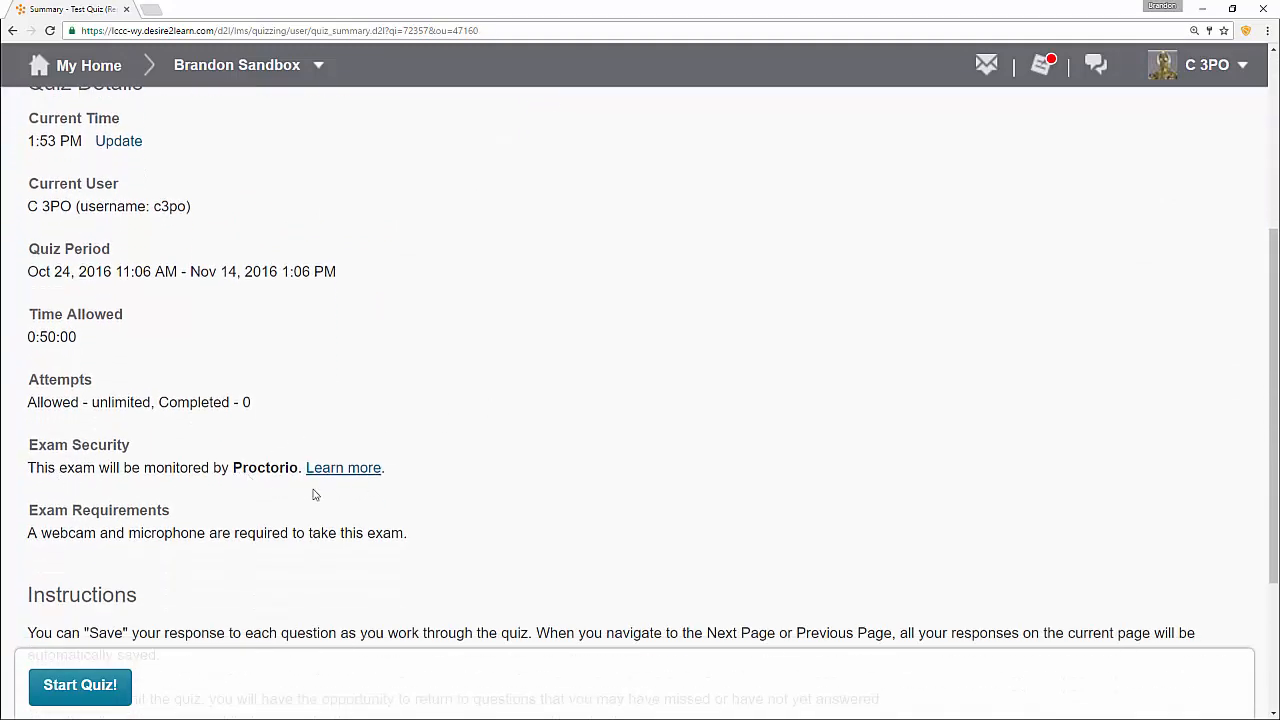
pyautogui.moveTo(419, 501)
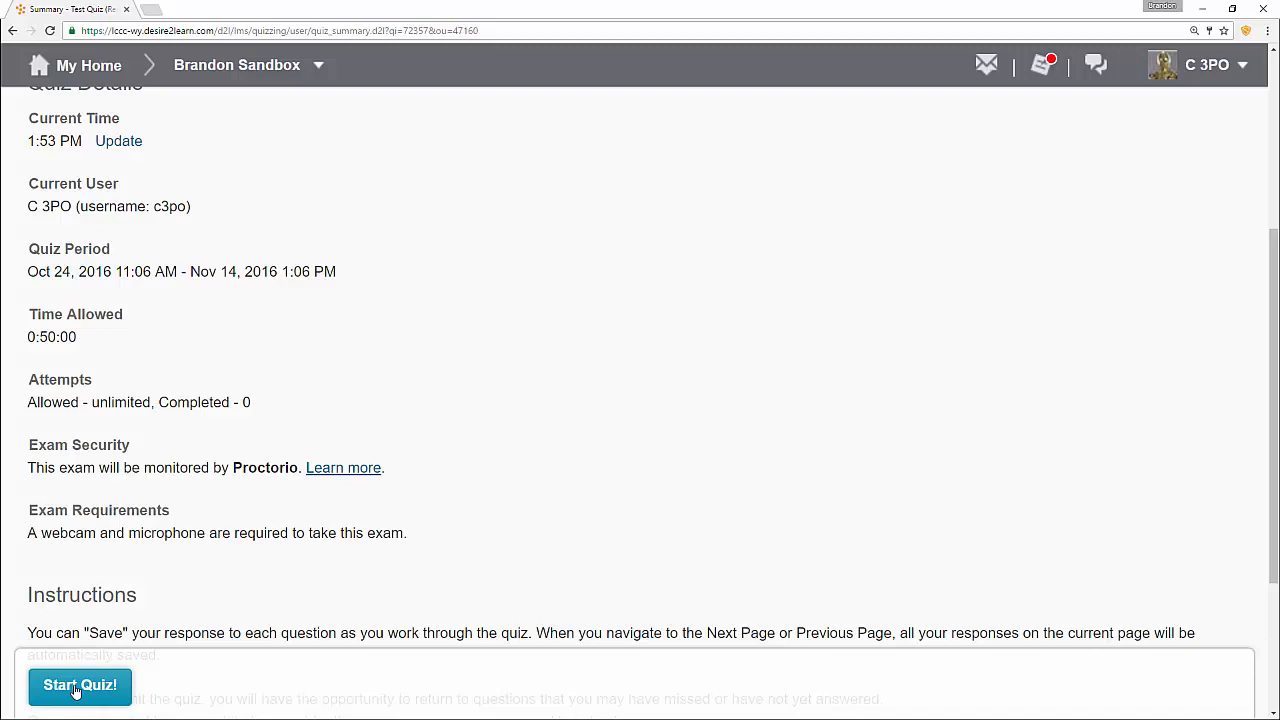
pyautogui.click(79, 685)
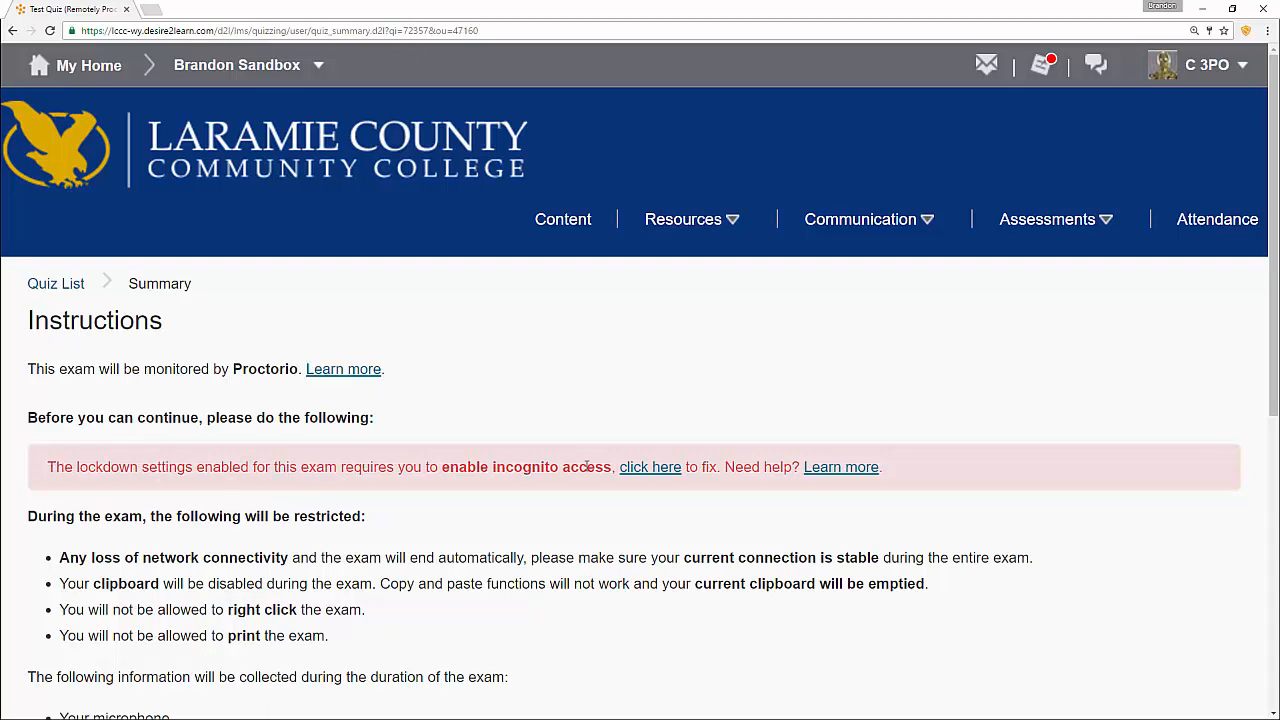
pyautogui.moveTo(650, 467)
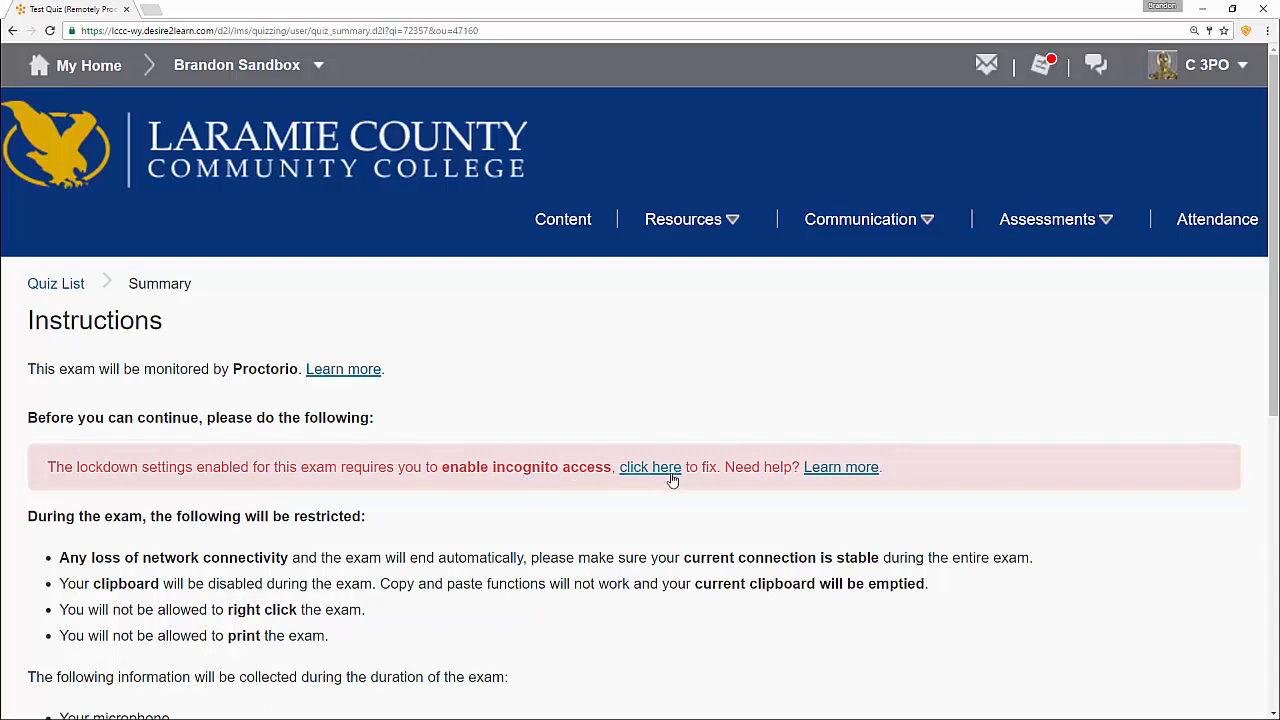
pyautogui.moveTo(645, 488)
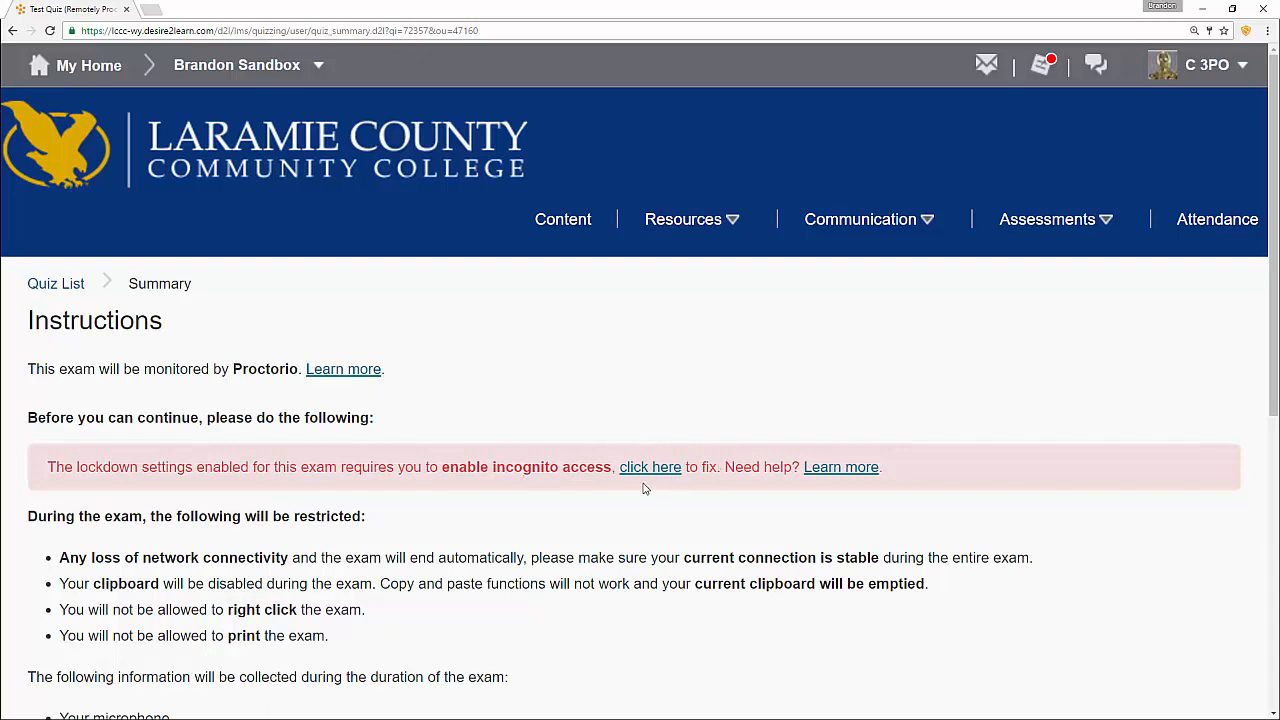
# - Enable 'Allow in incognito' for the Proctorio extension
pyautogui.click(650, 467)
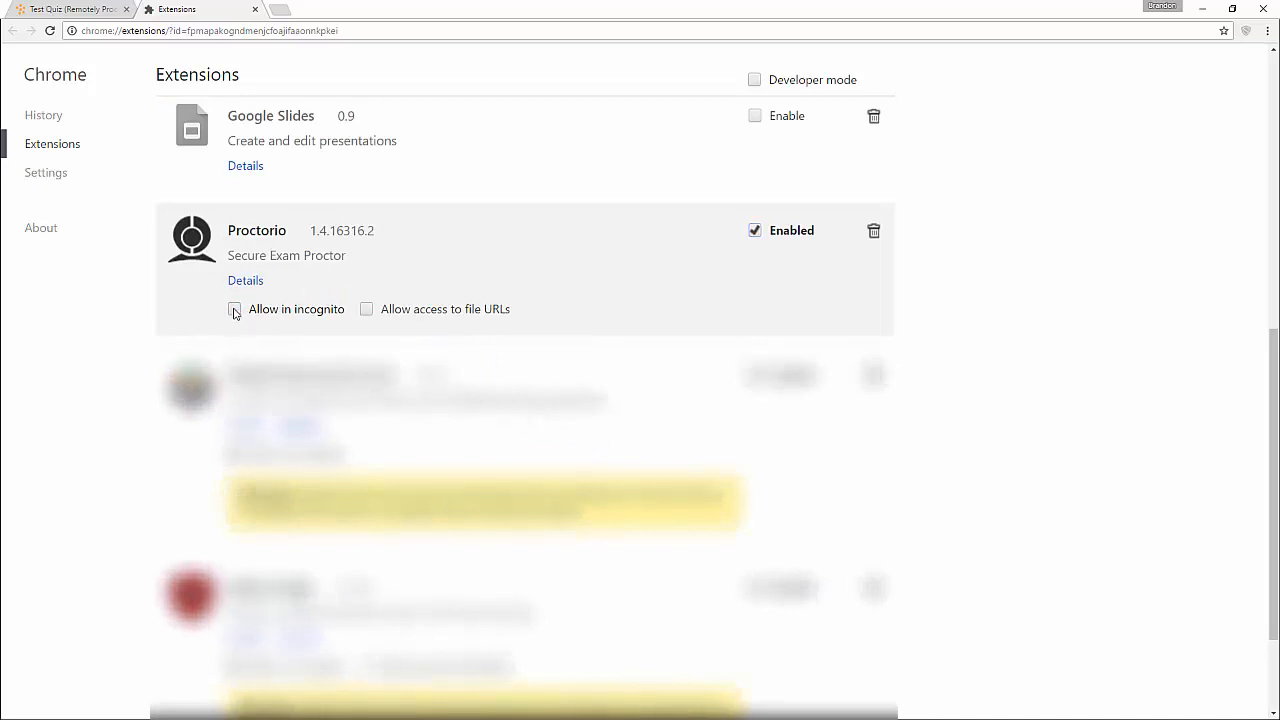
pyautogui.click(234, 309)
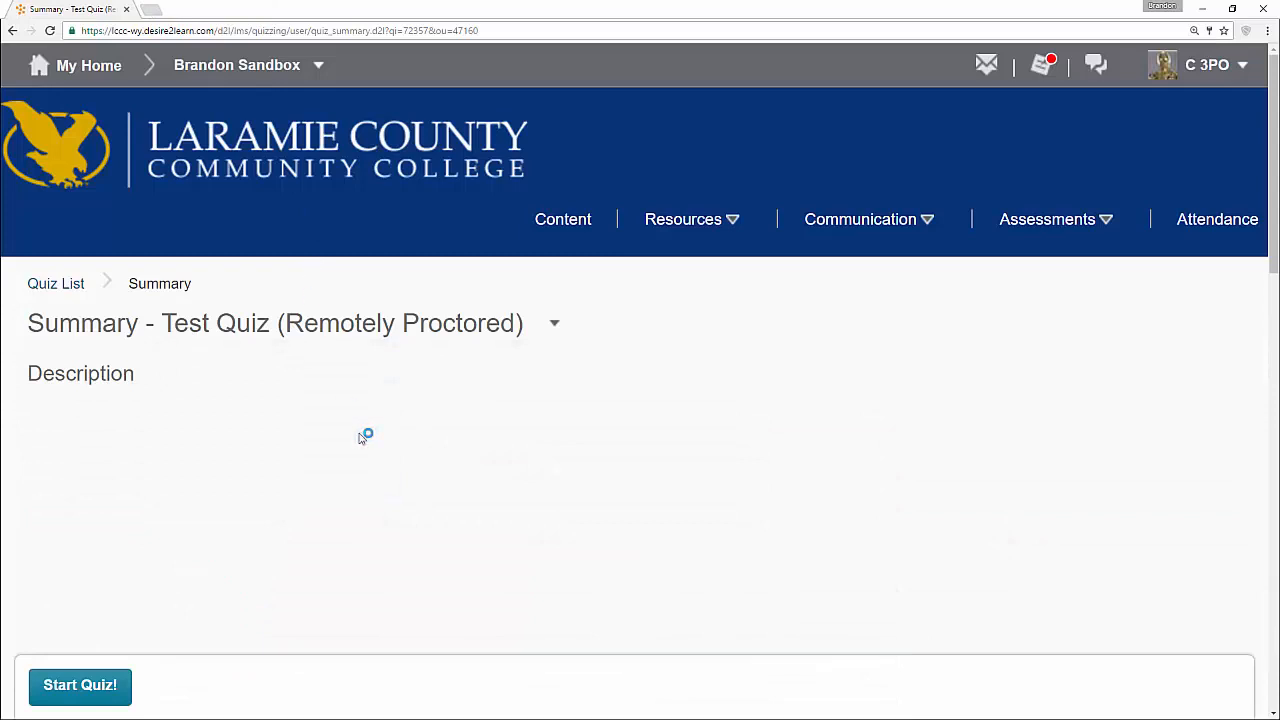
pyautogui.moveTo(308, 471)
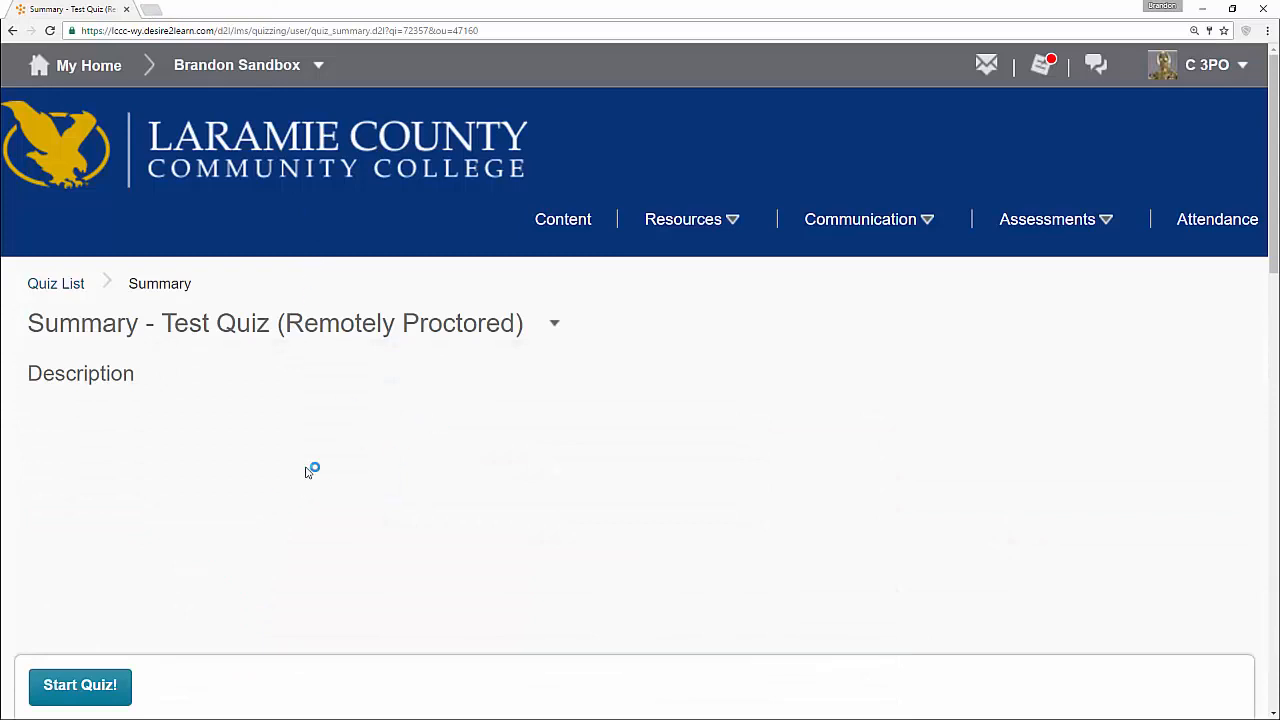
# - Scroll the reloaded Test Quiz summary down to Quiz Details and security requirements
pyautogui.click(80, 685)
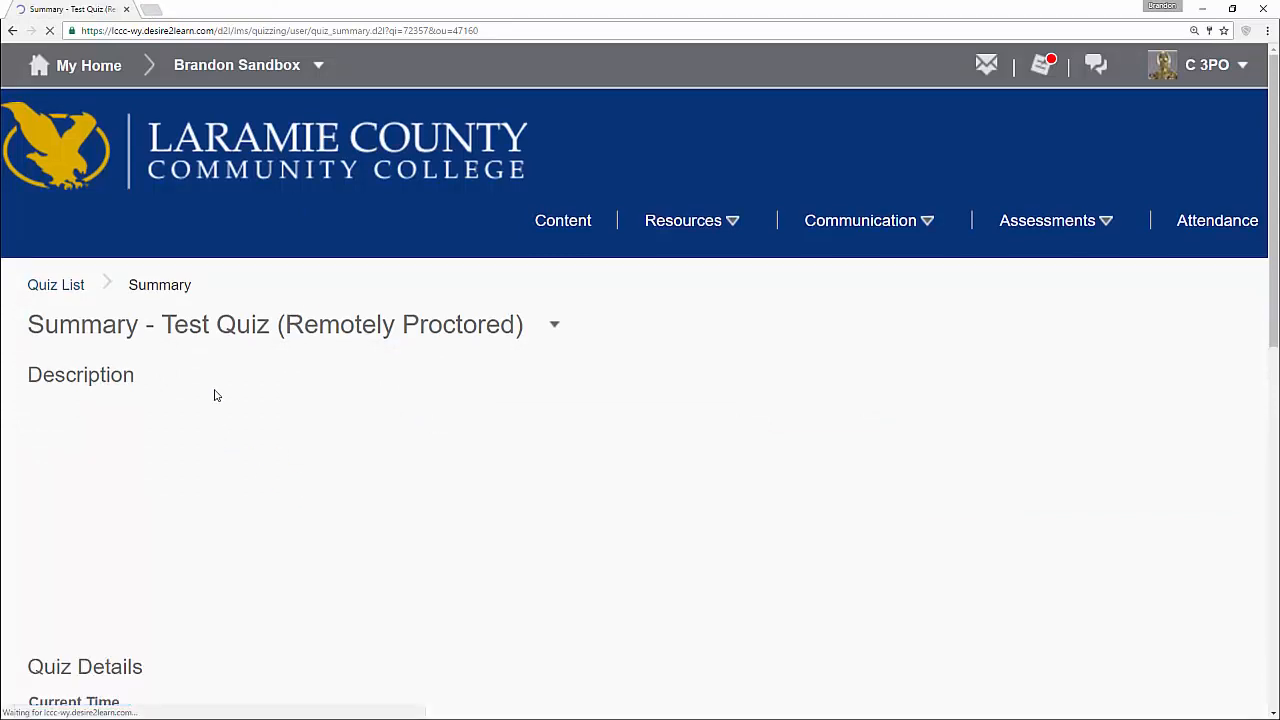
pyautogui.scroll(-3)
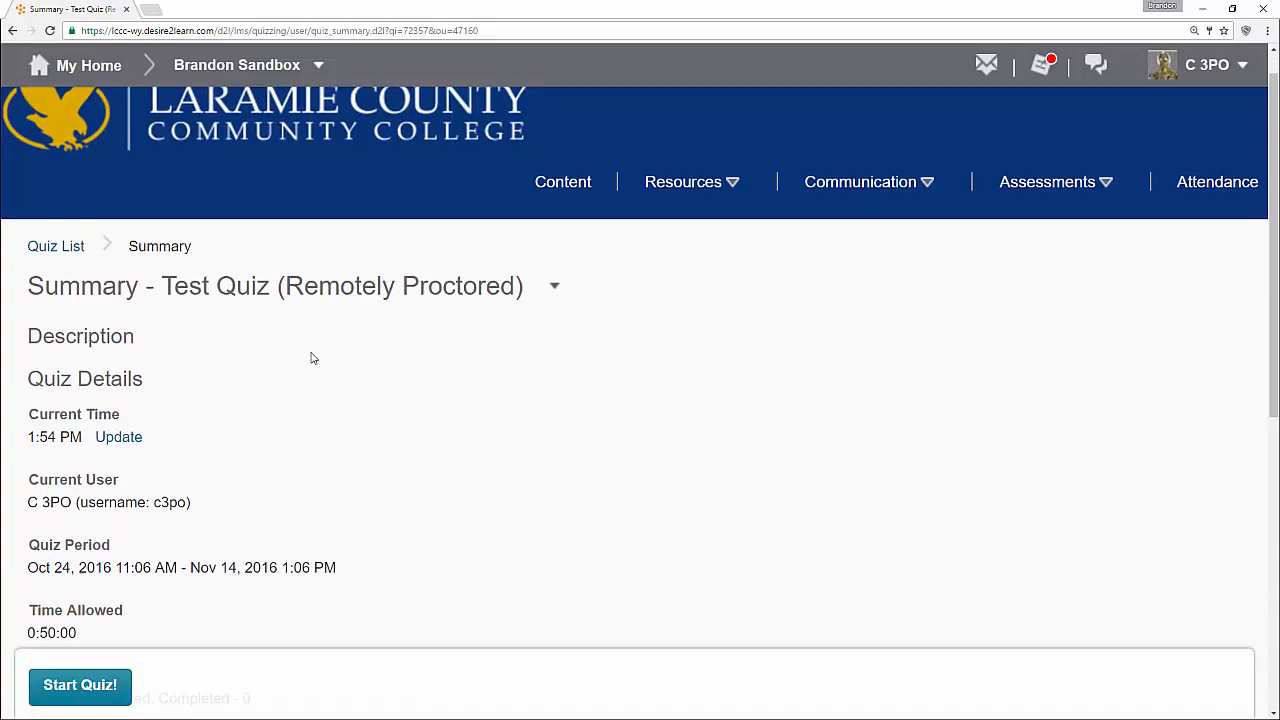
pyautogui.scroll(-3)
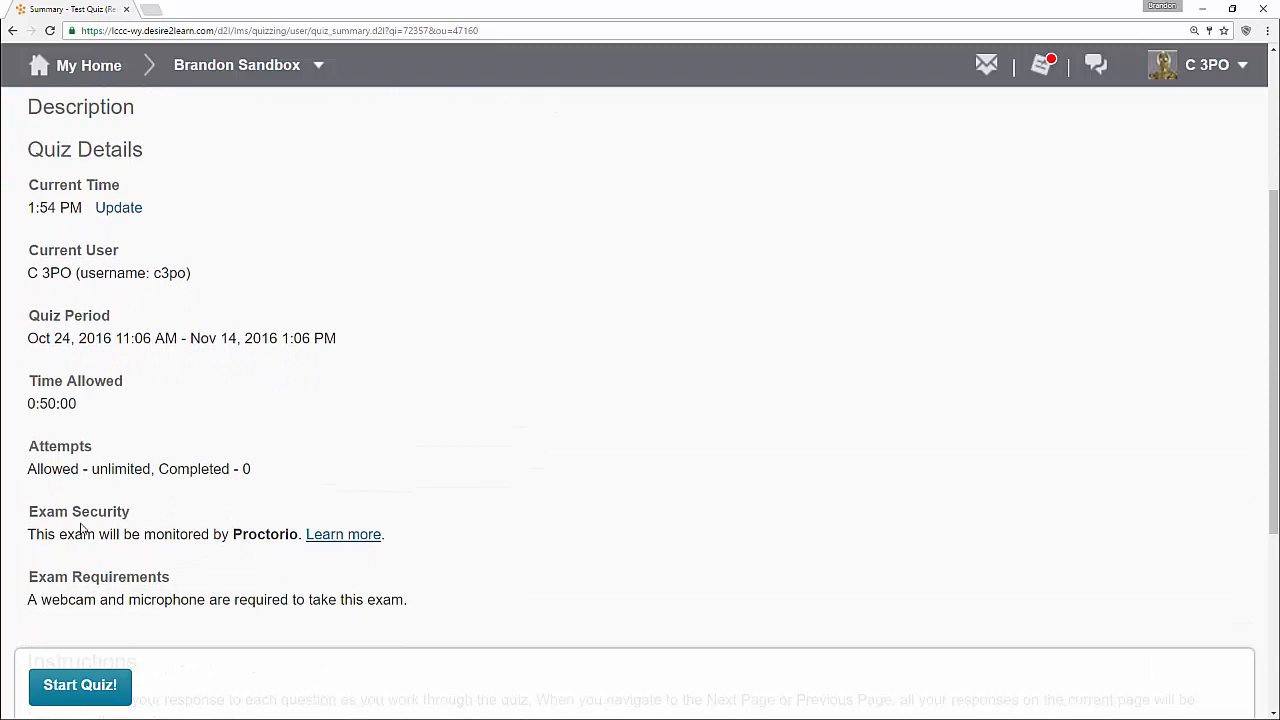
pyautogui.moveTo(789, 431)
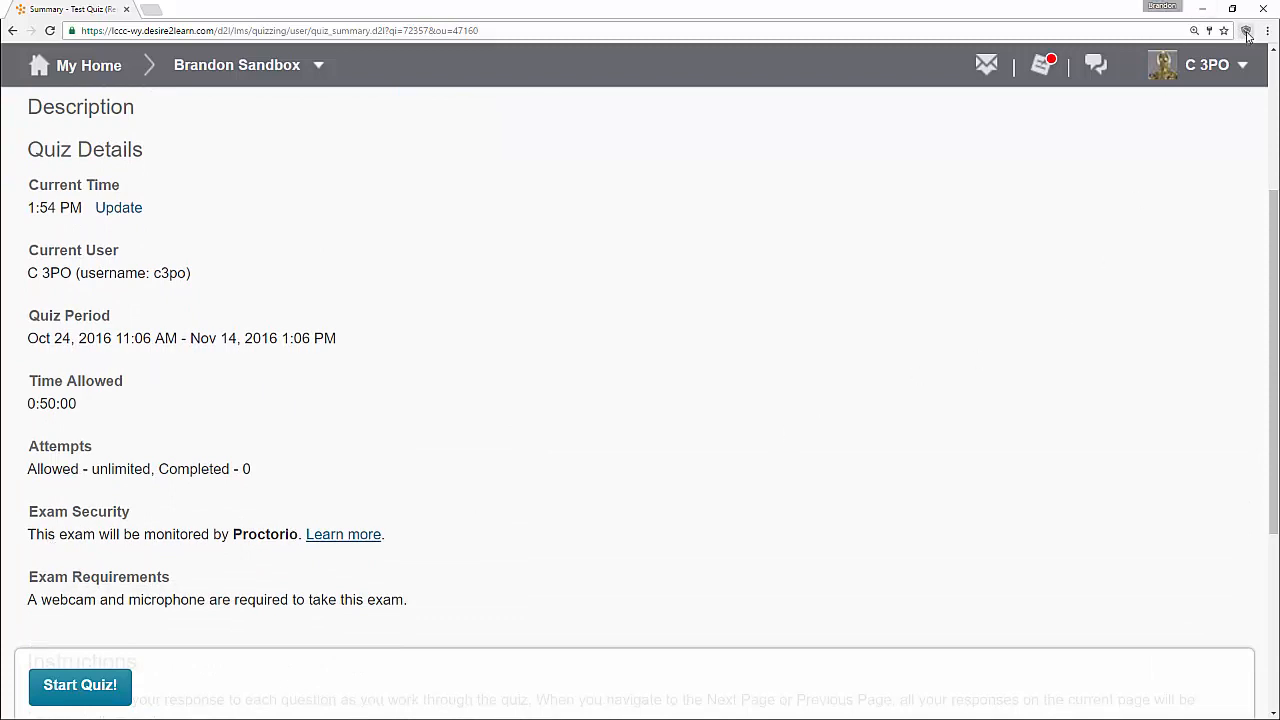
# - Open Proctorio's toolbar help popup with live chat and support center
pyautogui.click(1246, 30)
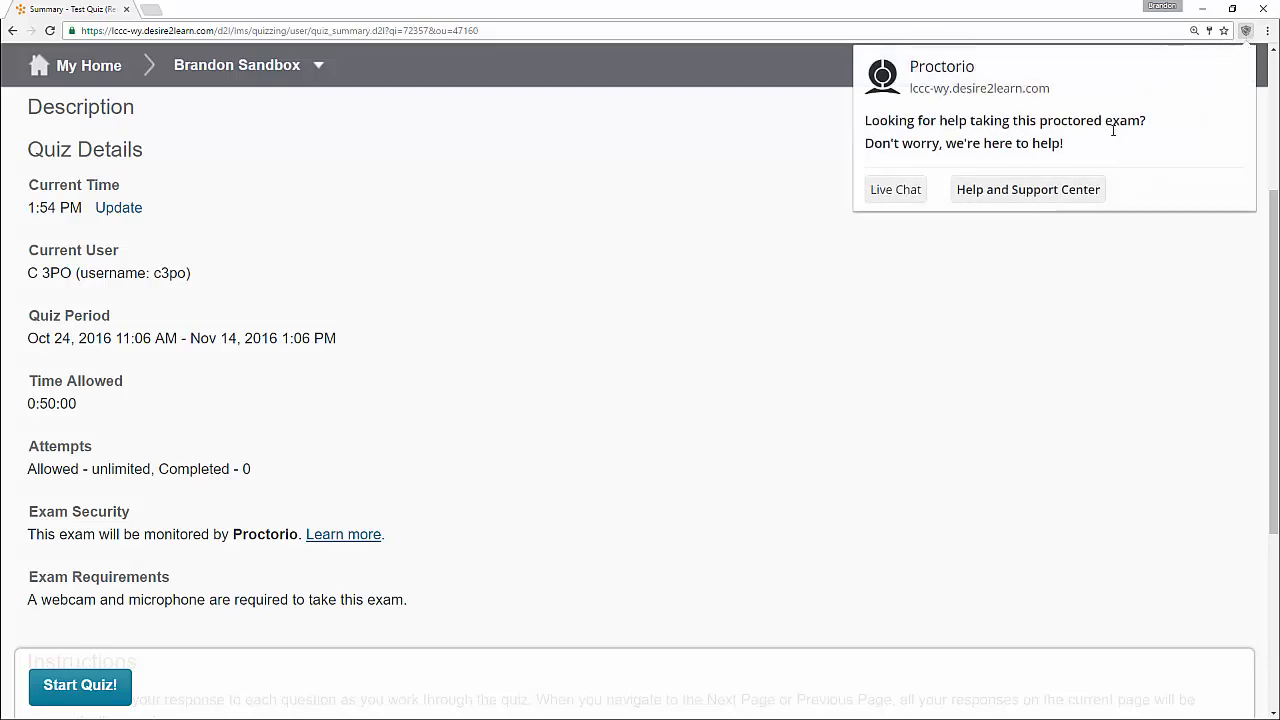
pyautogui.moveTo(998, 195)
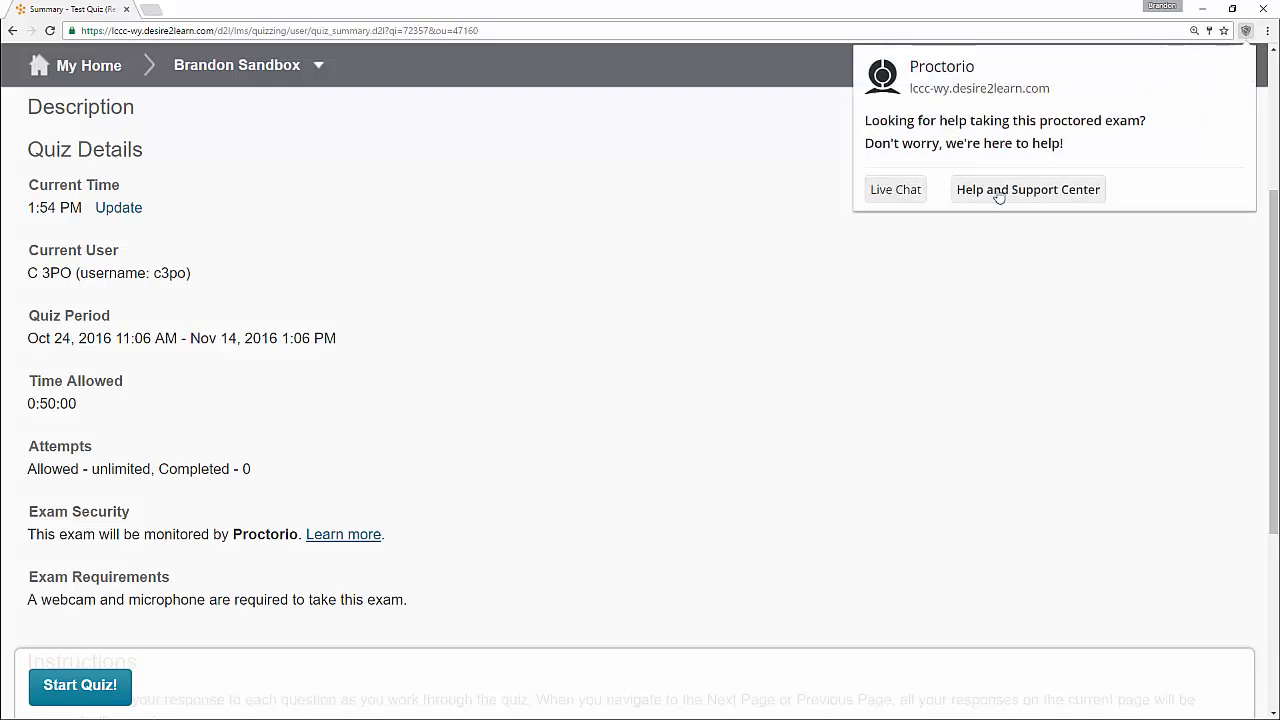
pyautogui.moveTo(1083, 198)
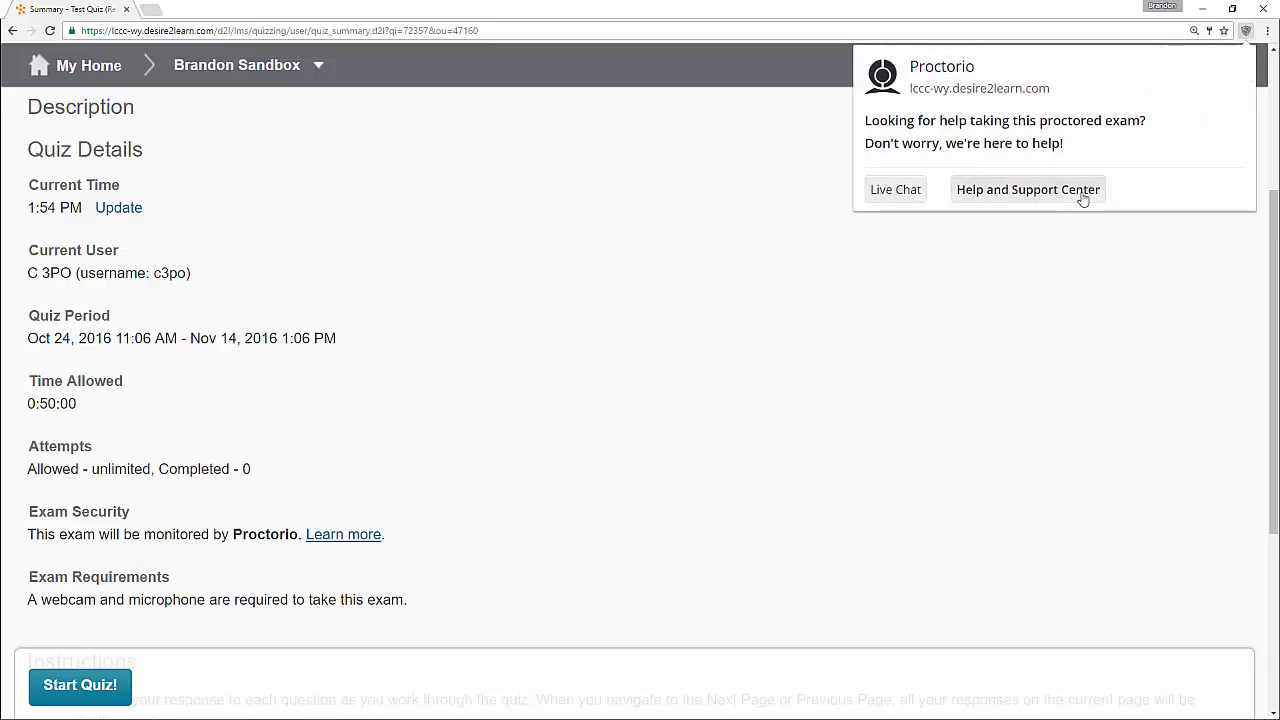
pyautogui.moveTo(1035, 200)
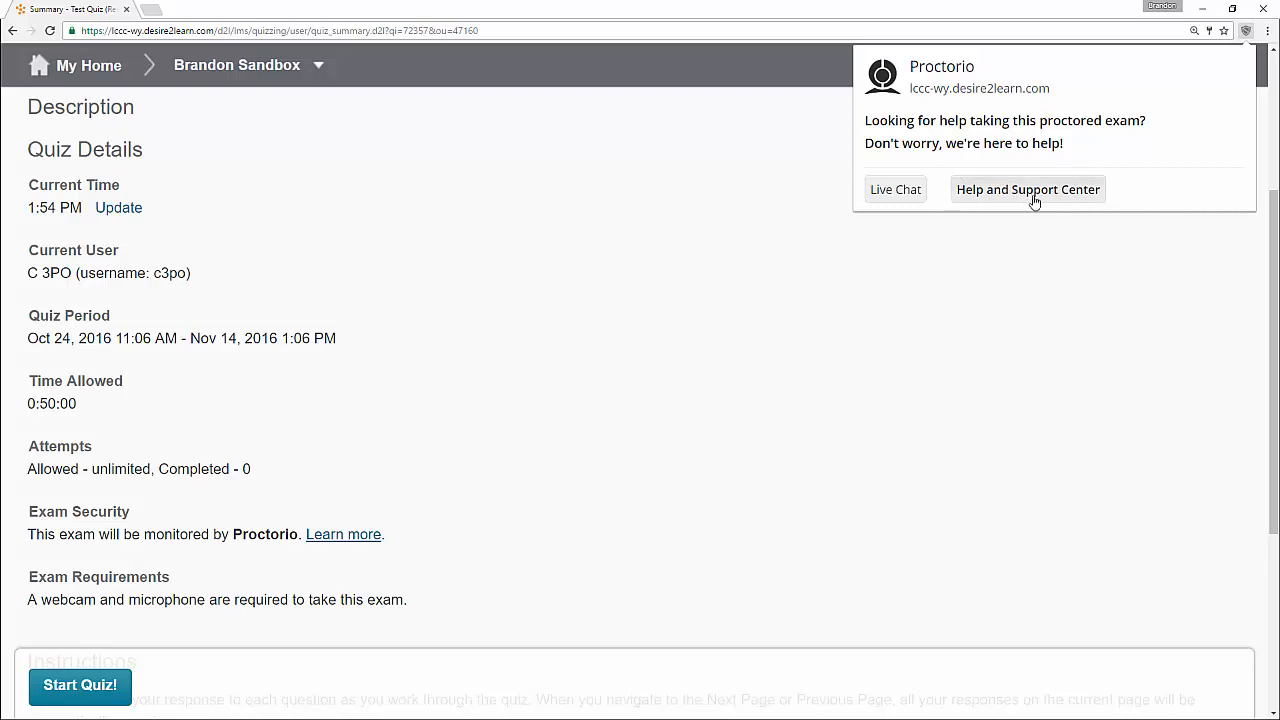
pyautogui.moveTo(1141, 180)
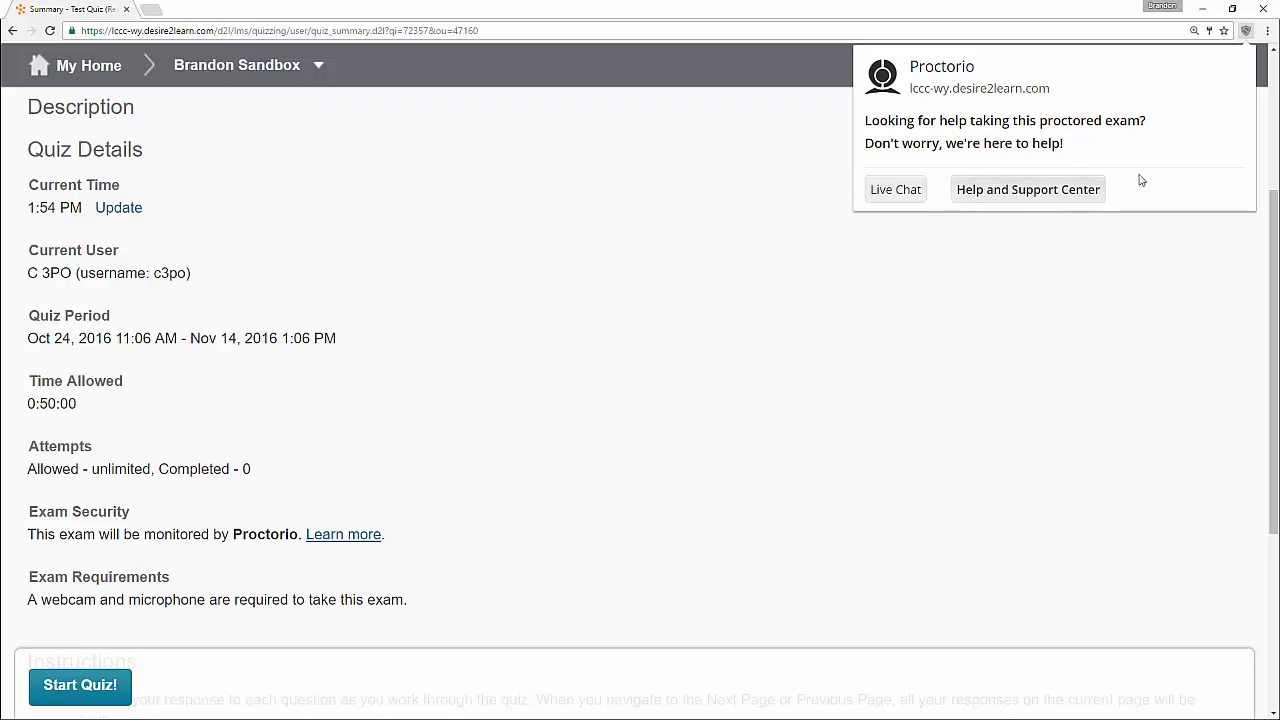
pyautogui.moveTo(894, 189)
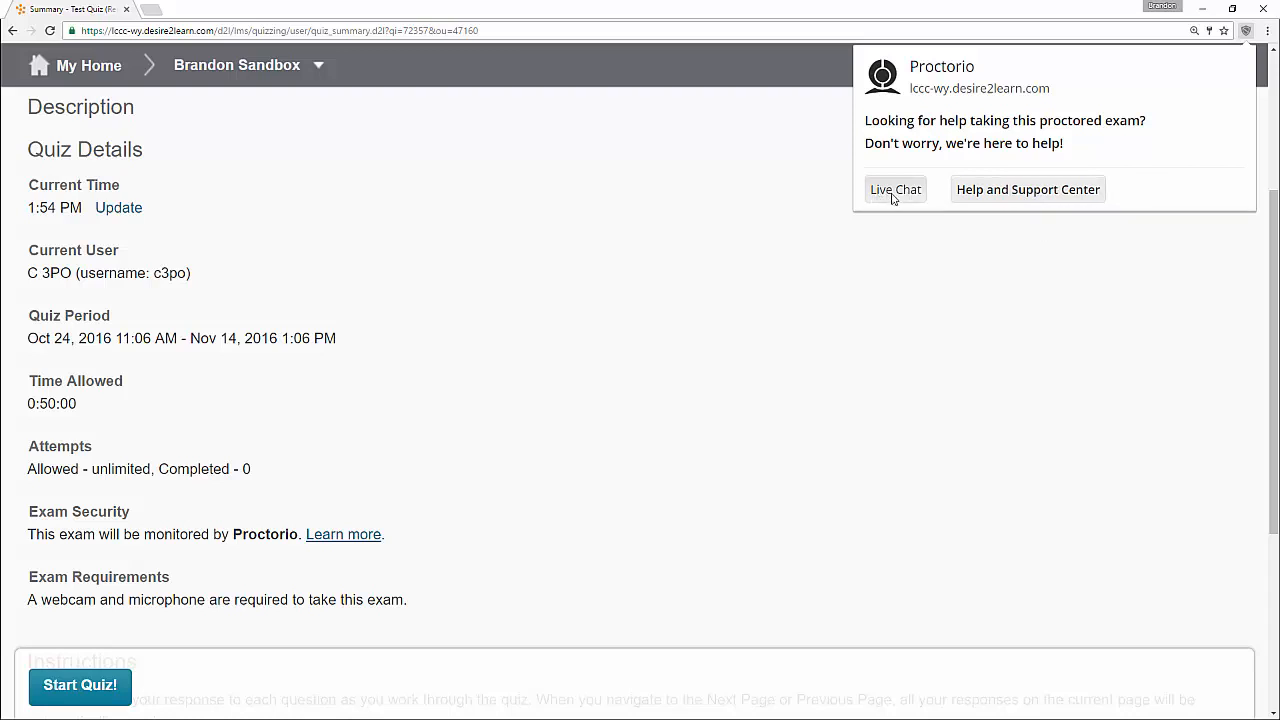
pyautogui.moveTo(1023, 299)
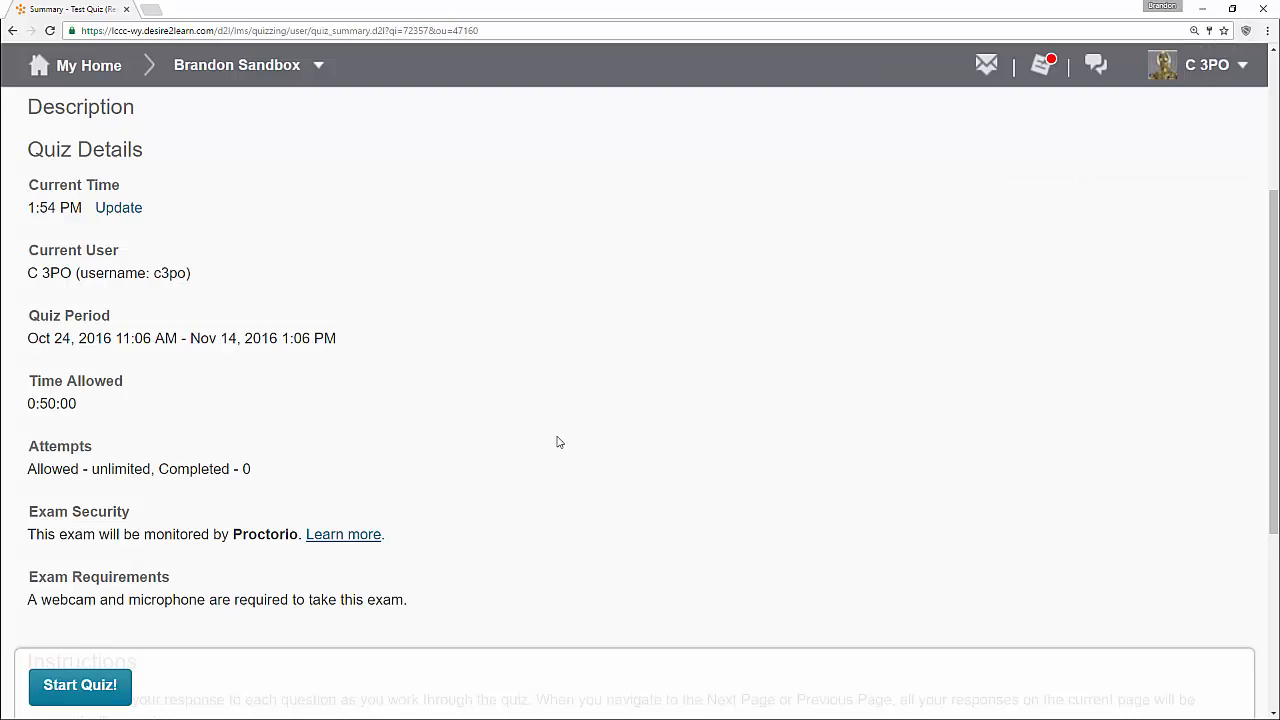
# - Start the quiz again and scroll through Proctorio's restrictions and collected-data instructions
pyautogui.scroll(-3)
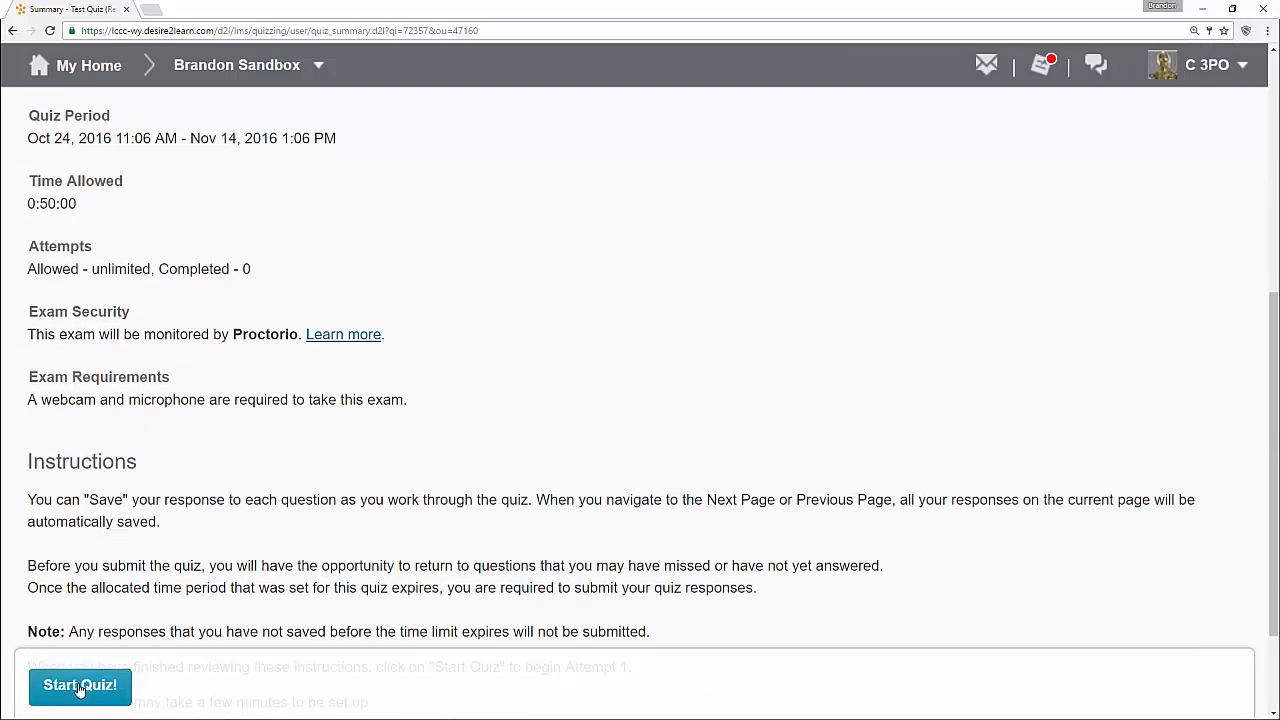
pyautogui.click(79, 686)
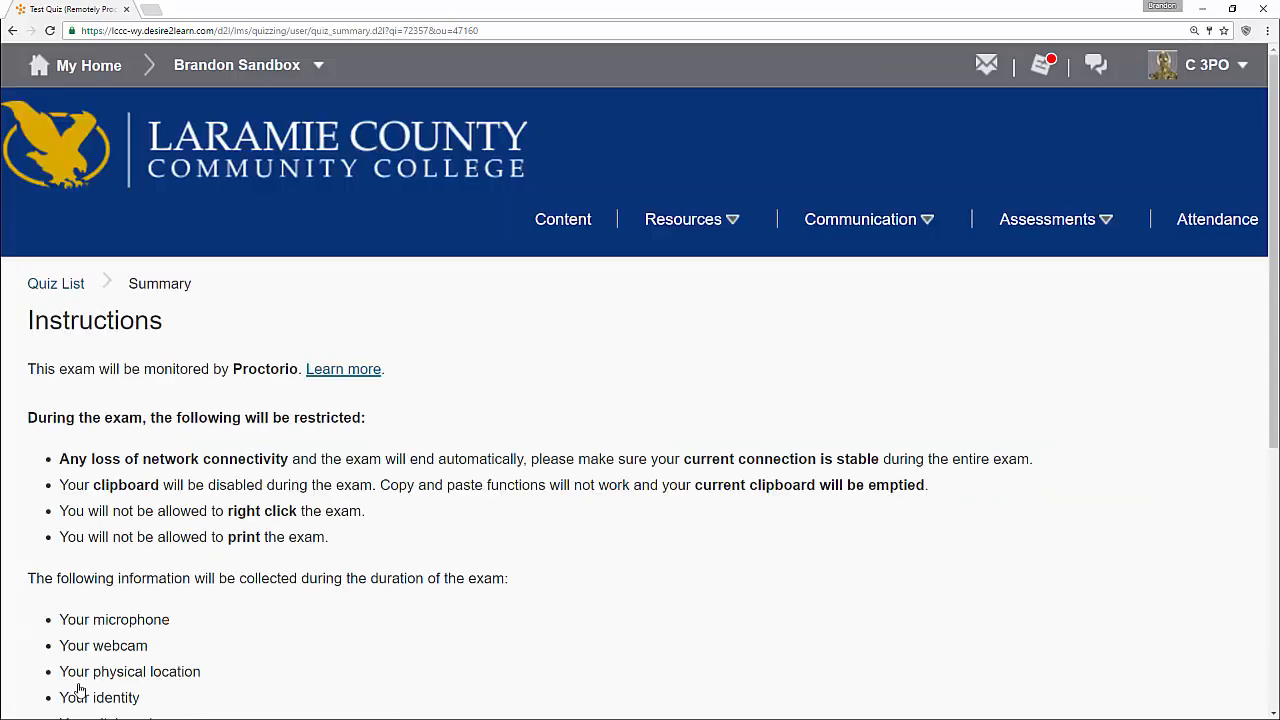
pyautogui.moveTo(5, 640)
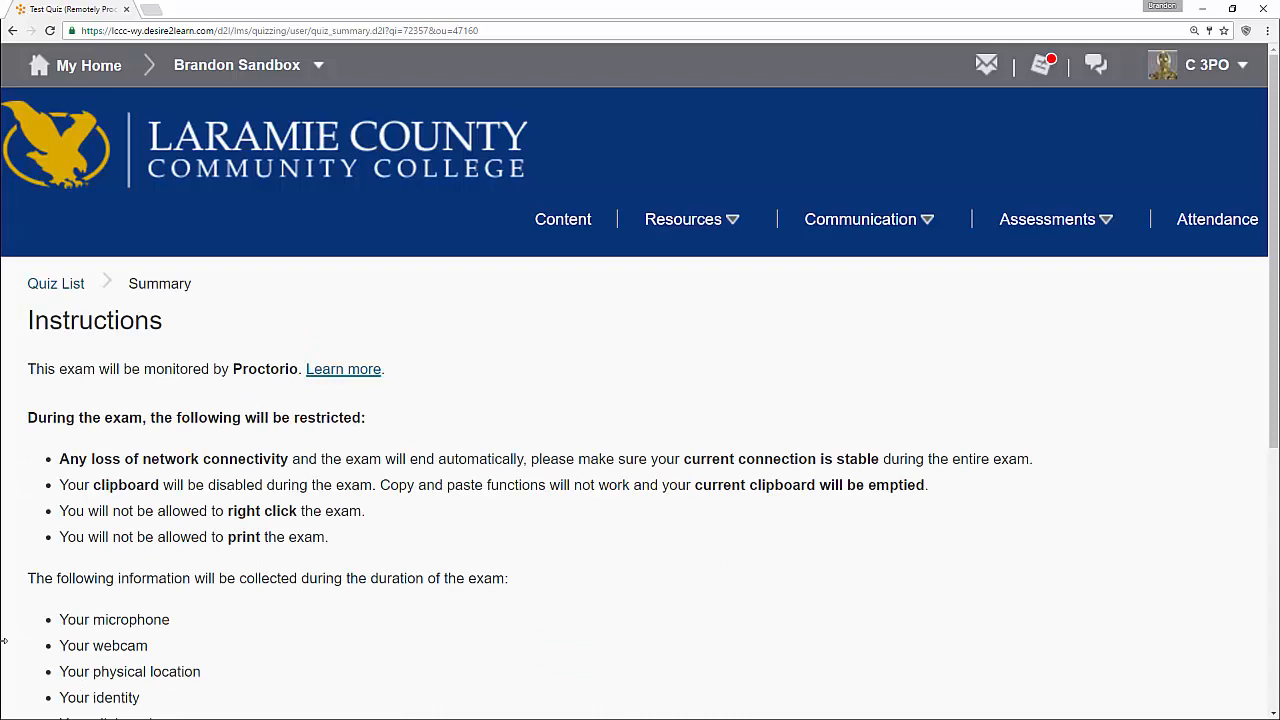
pyautogui.scroll(-3)
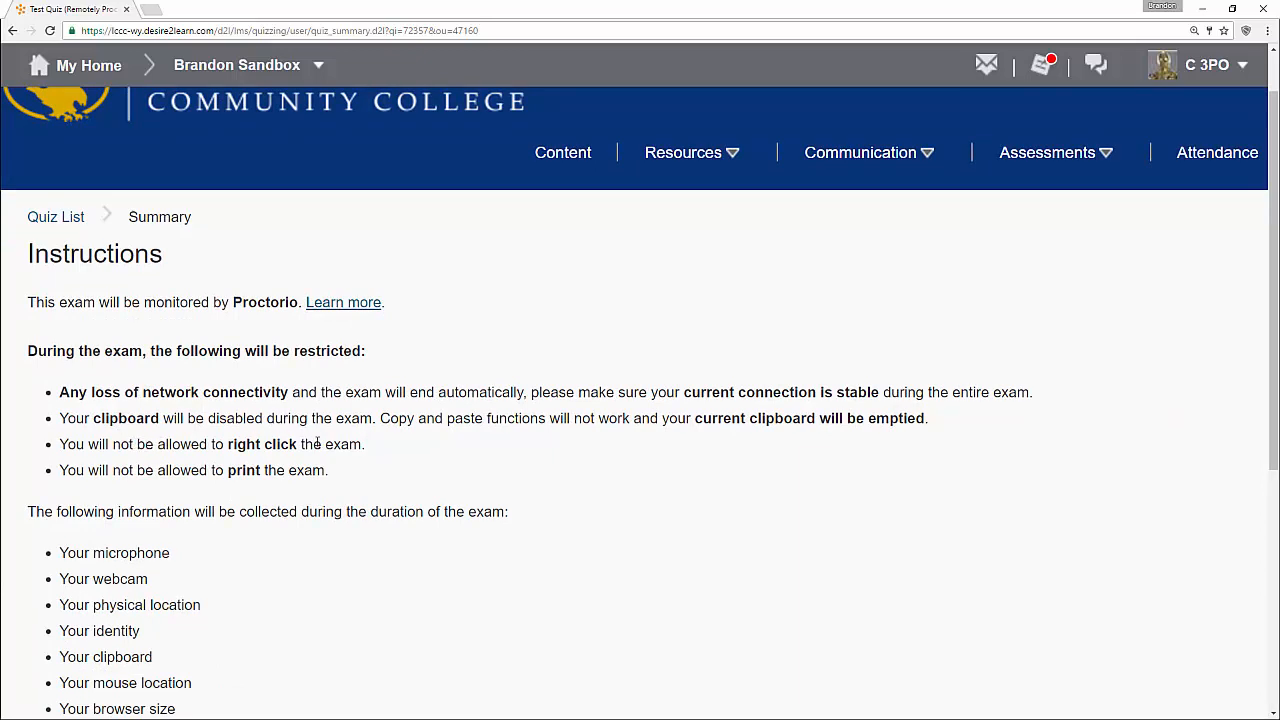
pyautogui.moveTo(492, 480)
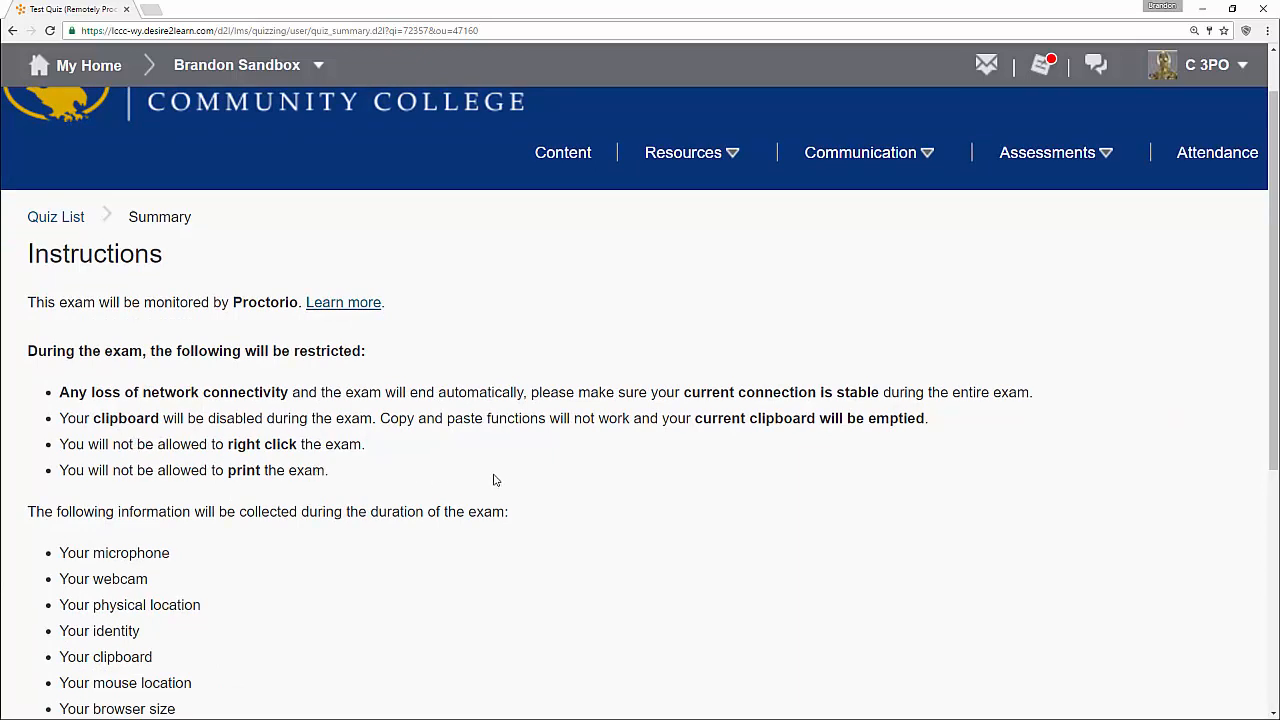
pyautogui.moveTo(477, 500)
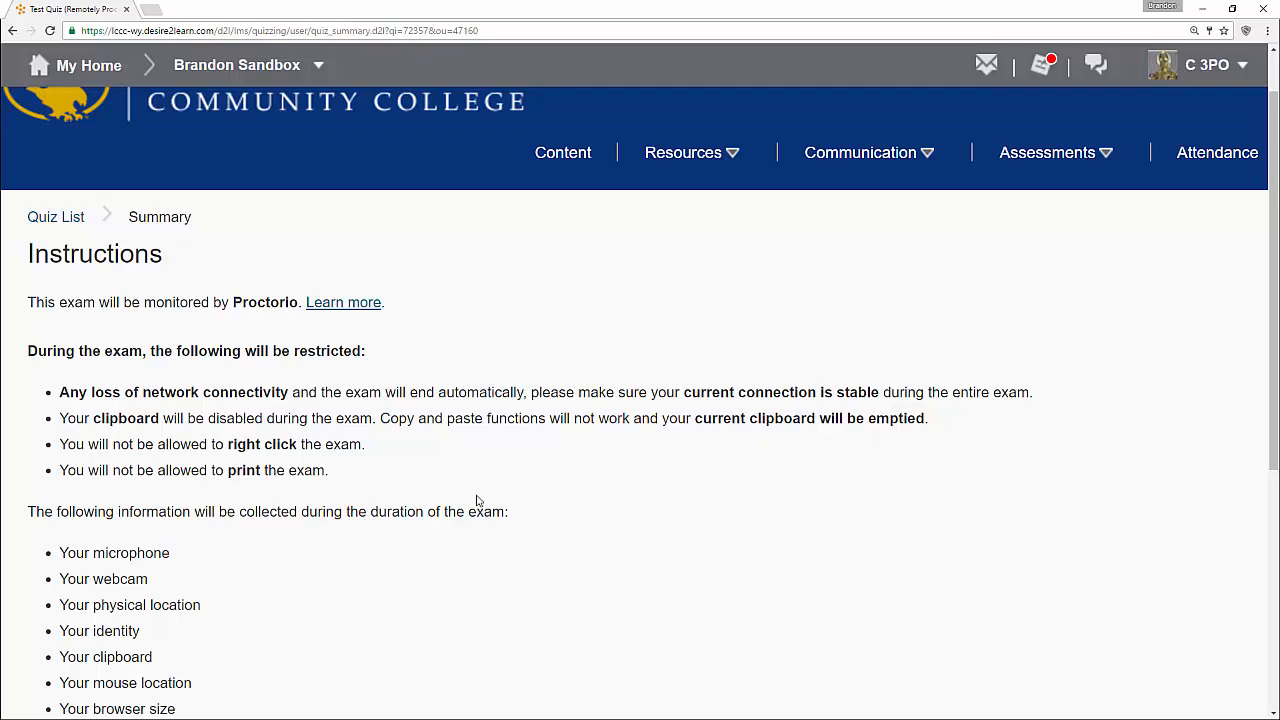
pyautogui.scroll(-3)
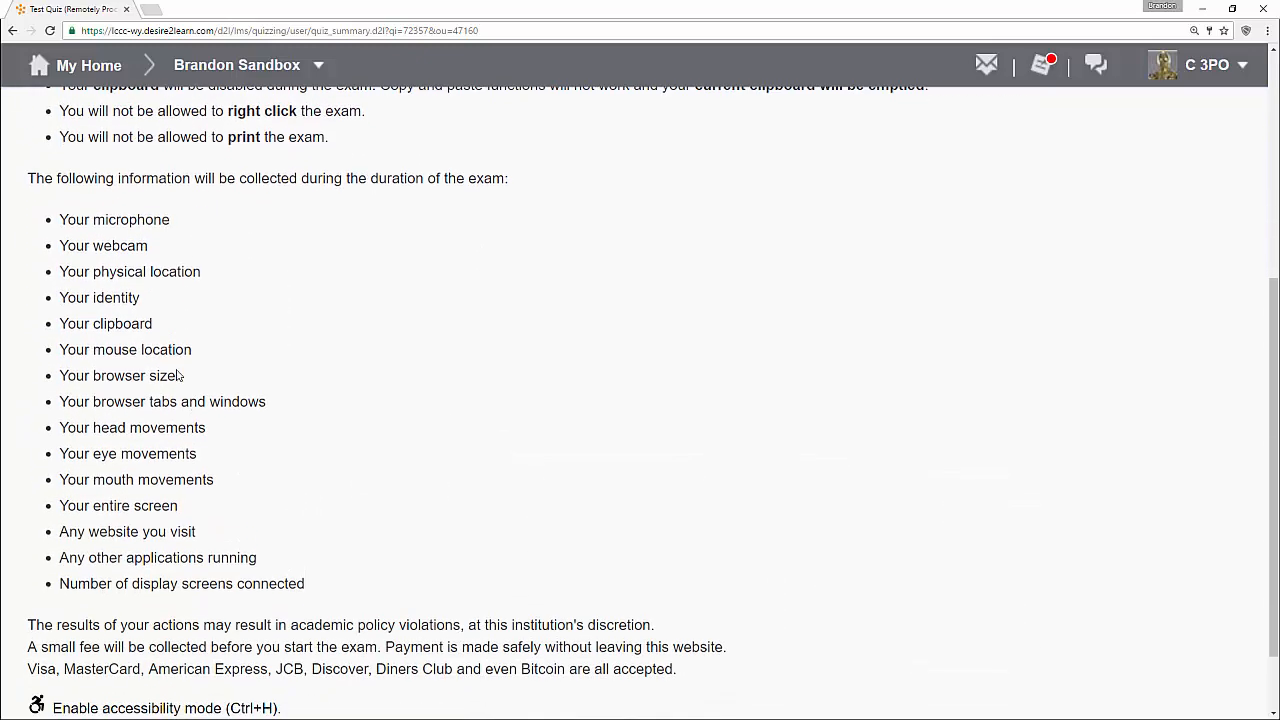
pyautogui.moveTo(130, 532)
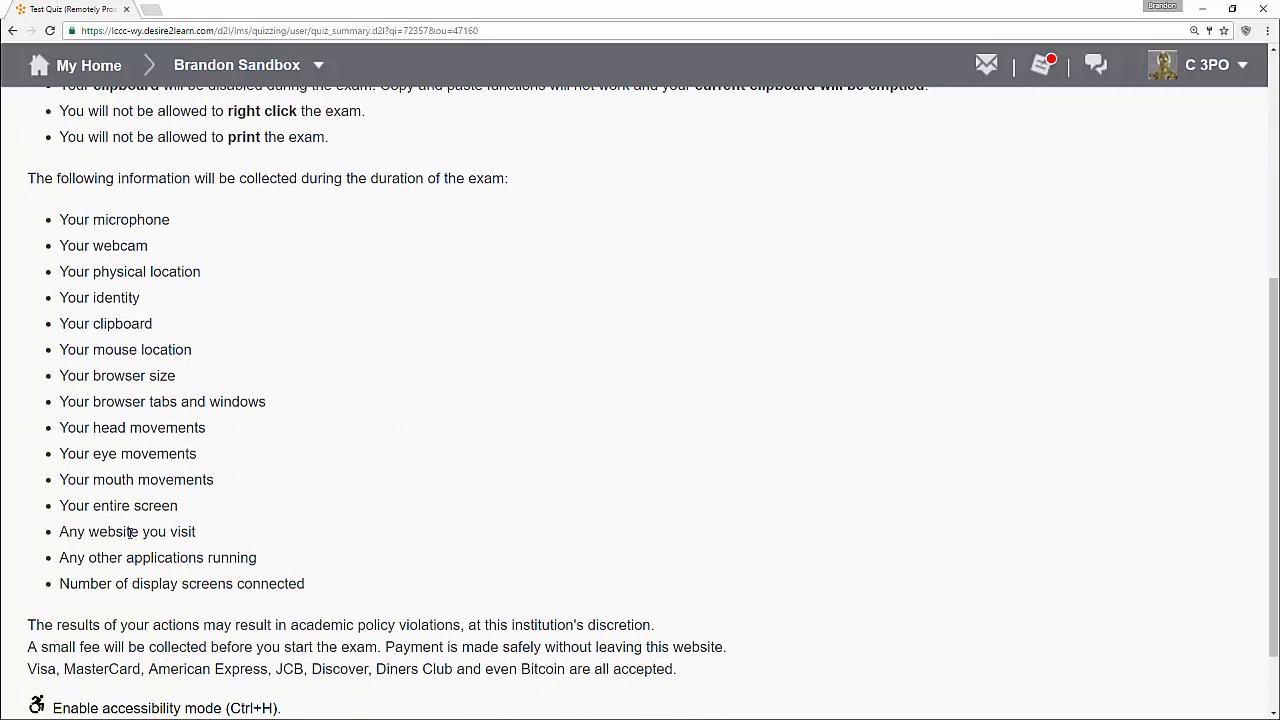
pyautogui.moveTo(434, 520)
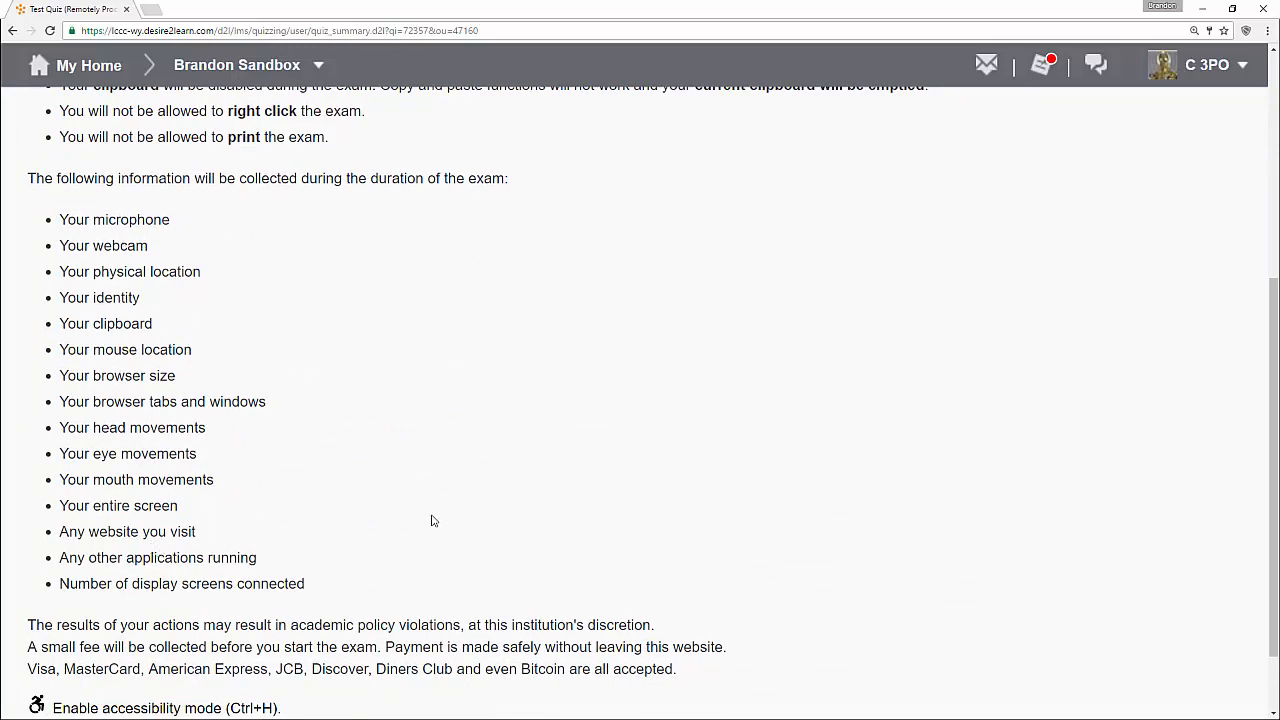
pyautogui.scroll(-3)
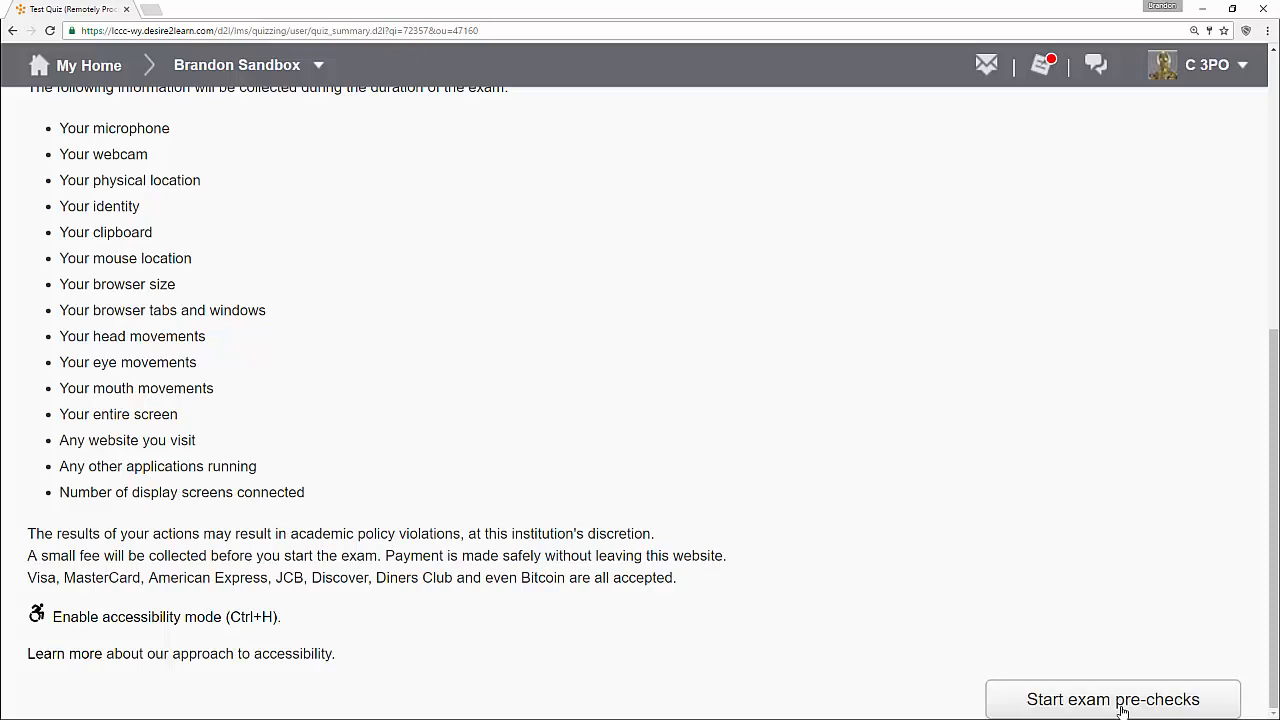
pyautogui.moveTo(1215, 460)
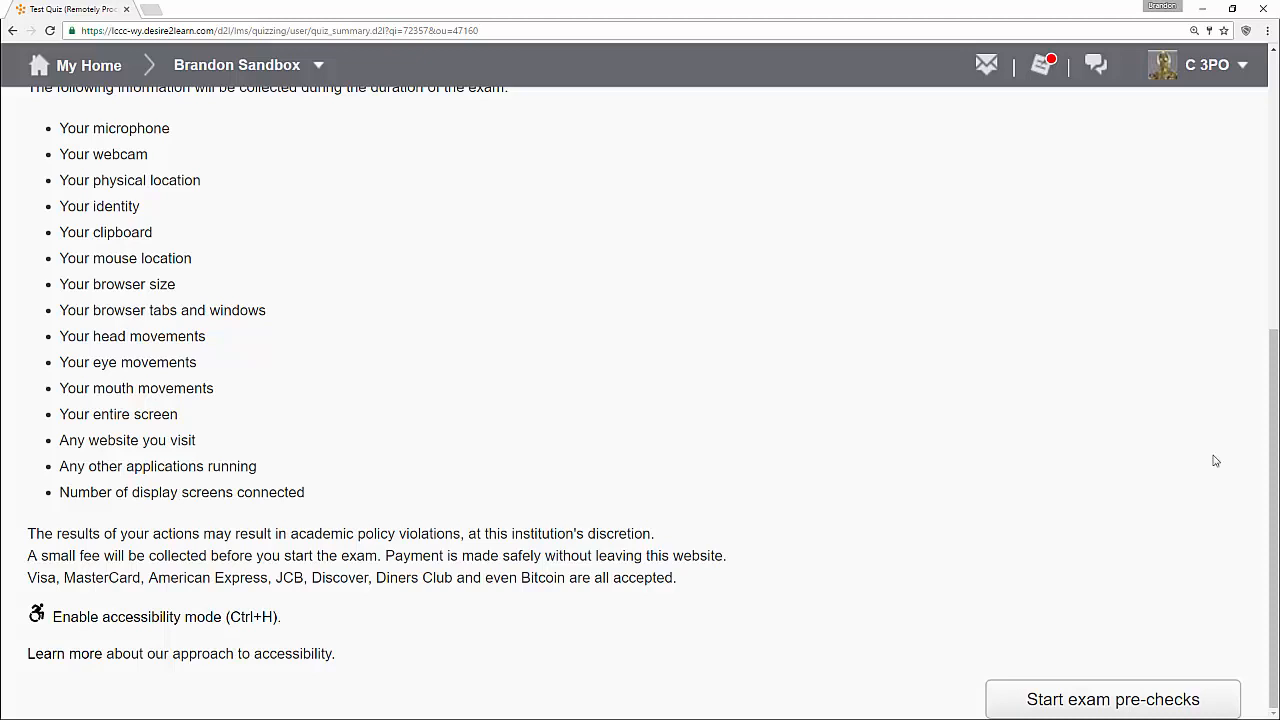
# - Start the exam pre-checks and share Screen 2 with Proctorio
pyautogui.click(1113, 699)
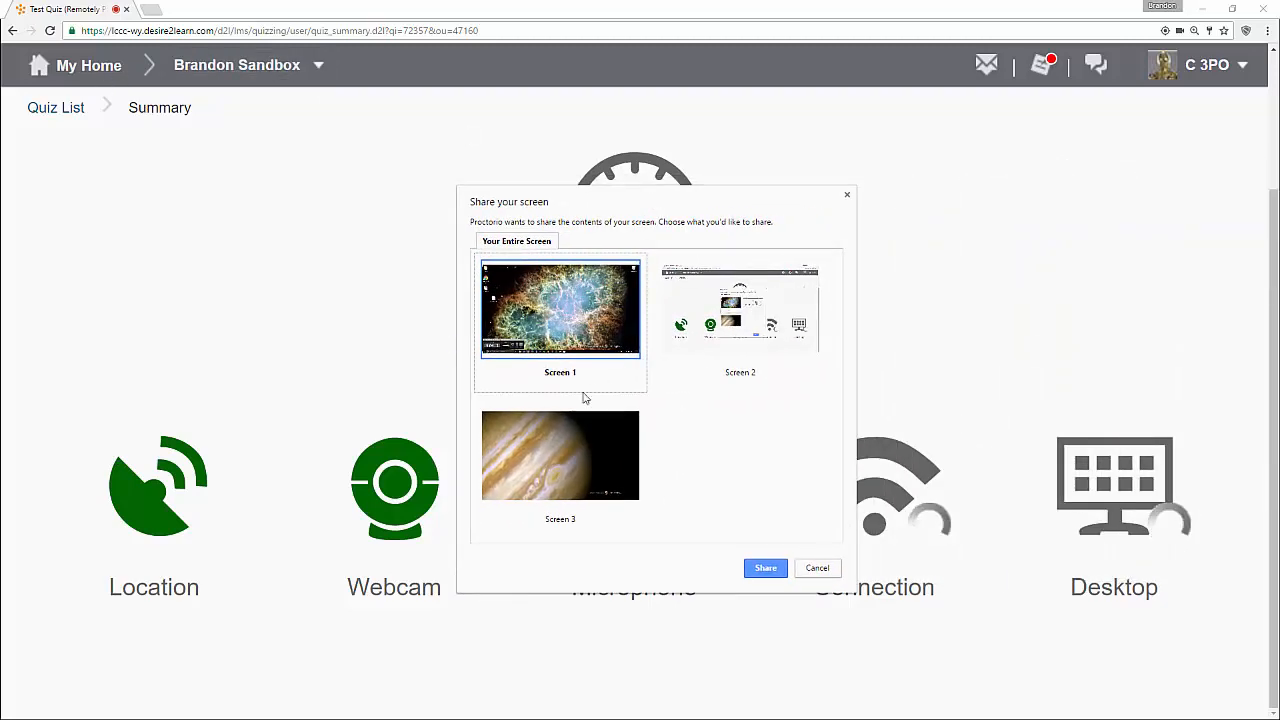
pyautogui.click(740, 307)
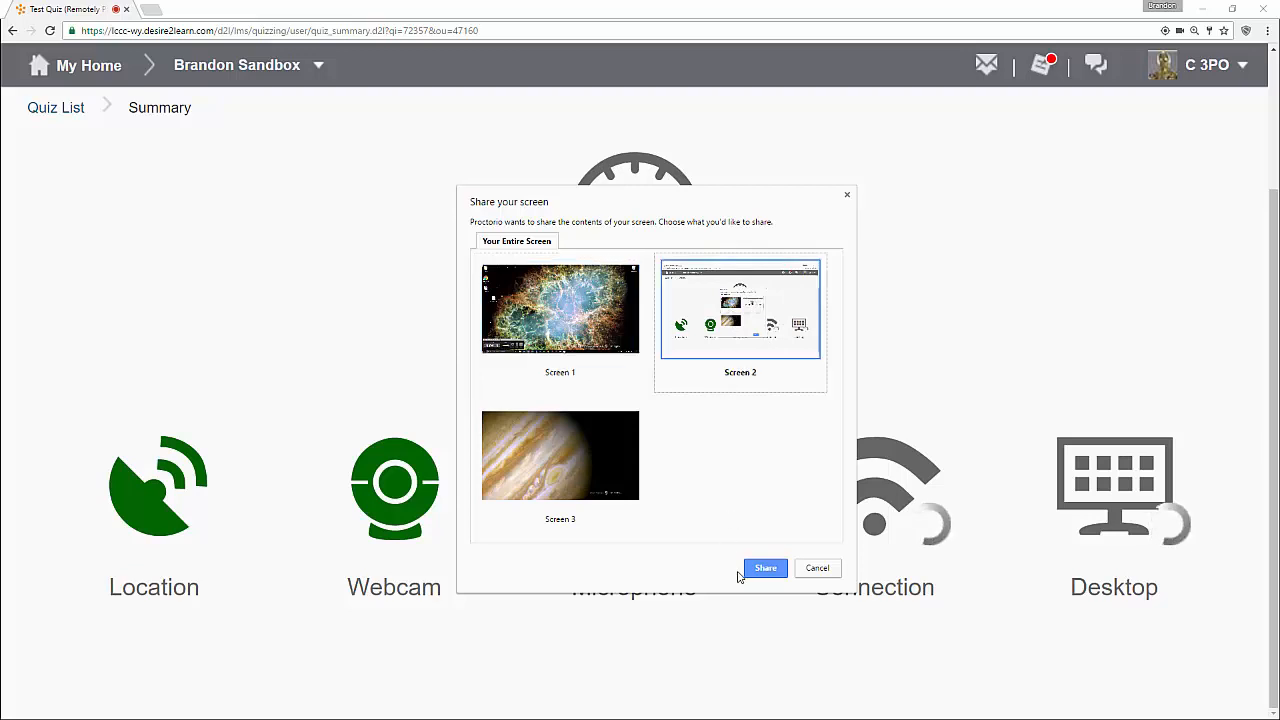
pyautogui.click(765, 568)
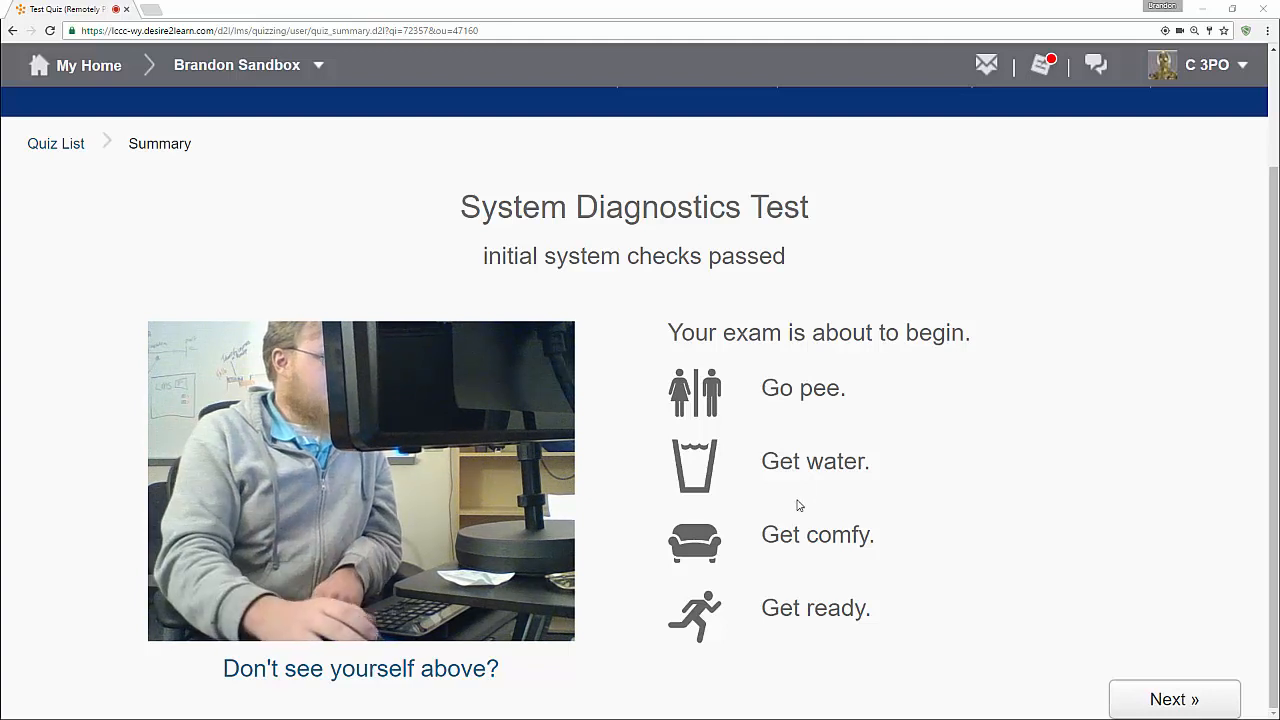
pyautogui.moveTo(660, 347)
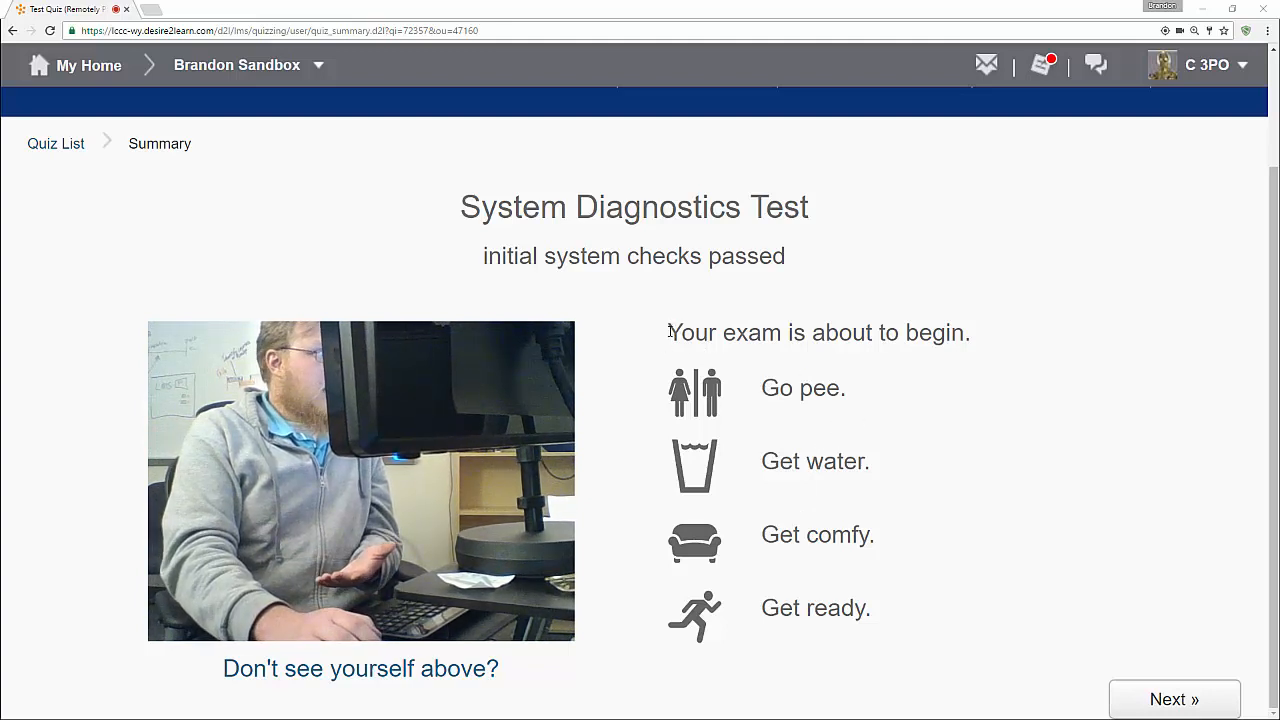
pyautogui.moveTo(980, 444)
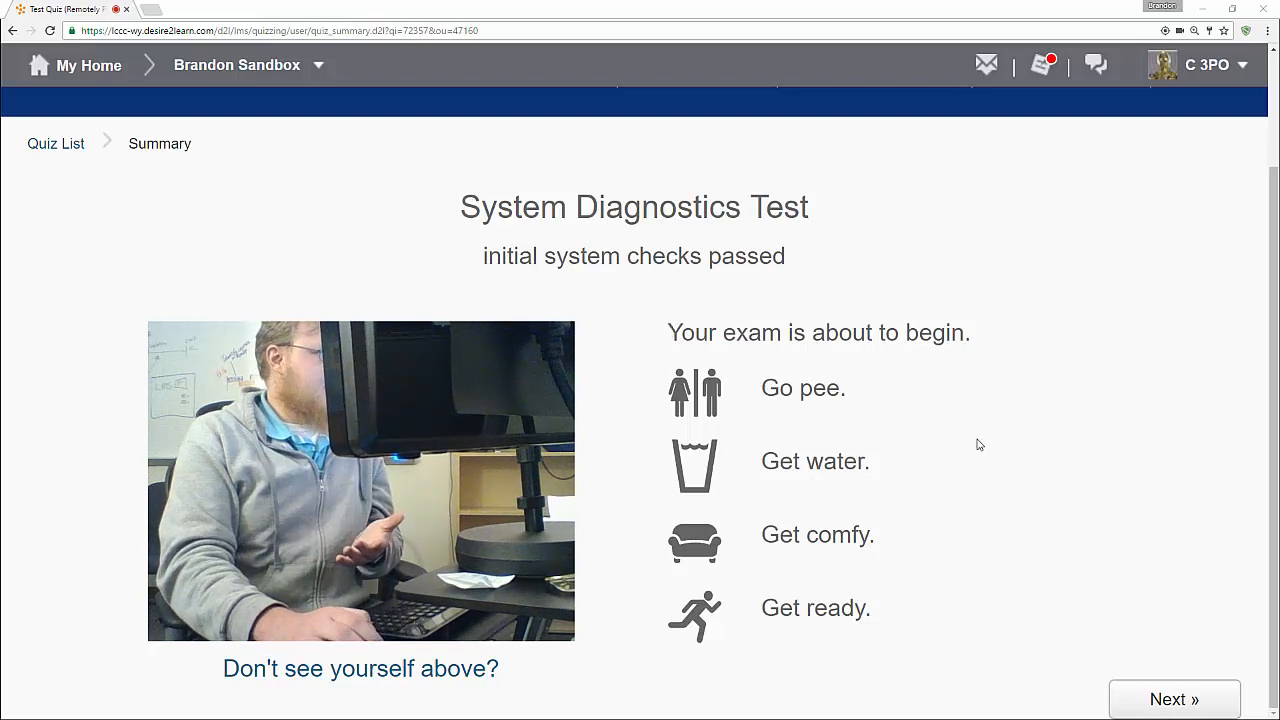
# - Continue from the passed system diagnostics to the microphone level test
pyautogui.click(1174, 699)
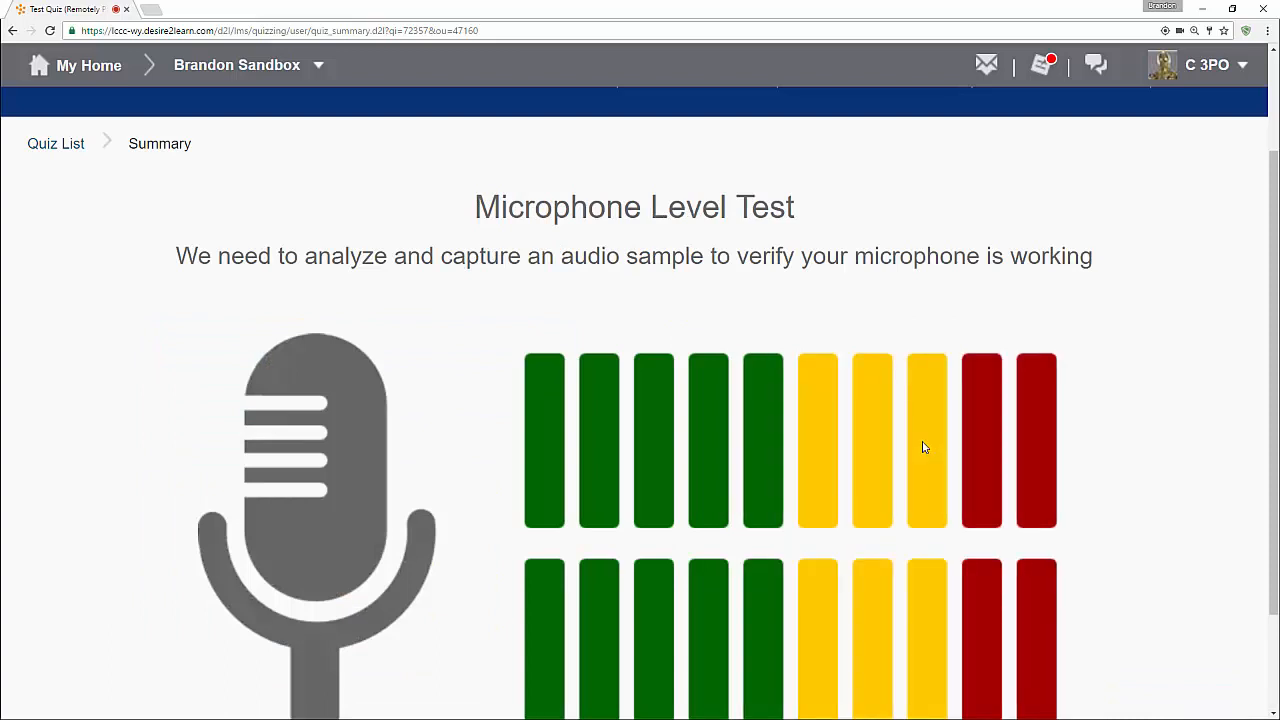
# - Begin the microphone test to capture and verify an audio sample
pyautogui.scroll(-3)
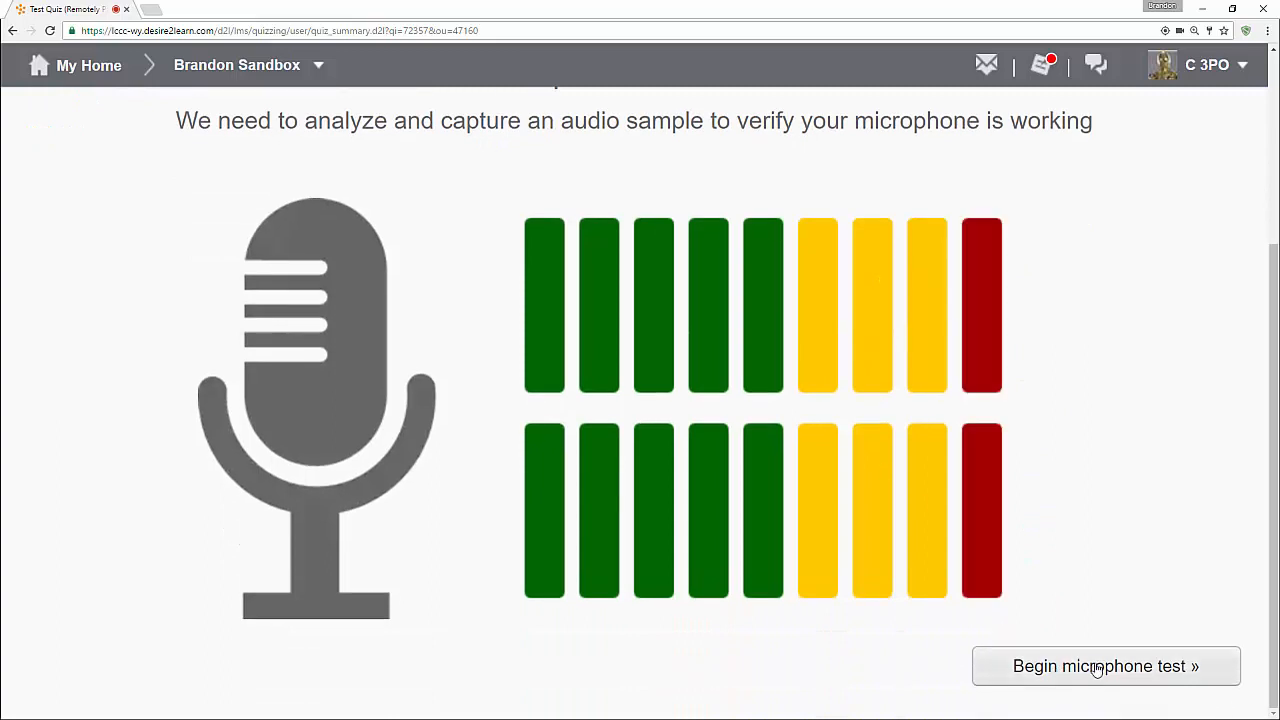
pyautogui.click(1105, 666)
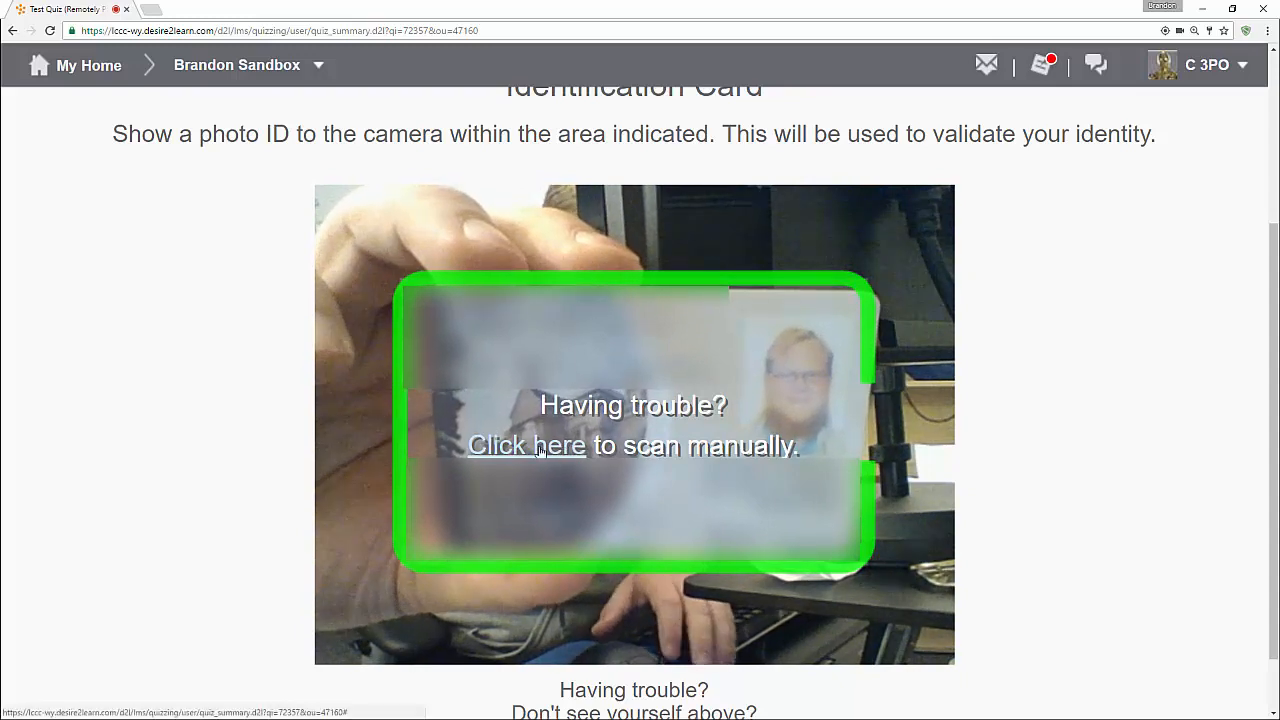
# - Scan the photo ID manually and accept the captured image
pyautogui.click(527, 445)
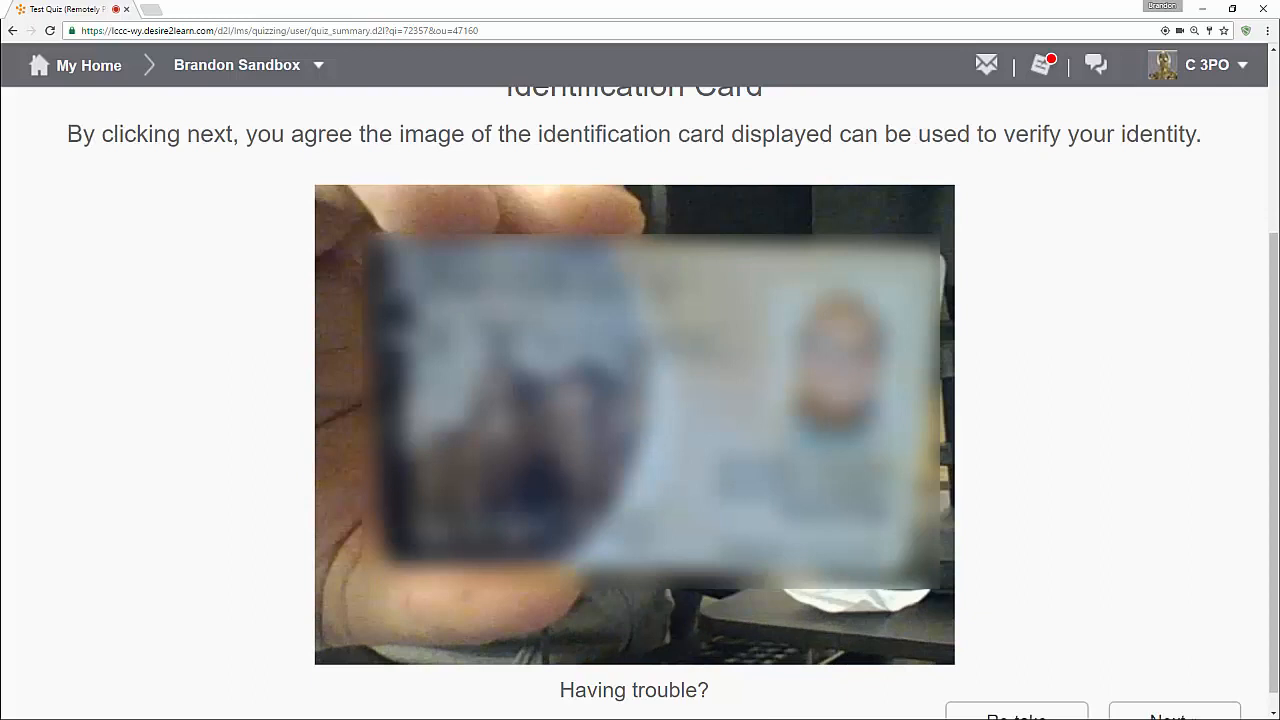
pyautogui.scroll(-3)
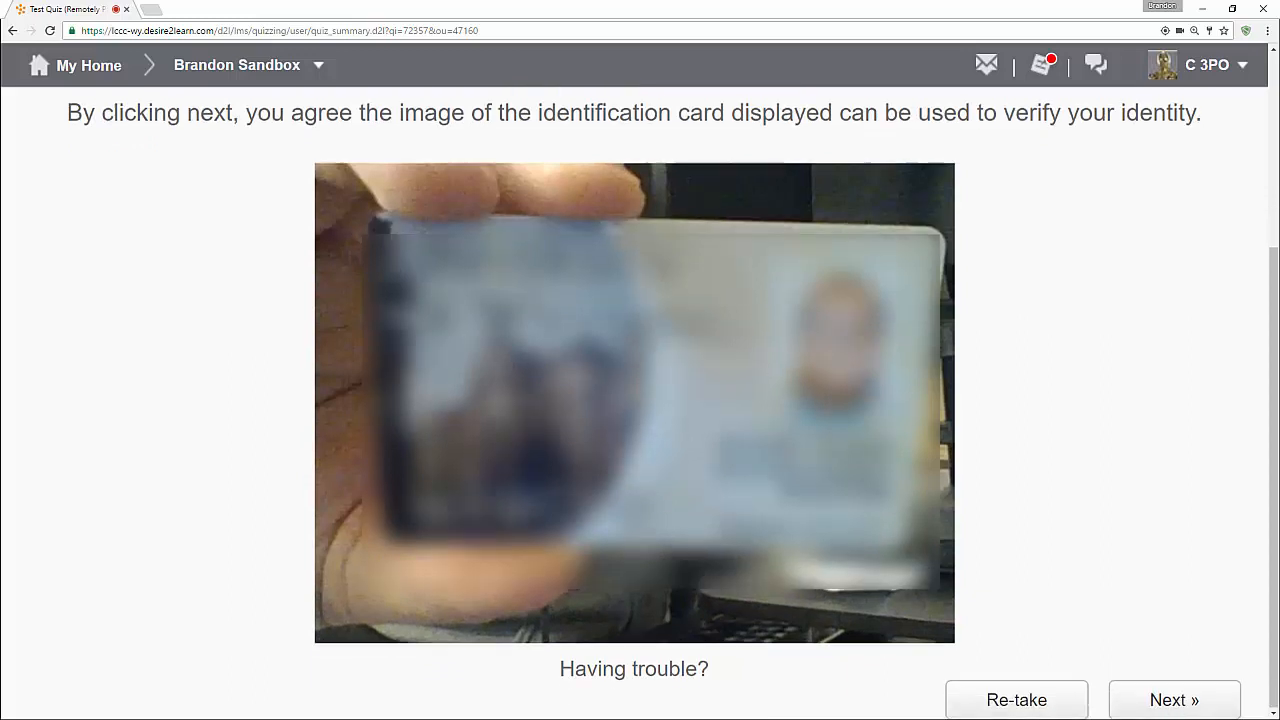
pyautogui.click(1174, 699)
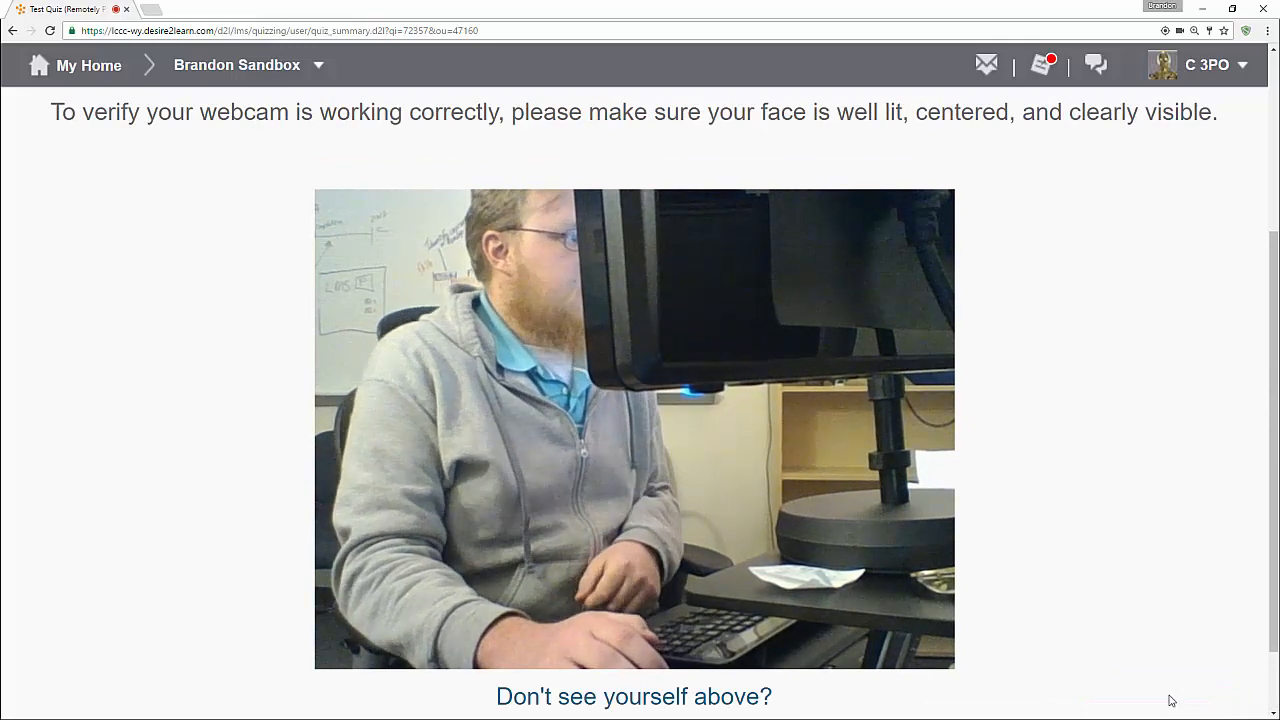
pyautogui.moveTo(1115, 567)
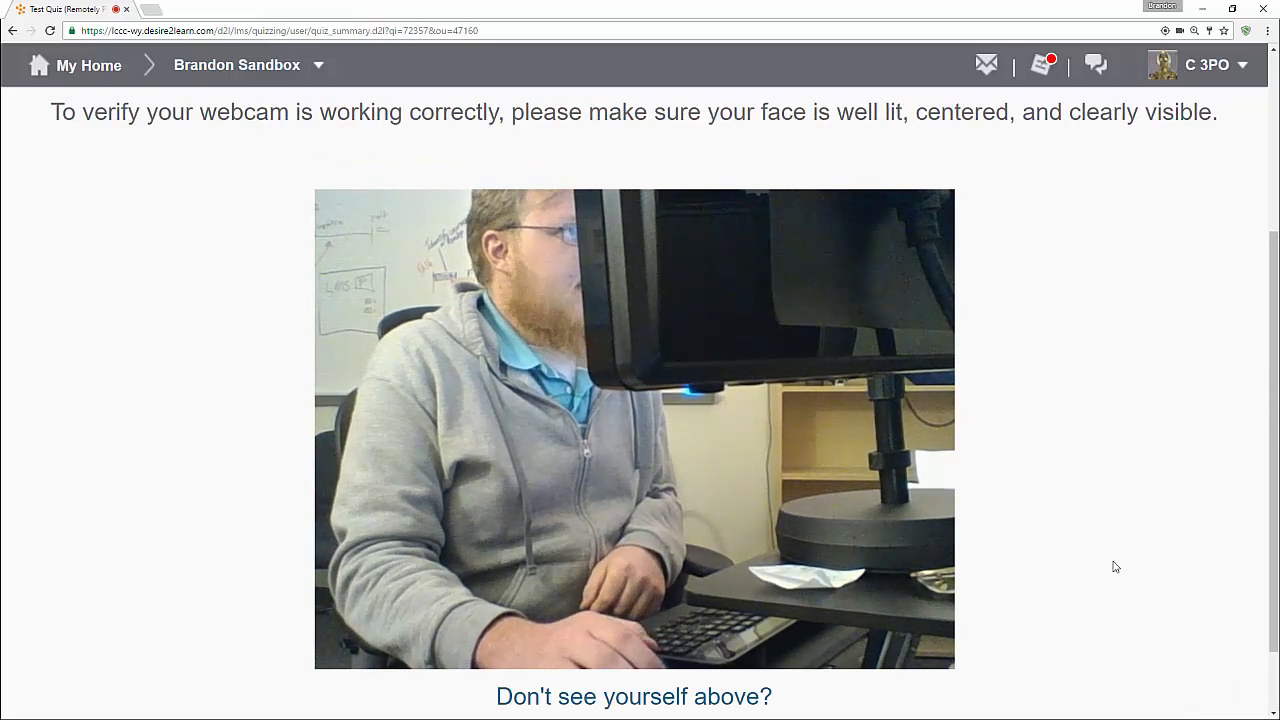
pyautogui.moveTo(983, 475)
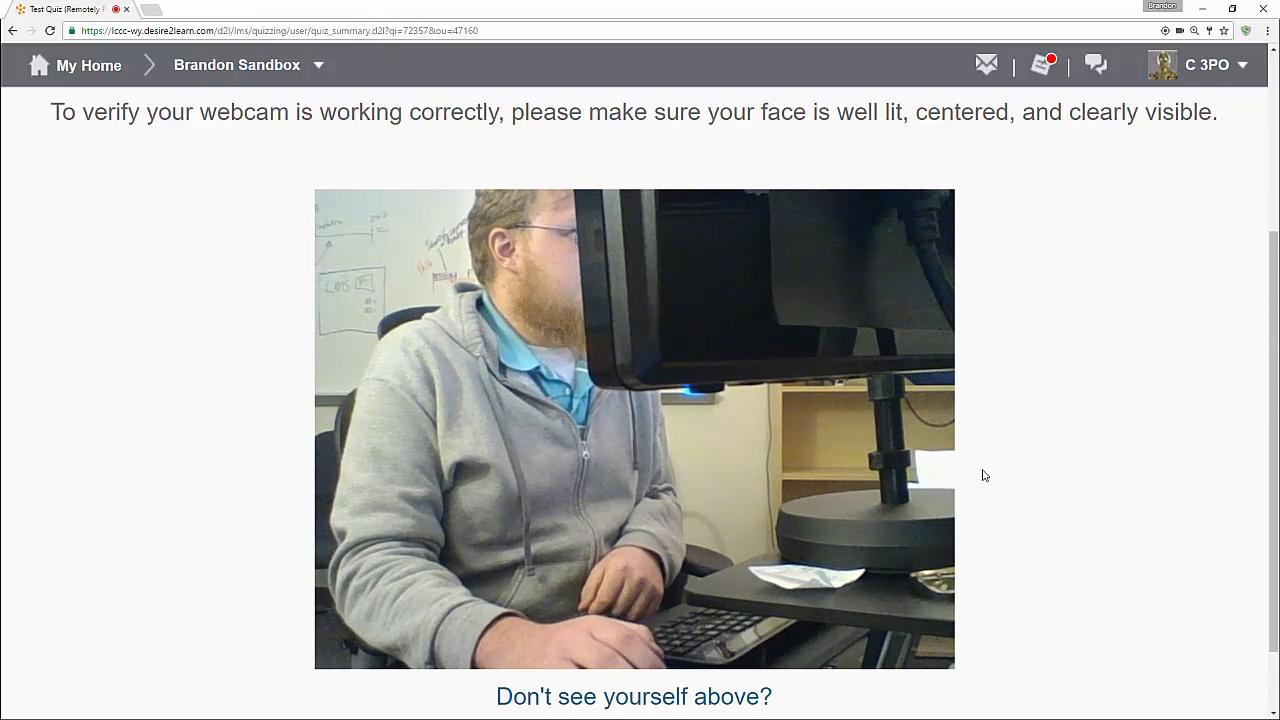
pyautogui.moveTo(252, 309)
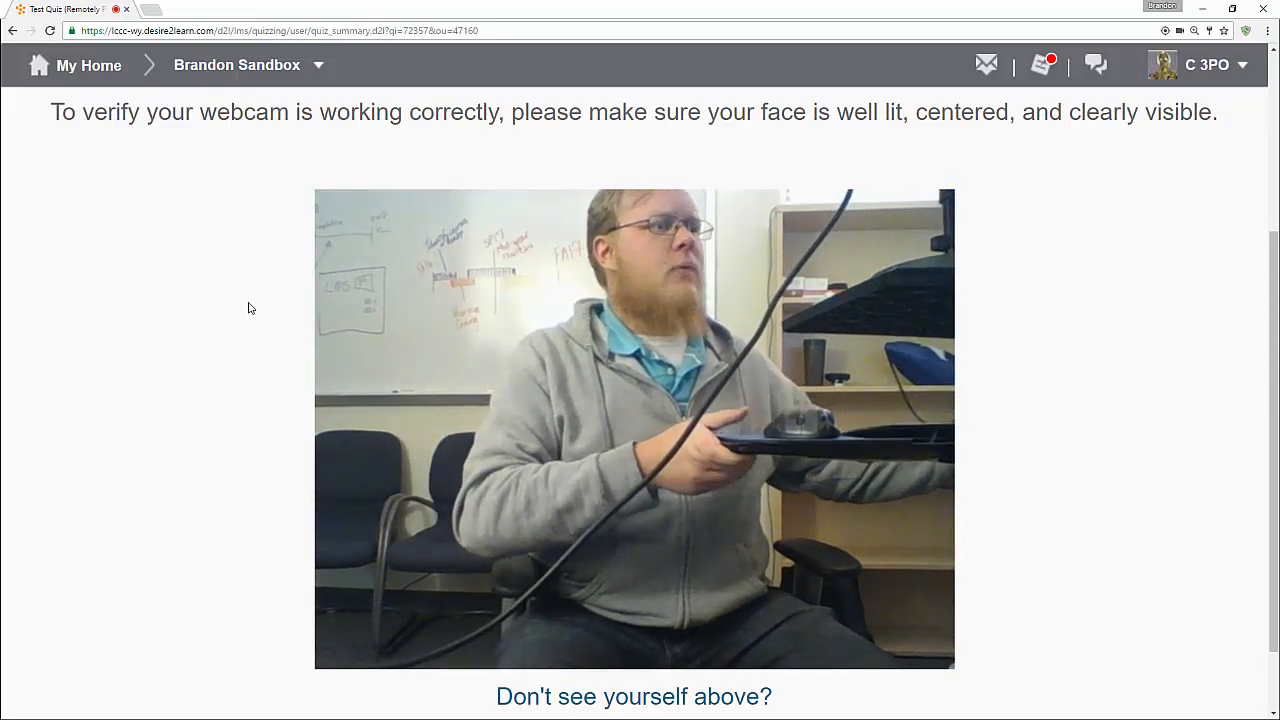
pyautogui.moveTo(1057, 419)
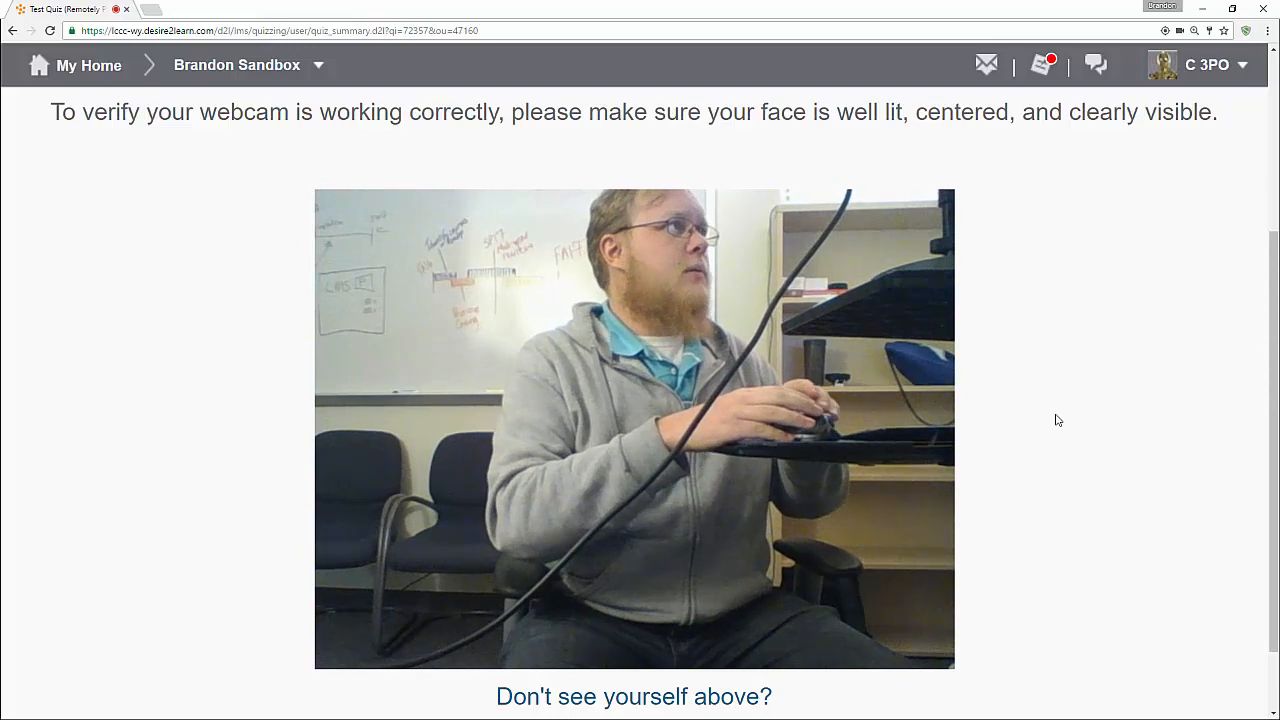
# - Begin the camera test to verify the face in the webcam feed
pyautogui.scroll(-3)
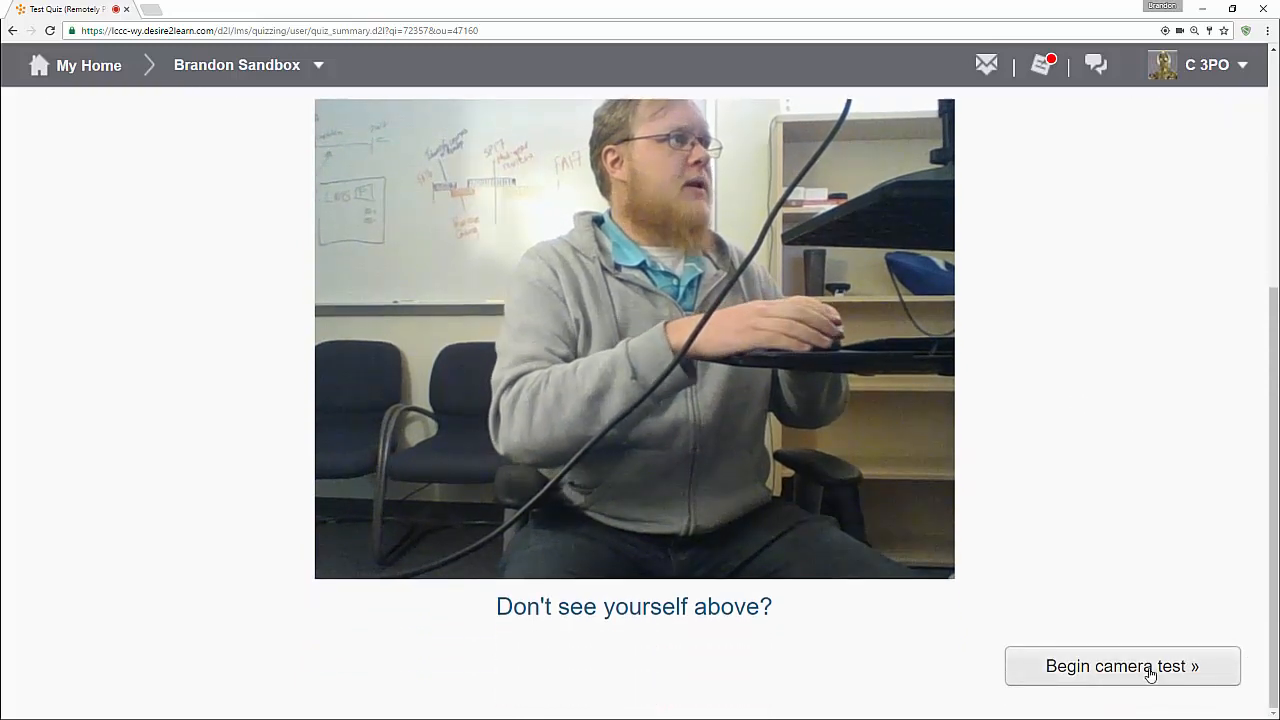
pyautogui.click(1122, 666)
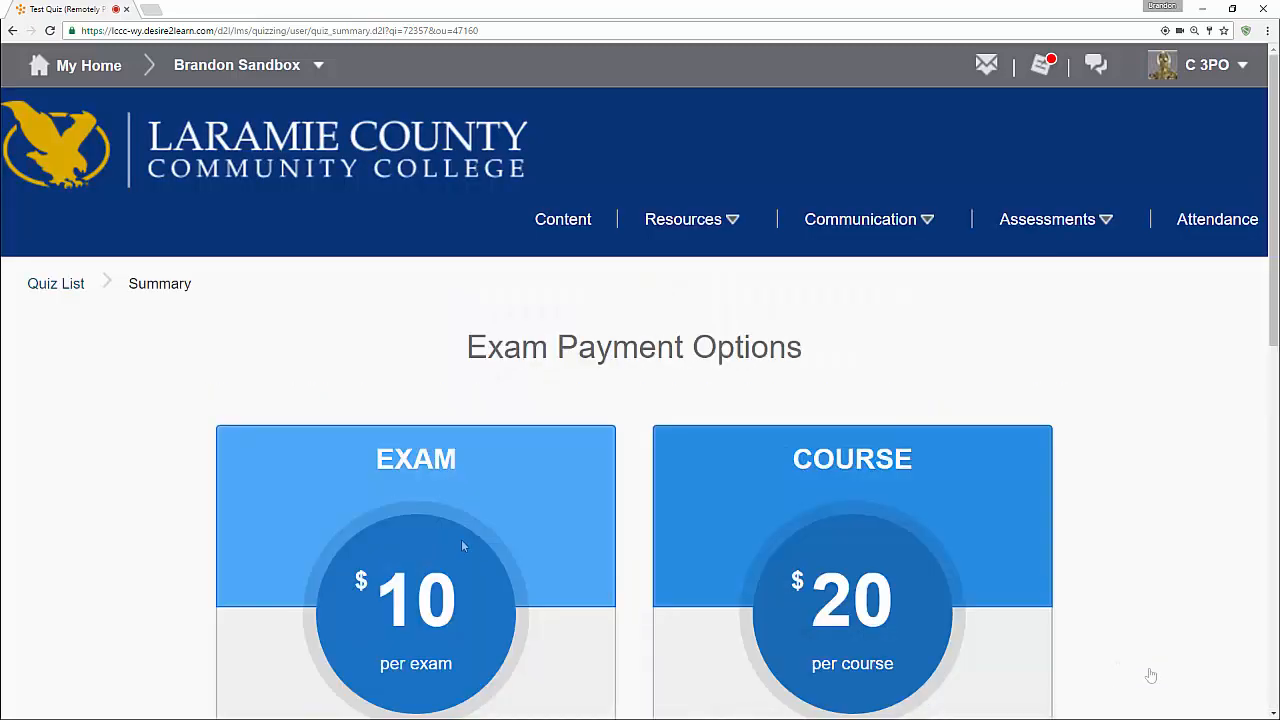
# - Review the exam payment options and choose to pay the $10 exam fee
pyautogui.scroll(-3)
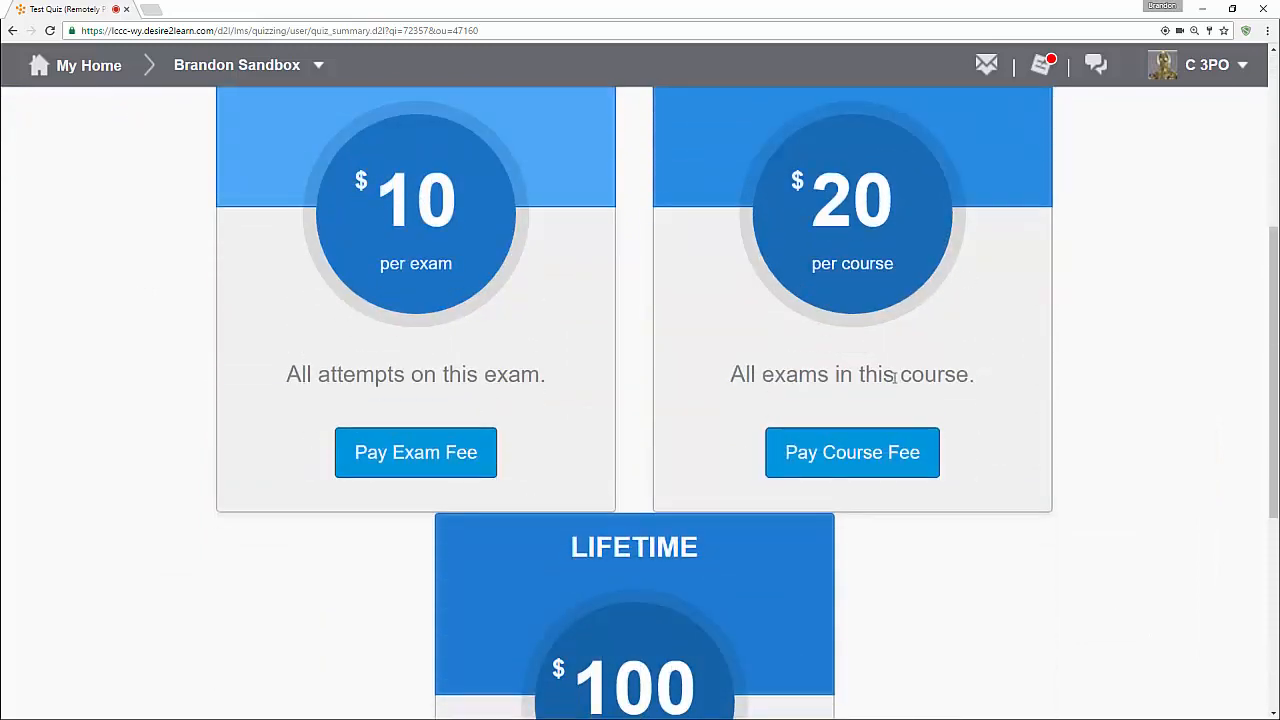
pyautogui.scroll(-3)
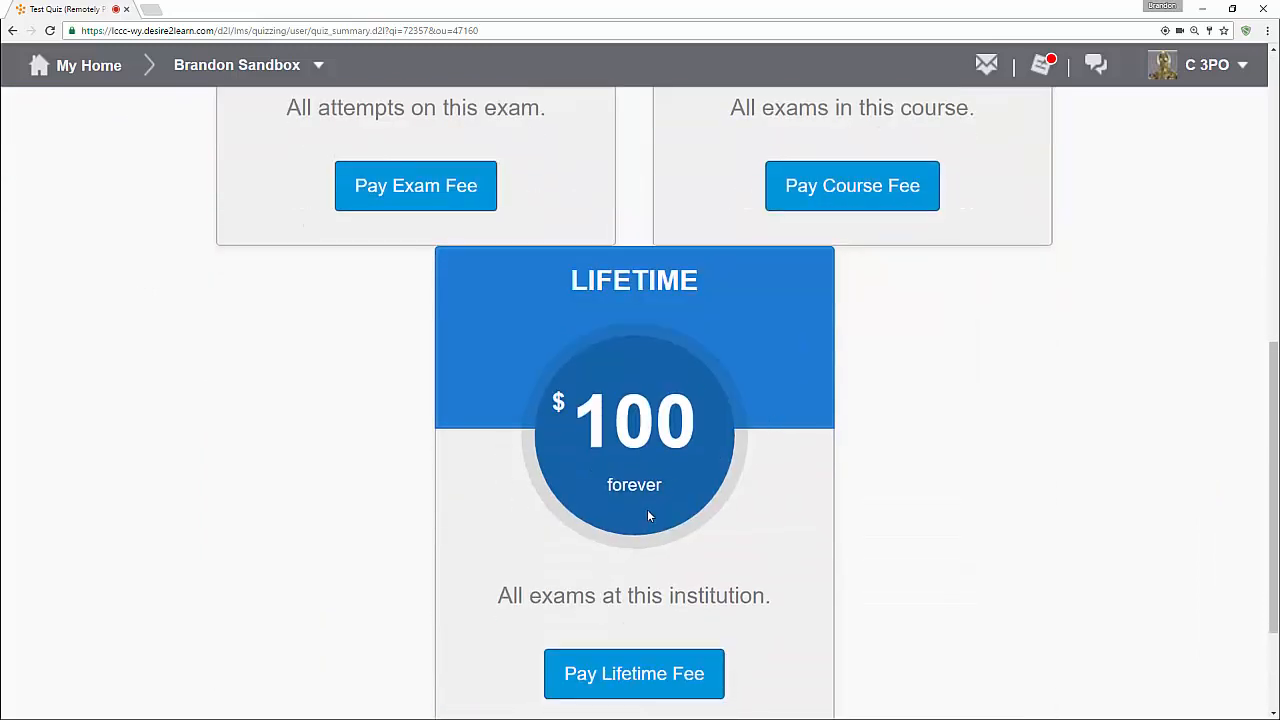
pyautogui.scroll(-3)
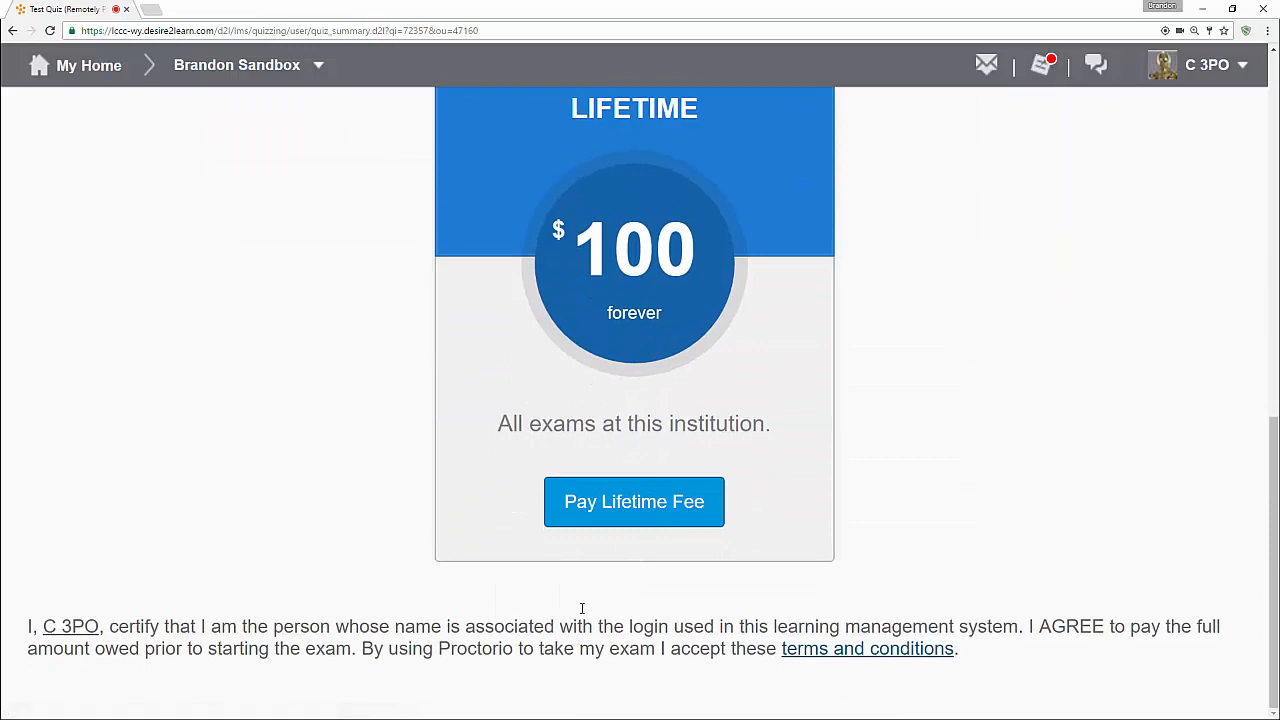
pyautogui.scroll(3)
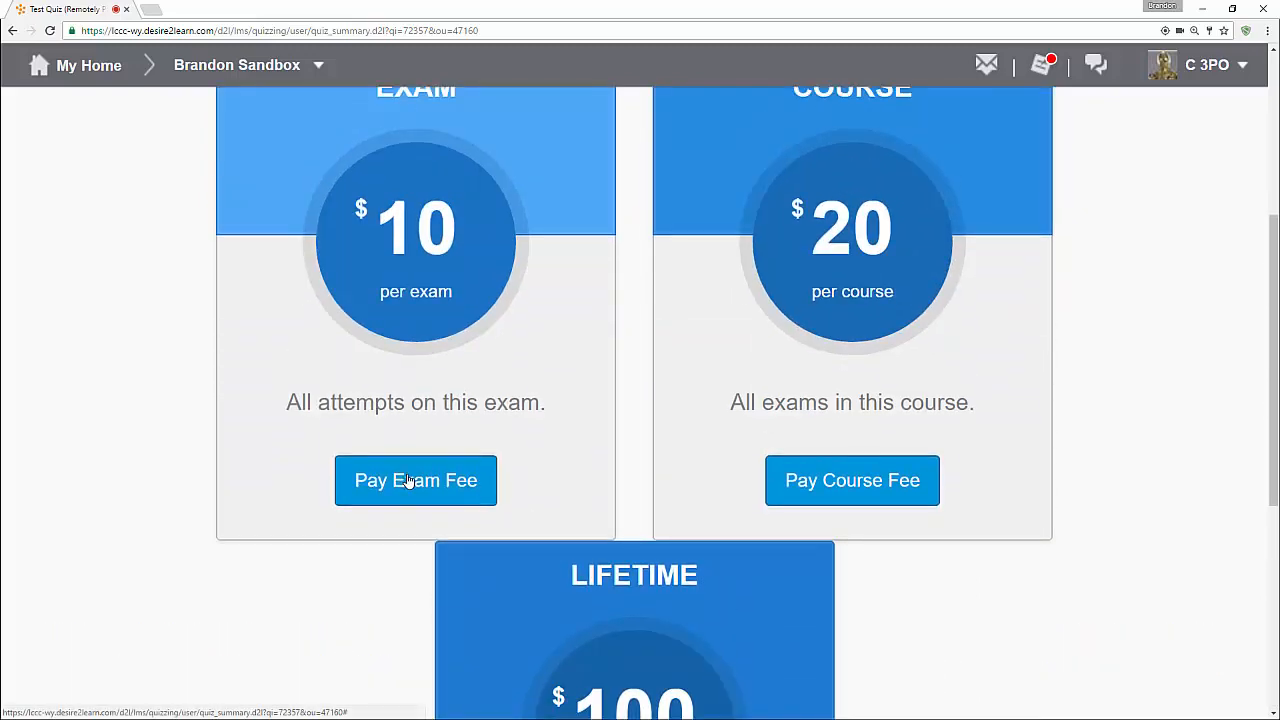
pyautogui.click(415, 480)
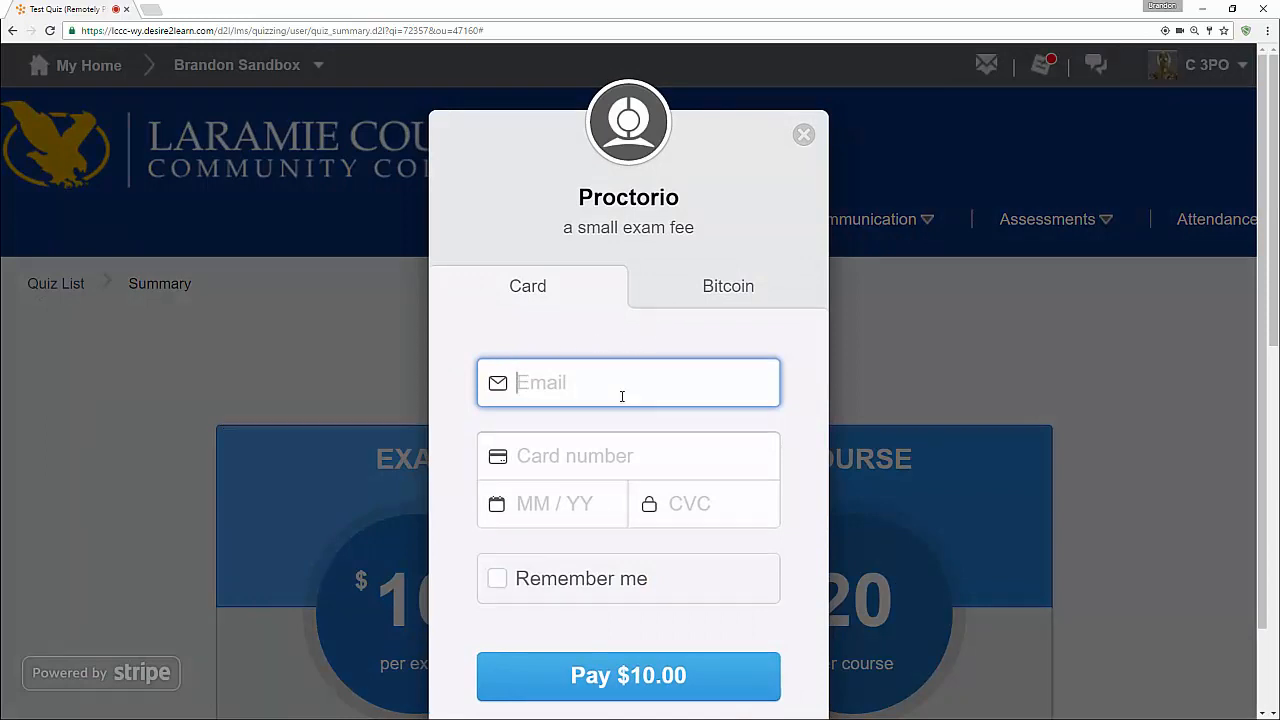
pyautogui.moveTo(567, 485)
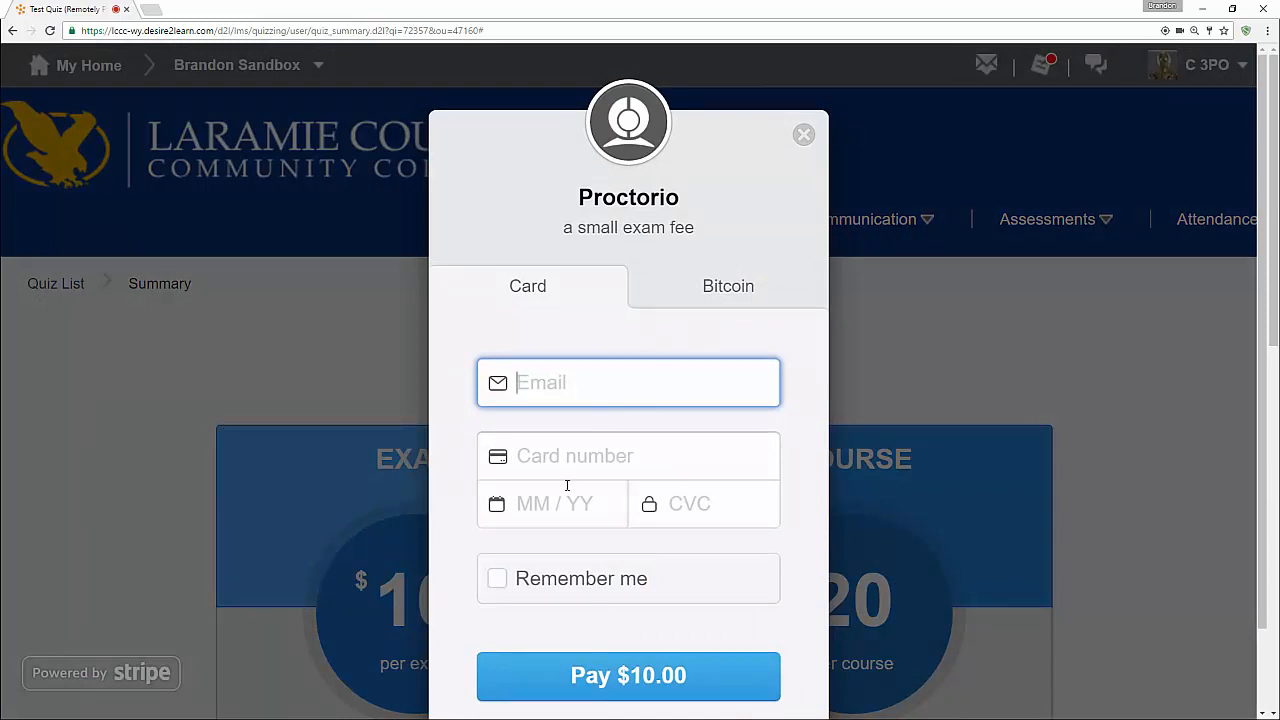
pyautogui.click(728, 286)
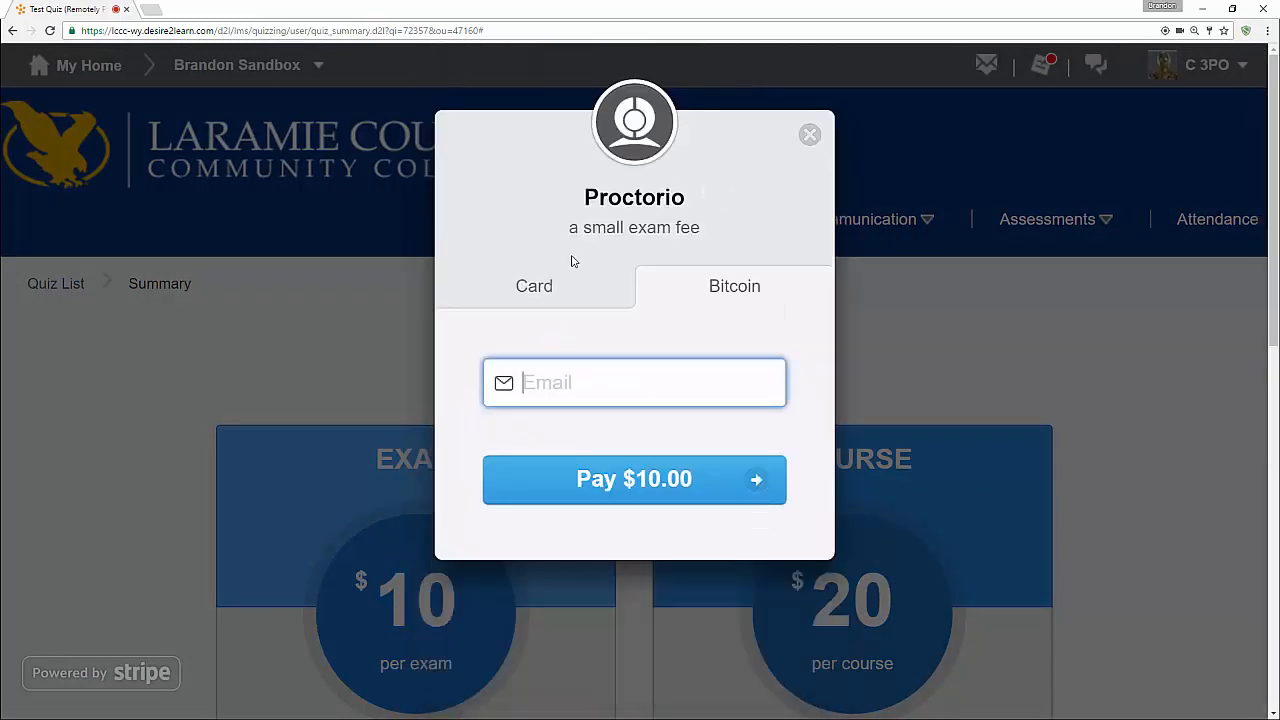
pyautogui.click(533, 286)
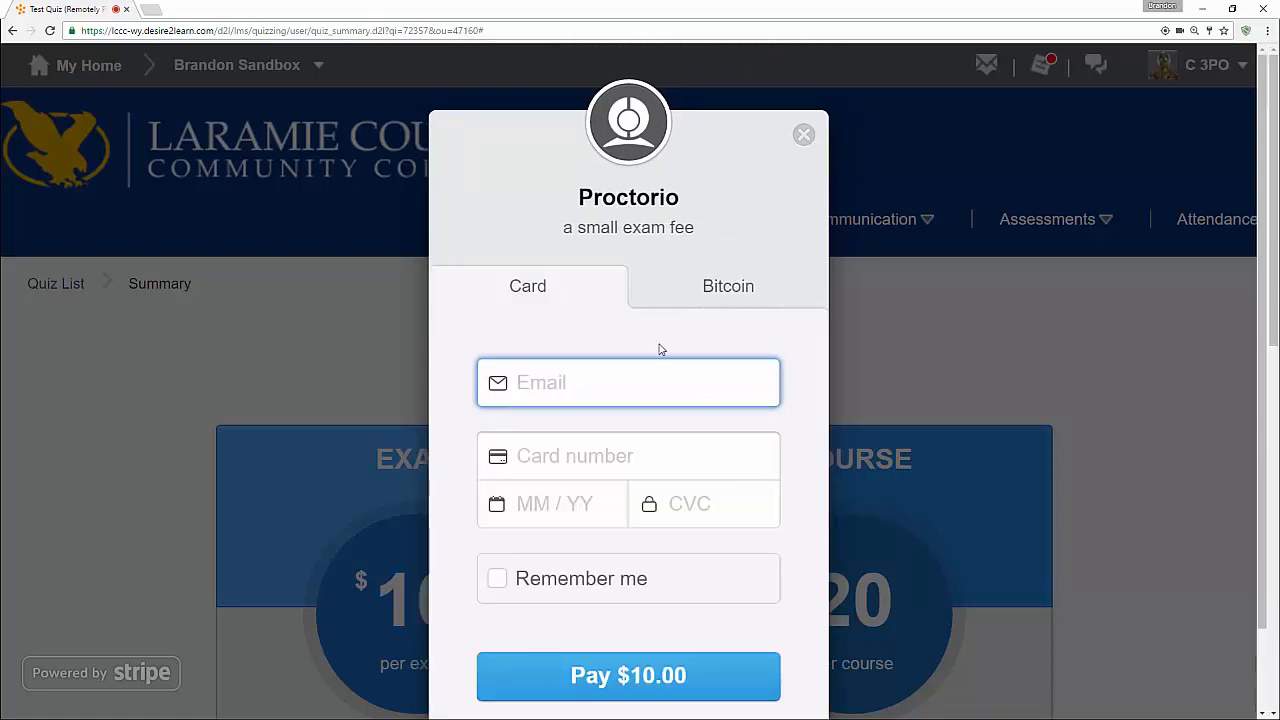
pyautogui.moveTo(803, 135)
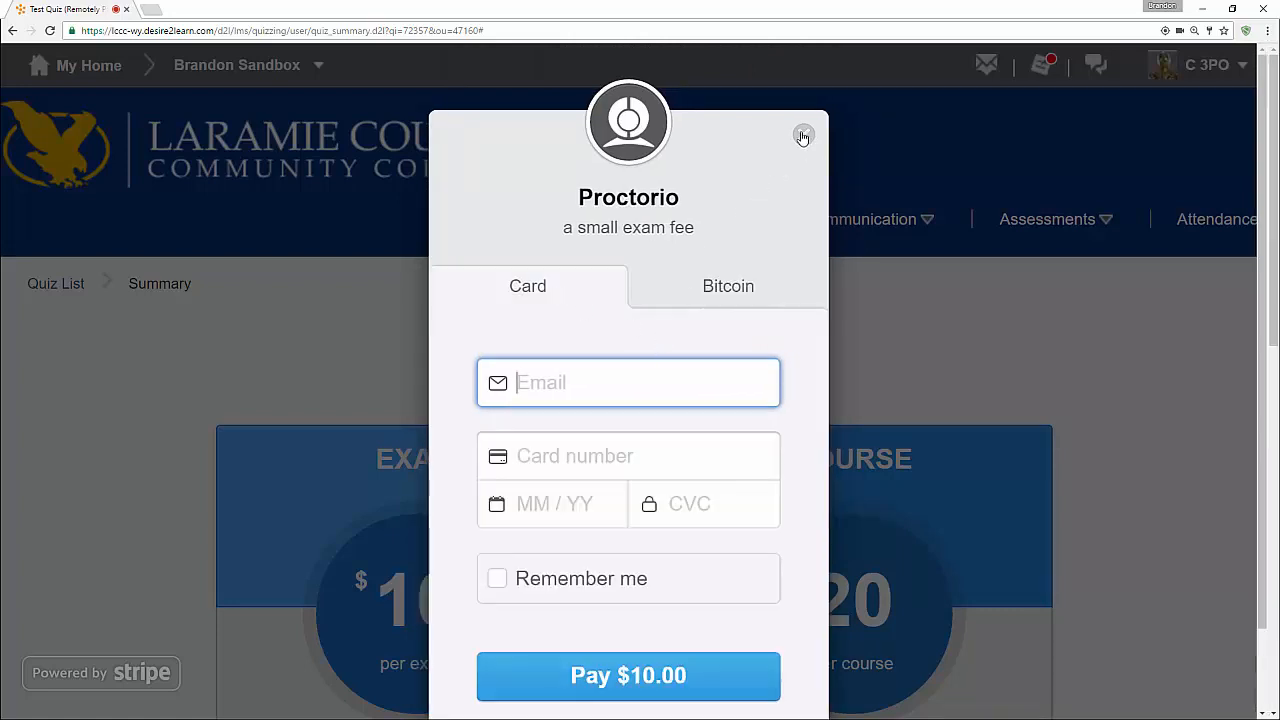
pyautogui.click(628, 455)
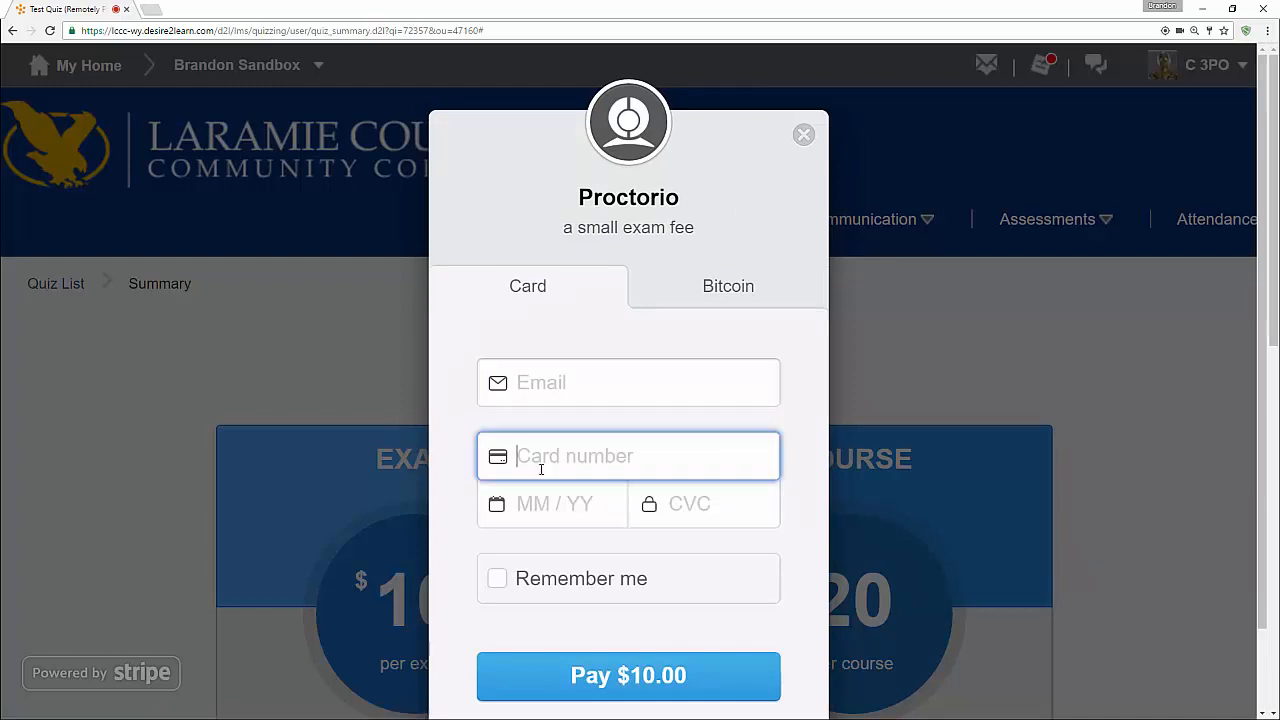
pyautogui.click(703, 503)
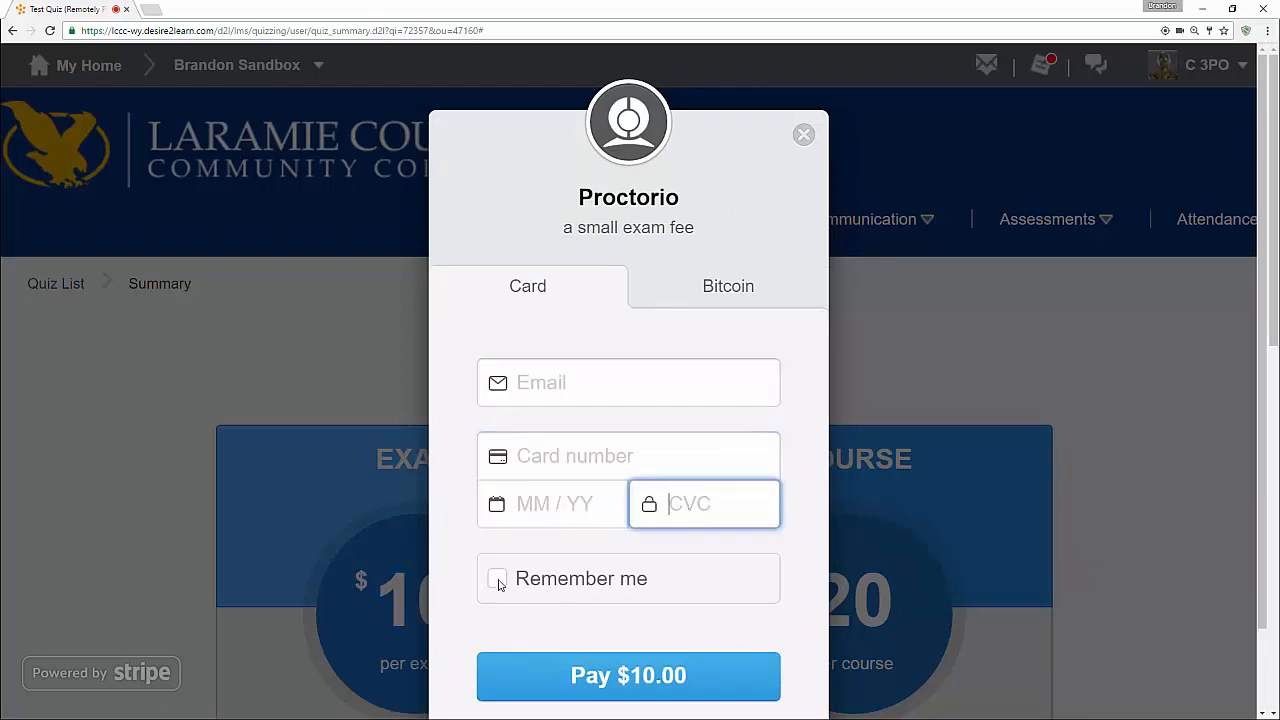
pyautogui.moveTo(805, 135)
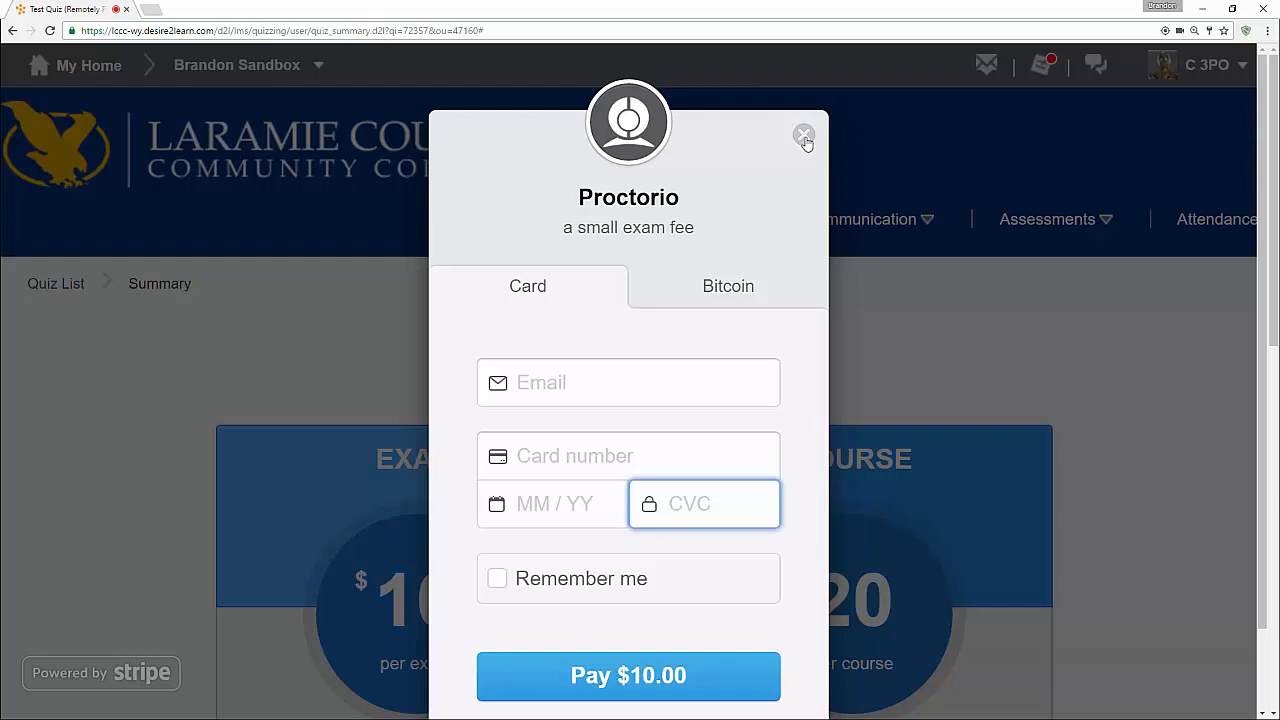
pyautogui.scroll(3)
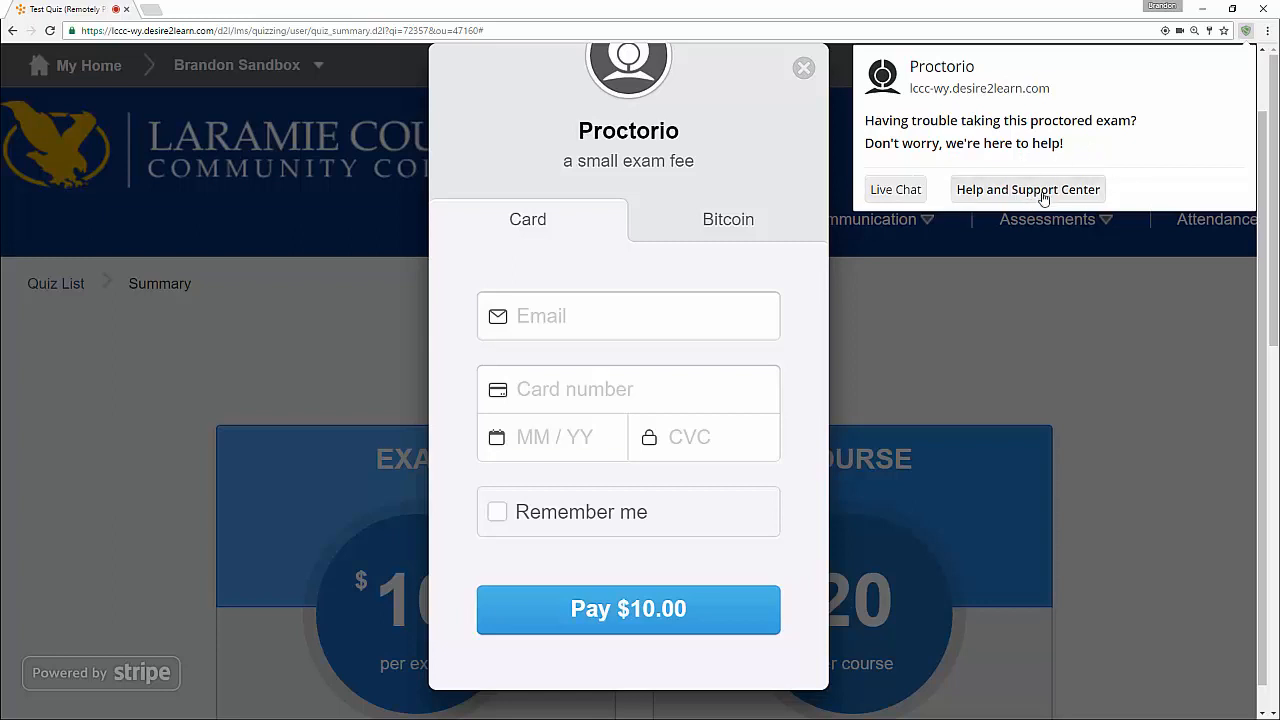
pyautogui.moveTo(1247, 30)
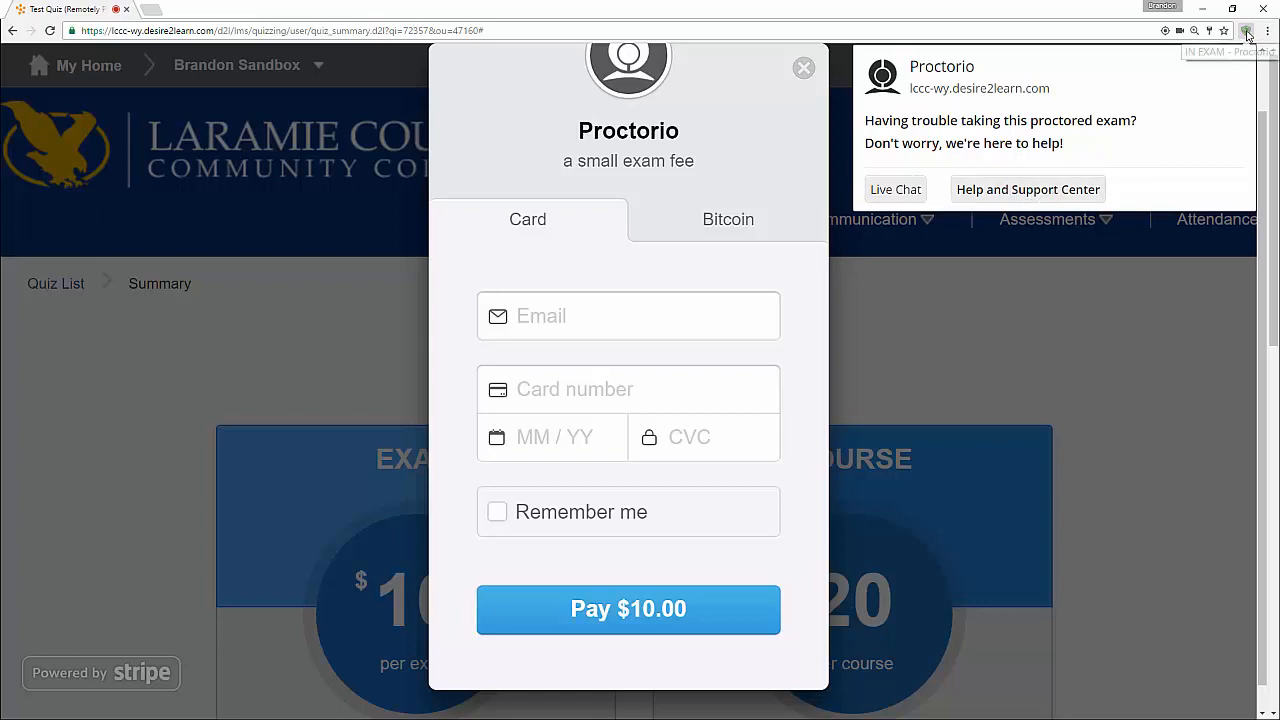